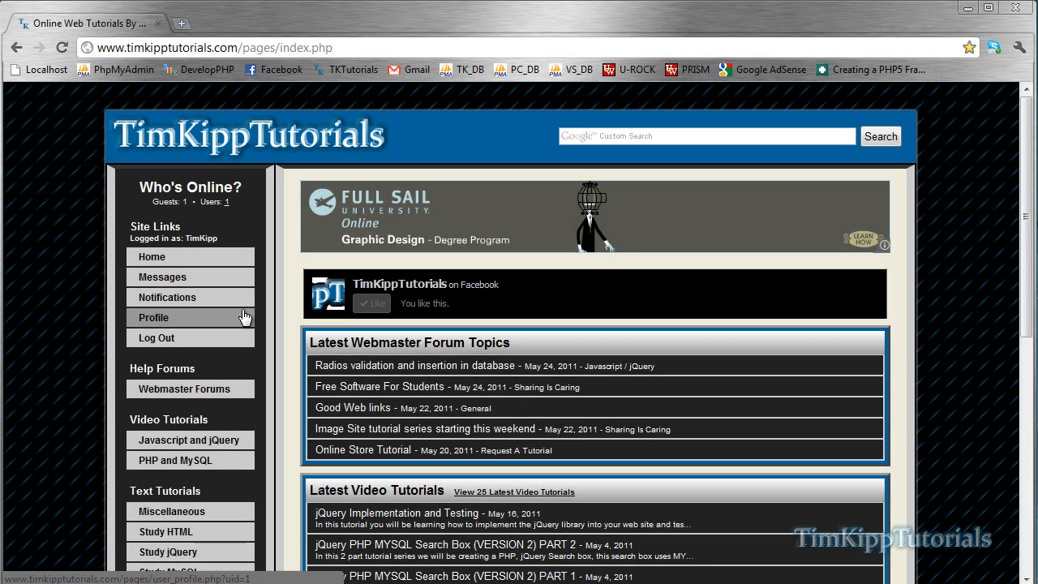
mouse_move(258, 295)
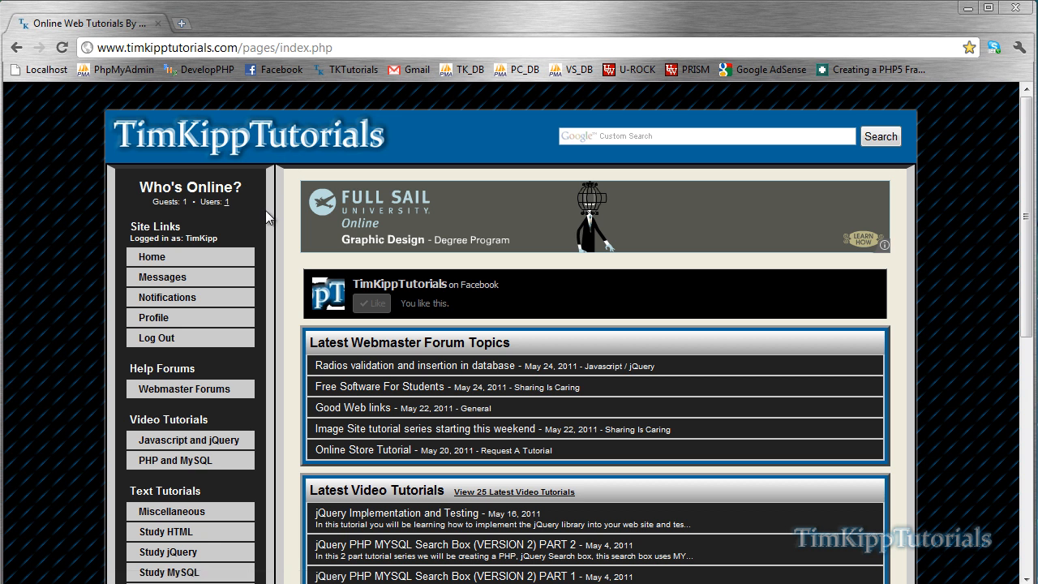
mouse_move(249, 211)
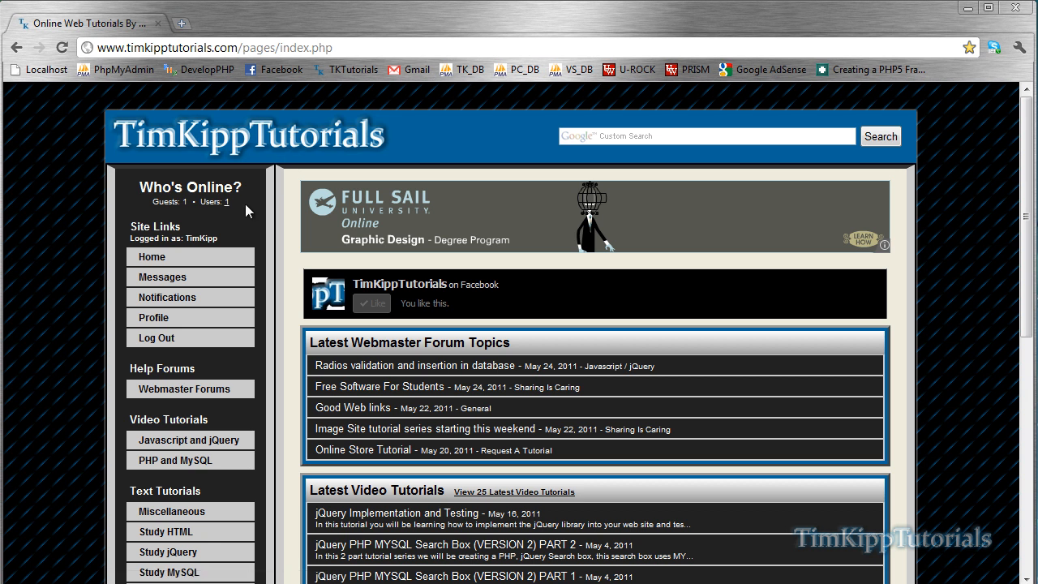
mouse_move(230, 208)
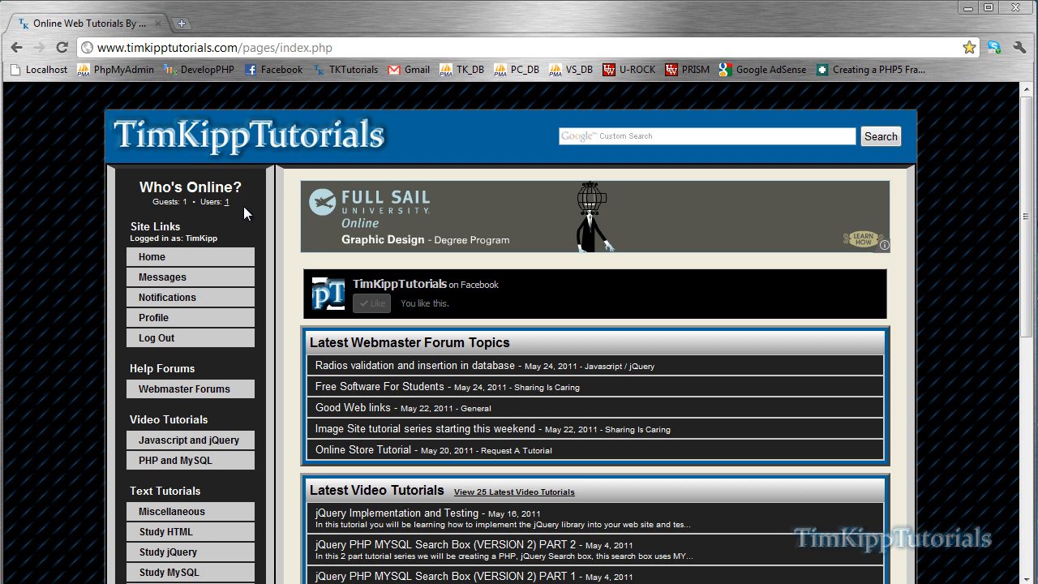
mouse_move(312, 294)
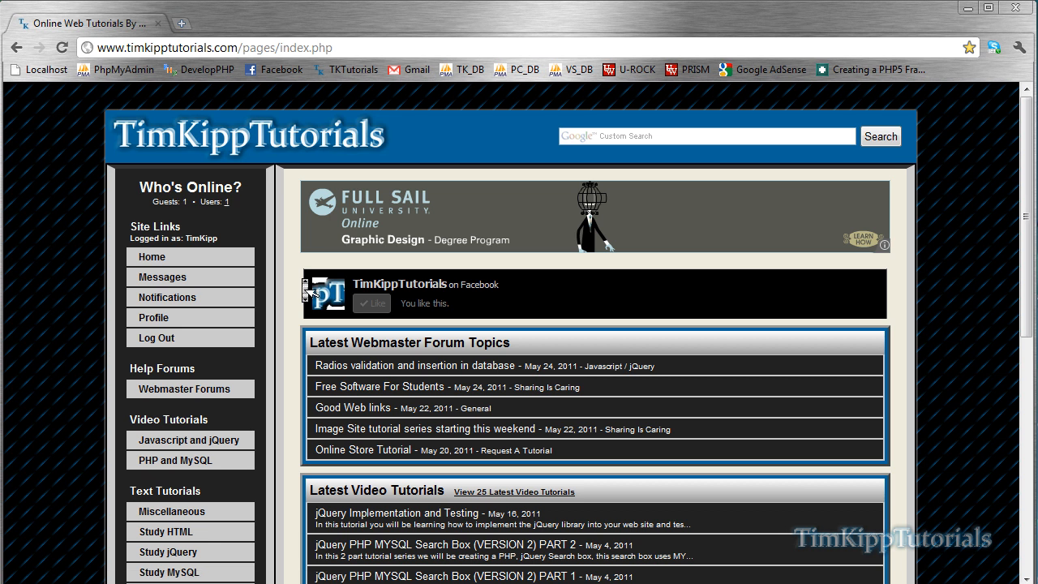
Step: Open 'Implementing The jQuery Library Into Your Site' and scroll to its full HTML code example
scroll(down, 3)
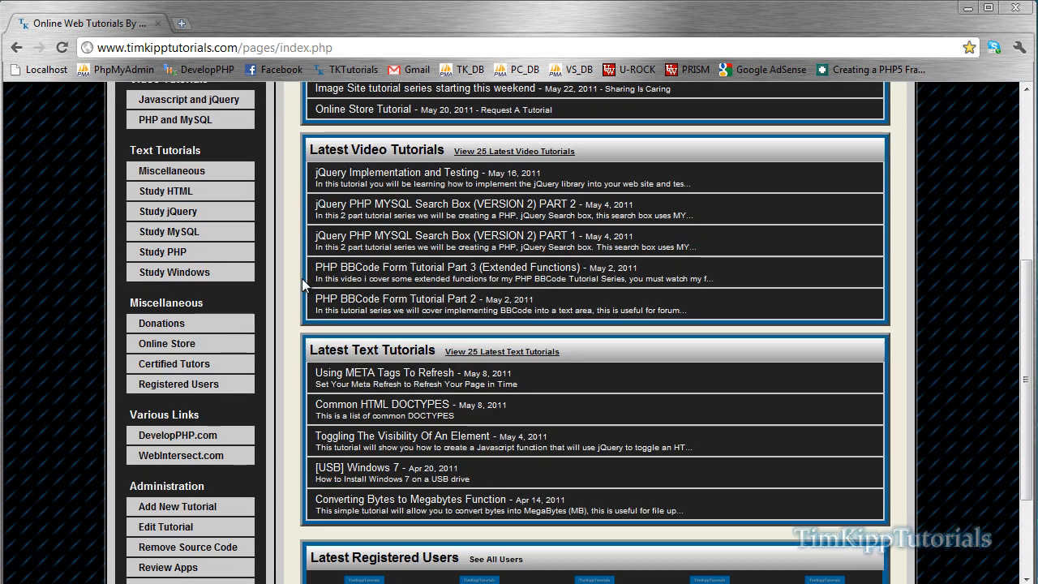
mouse_move(457, 409)
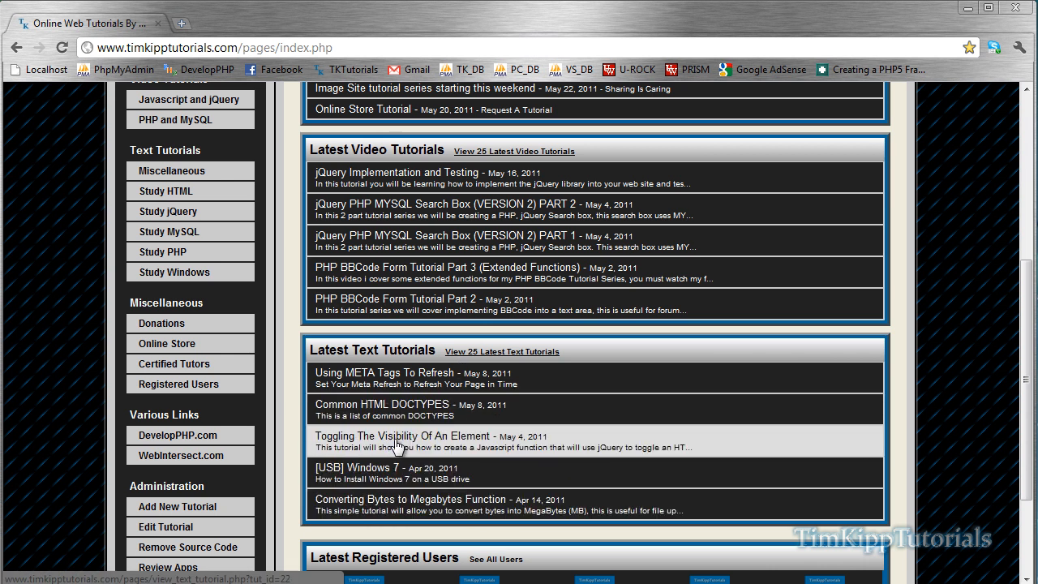
mouse_move(288, 290)
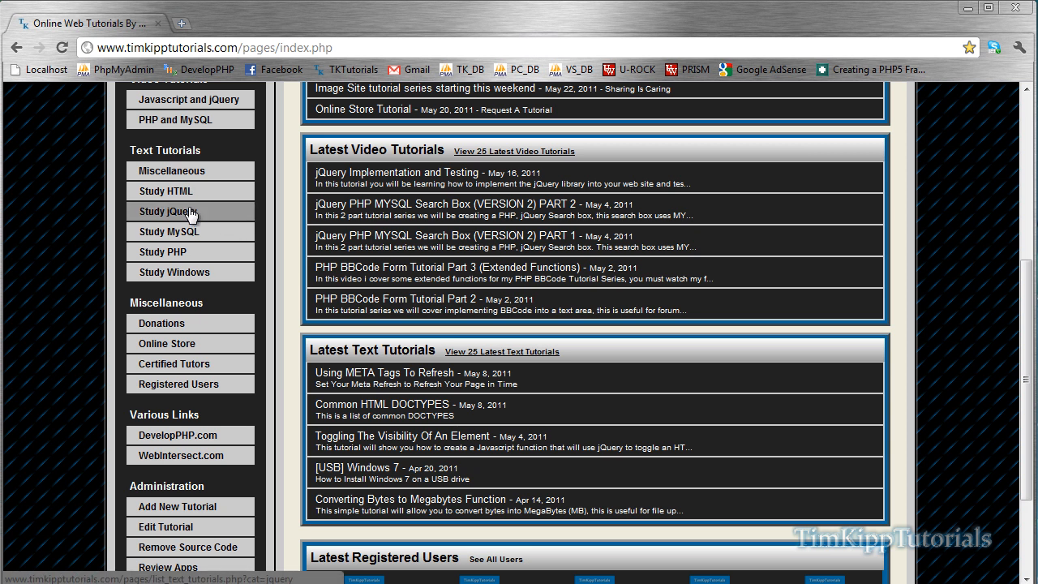
click(169, 211)
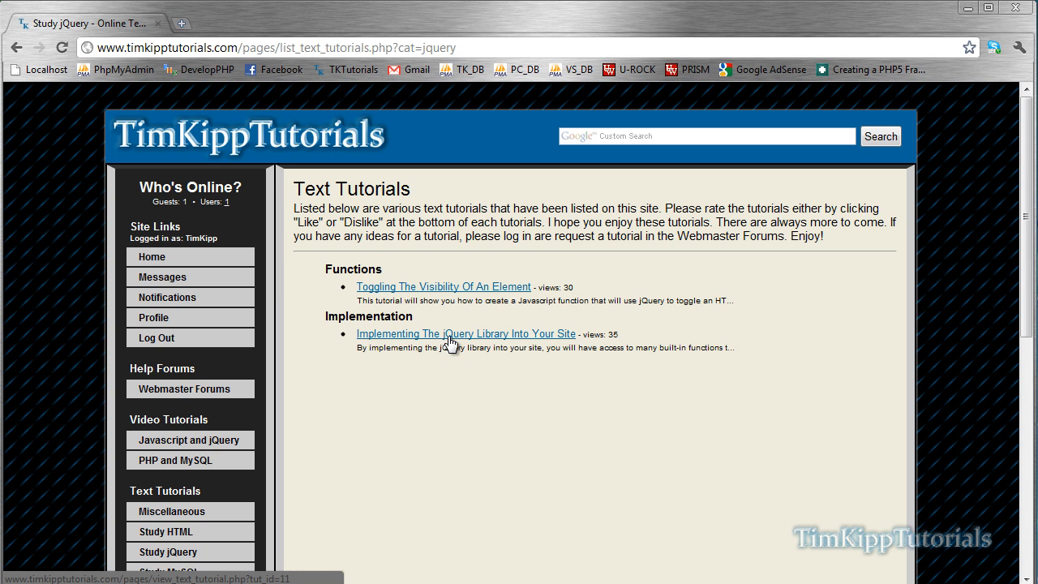
mouse_move(398, 285)
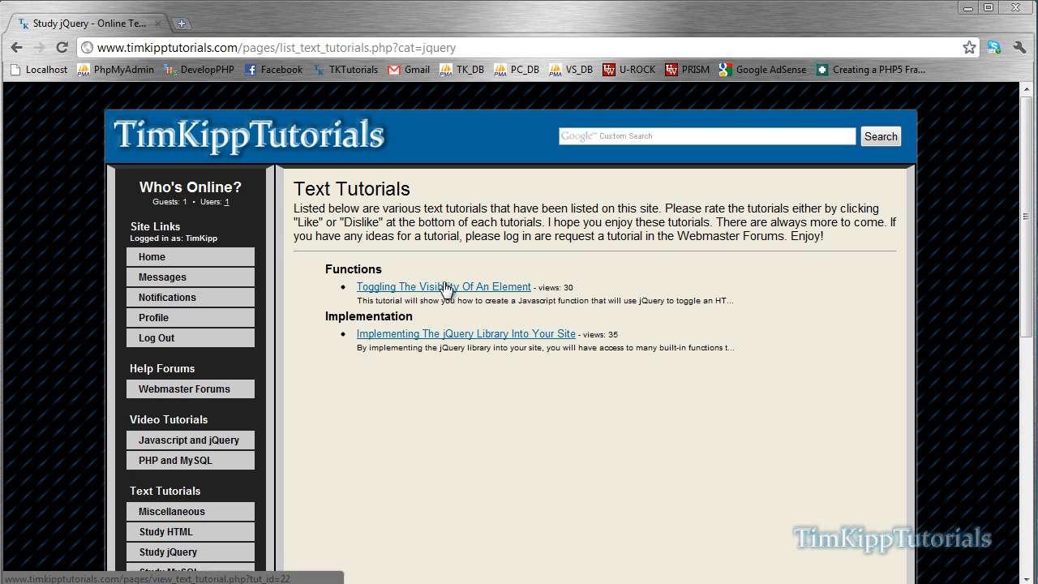
mouse_move(376, 340)
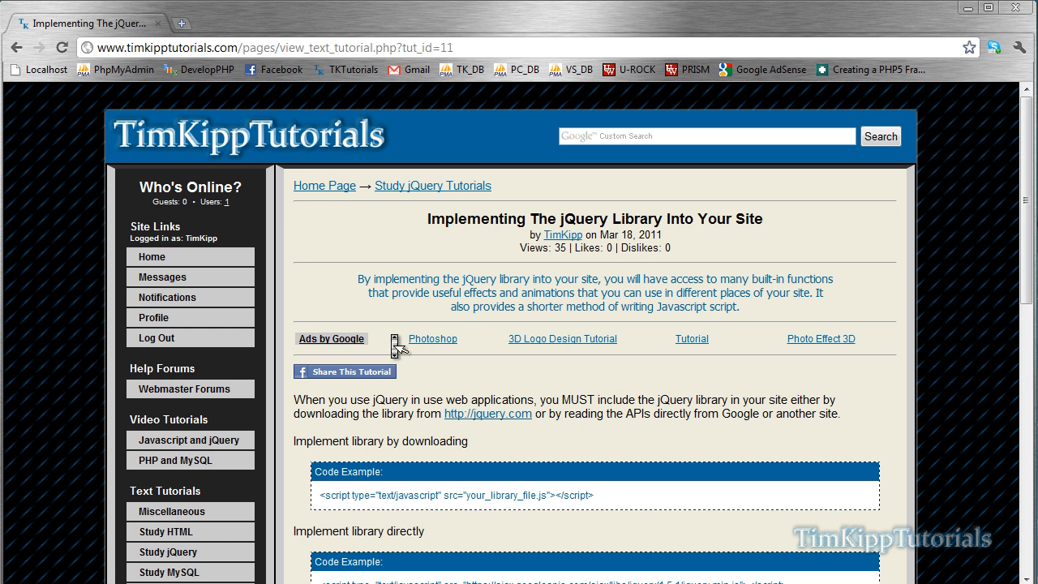
scroll(down, 3)
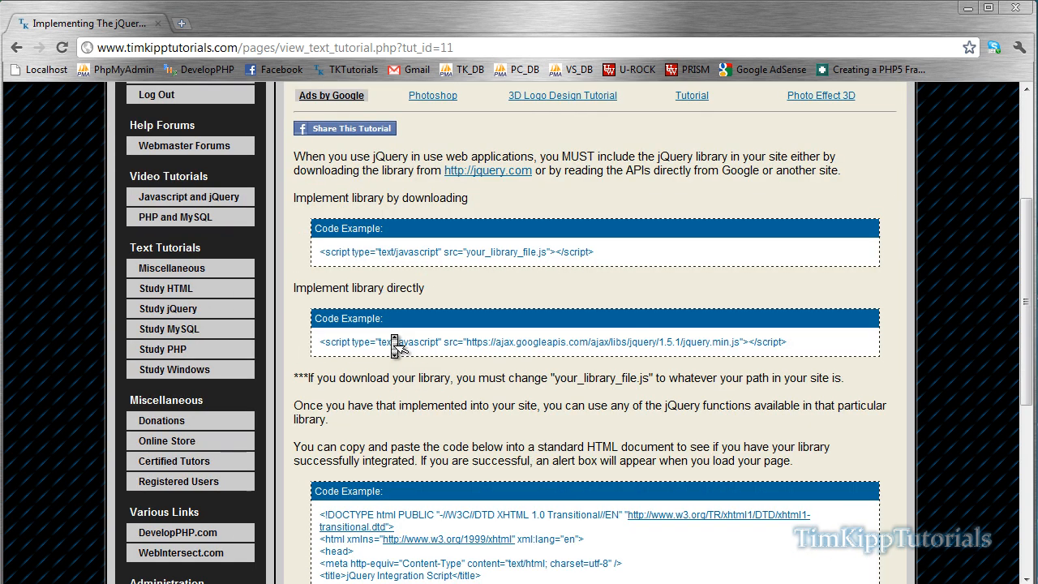
scroll(down, 3)
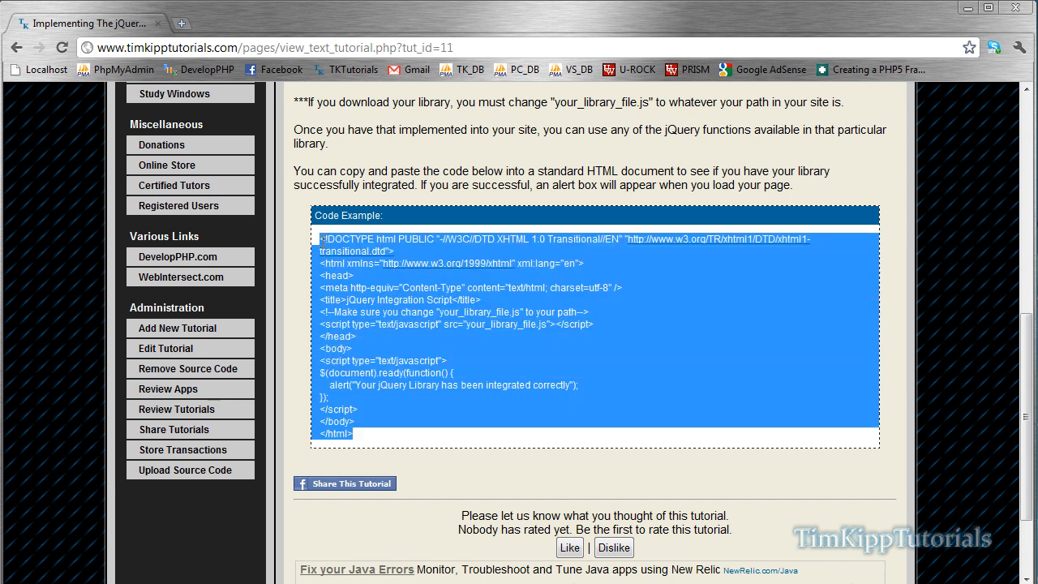
mouse_move(198, 568)
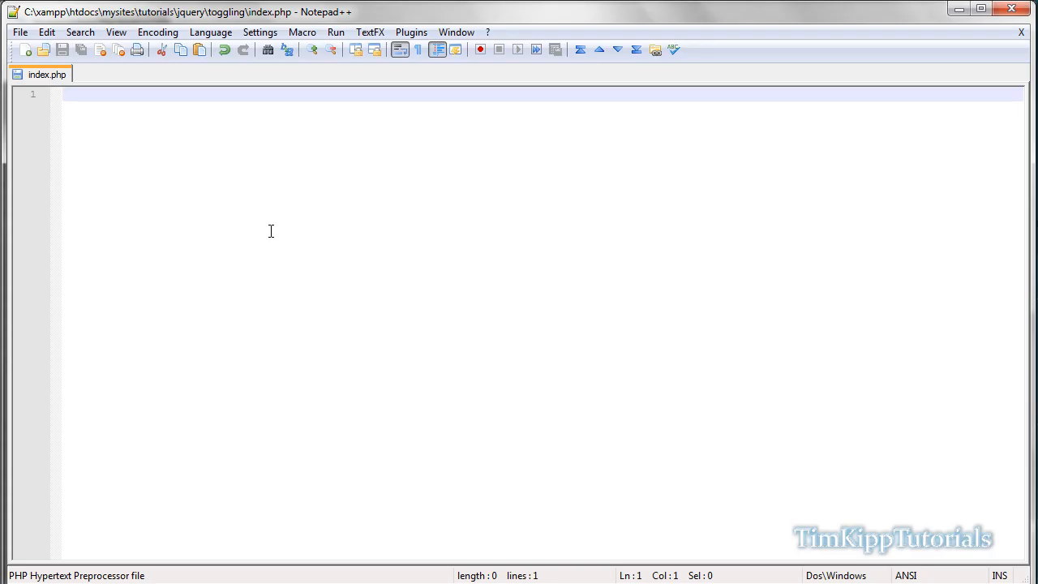
mouse_move(47, 74)
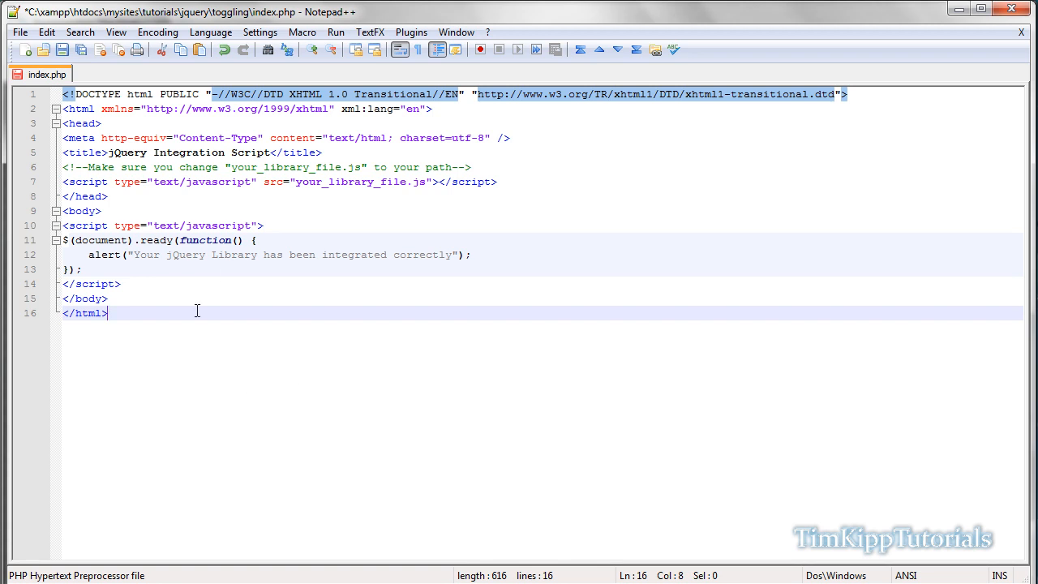
mouse_move(175, 331)
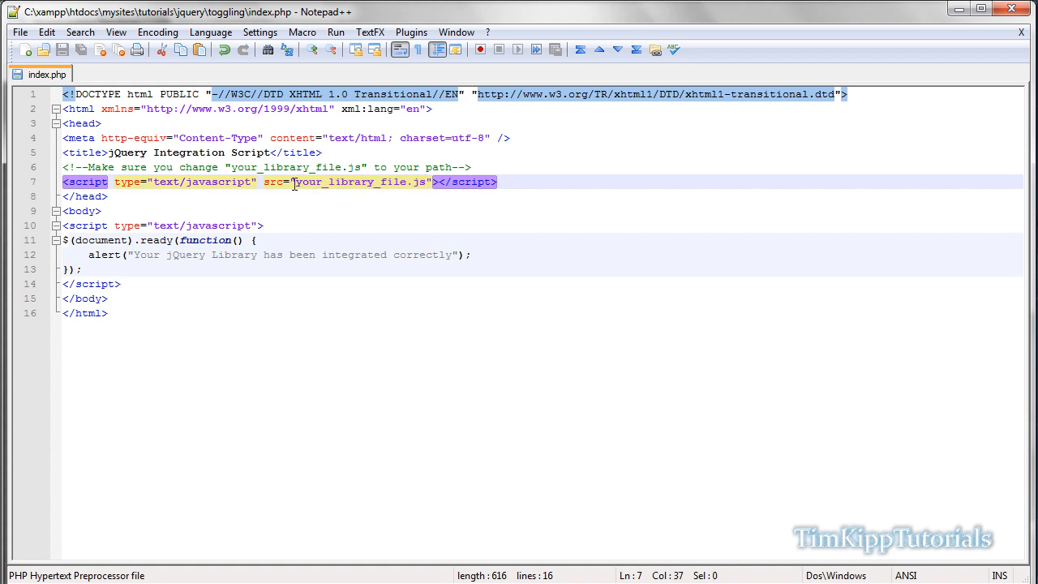
mouse_move(75, 557)
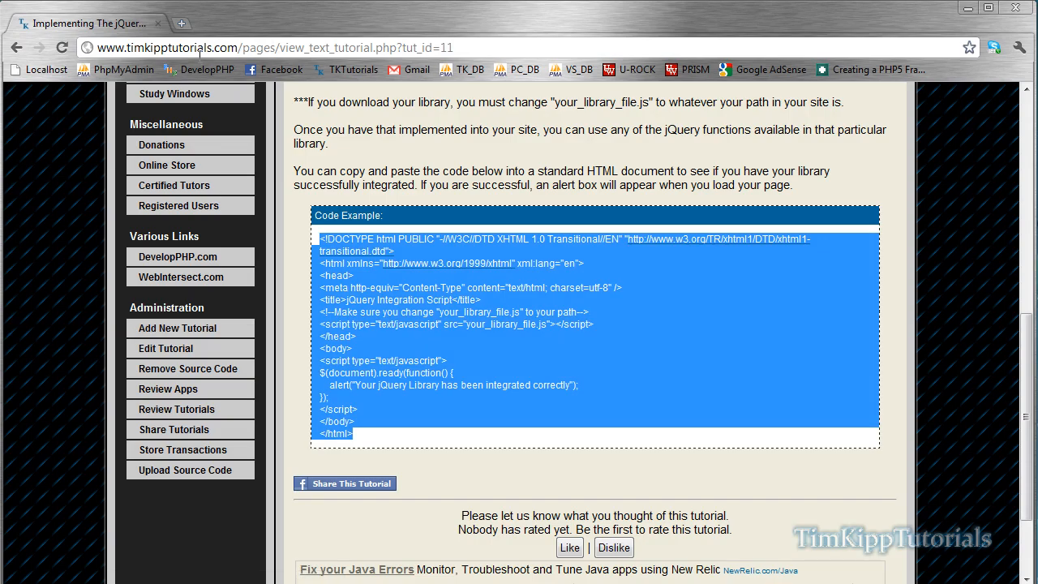
Step: Visit jquery.com in a new tab and download the minified PRODUCTION build of the library
click(182, 23)
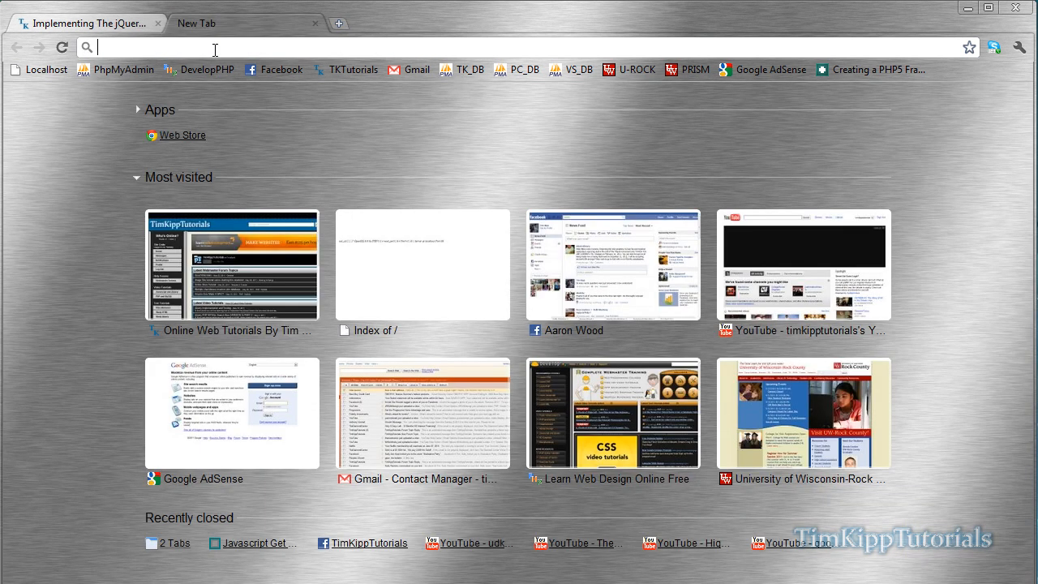
text(jquery.com)
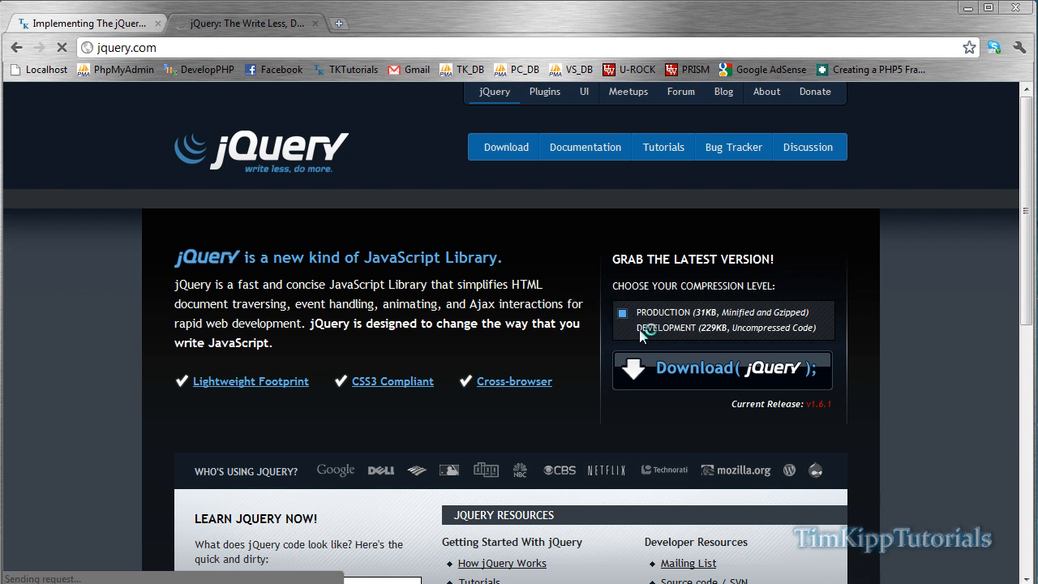
click(623, 328)
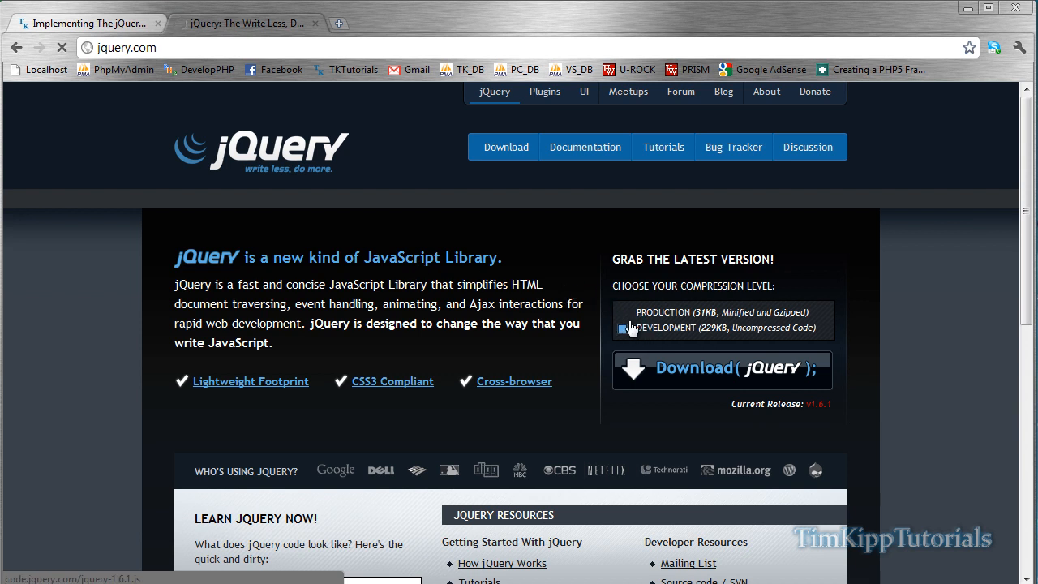
click(718, 370)
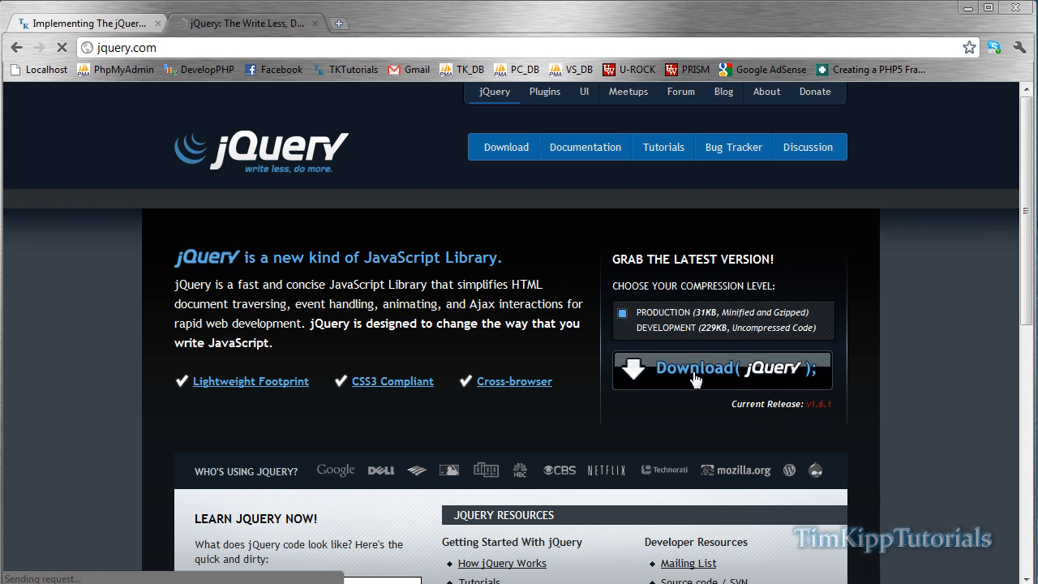
click(719, 370)
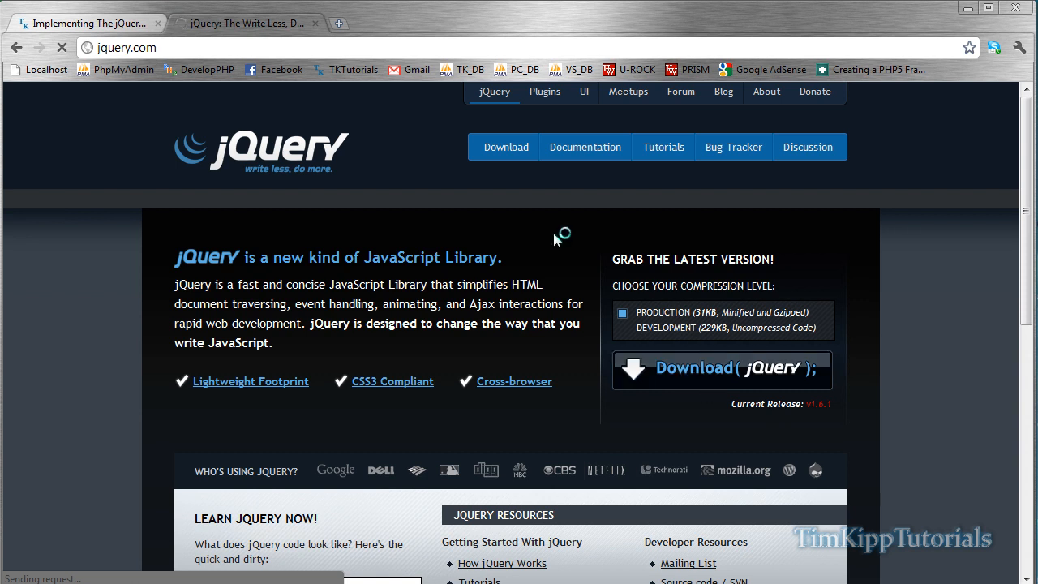
mouse_move(525, 375)
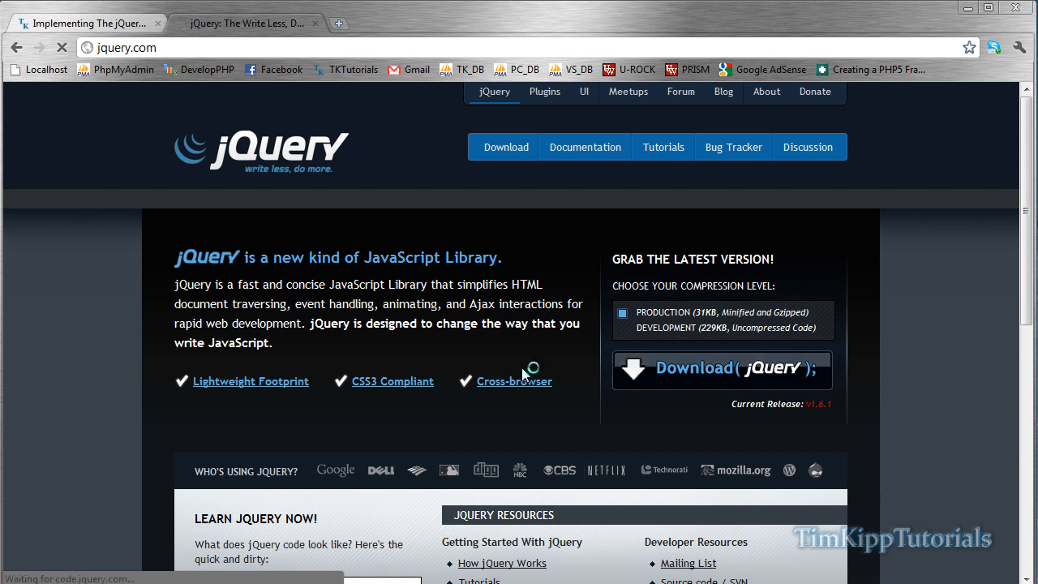
click(719, 369)
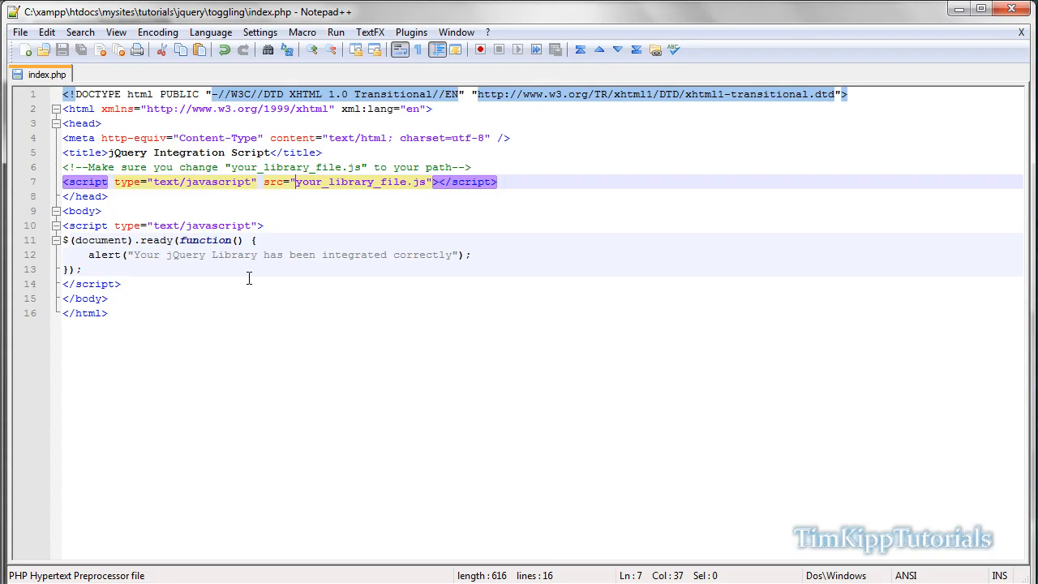
mouse_move(698, 272)
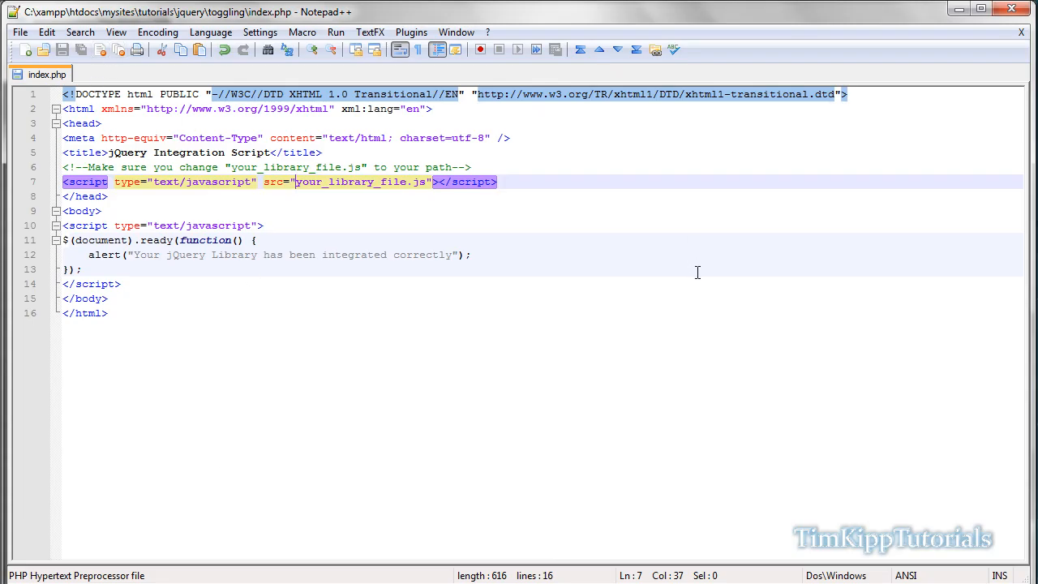
mouse_move(1010, 144)
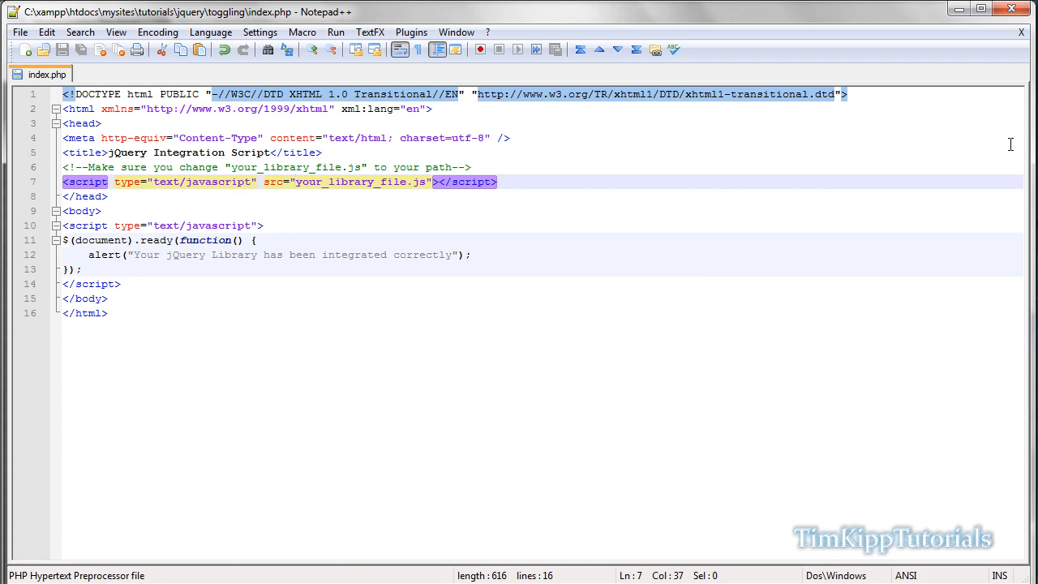
mouse_move(798, 225)
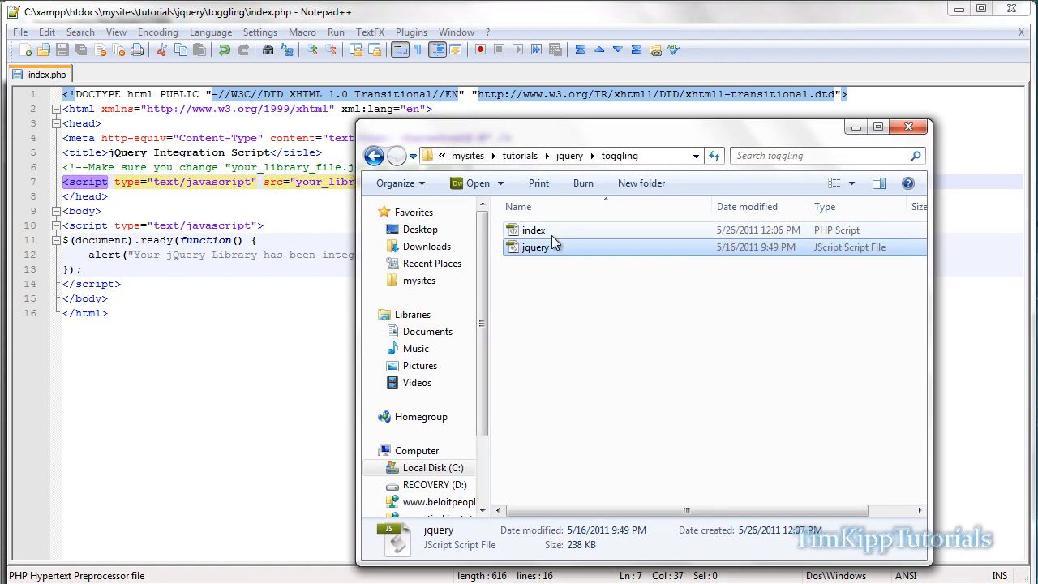
mouse_move(545, 250)
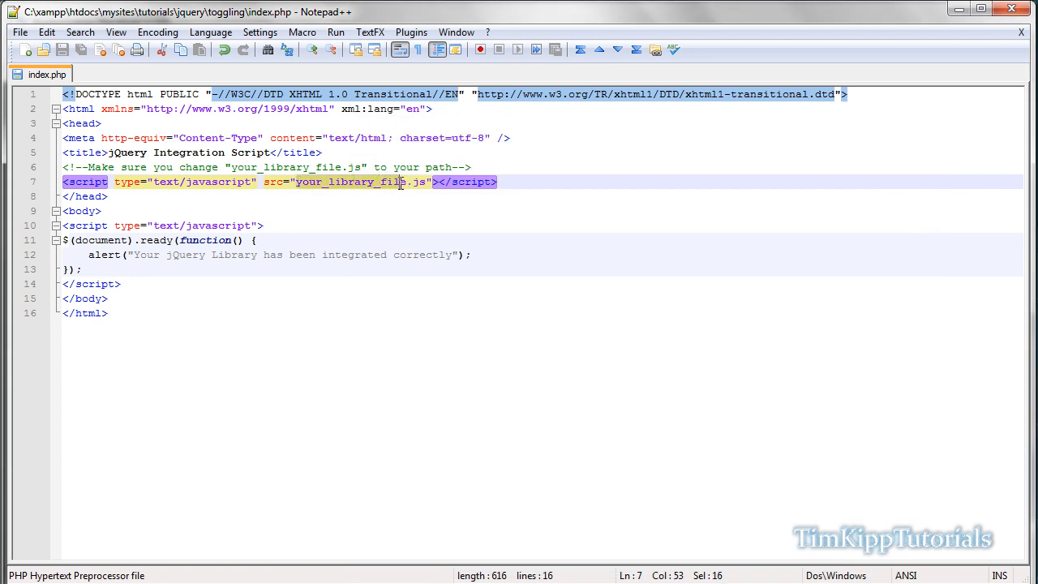
Step: Replace your_library_file in the script src attribute with the jquery file name
text(jquery/)
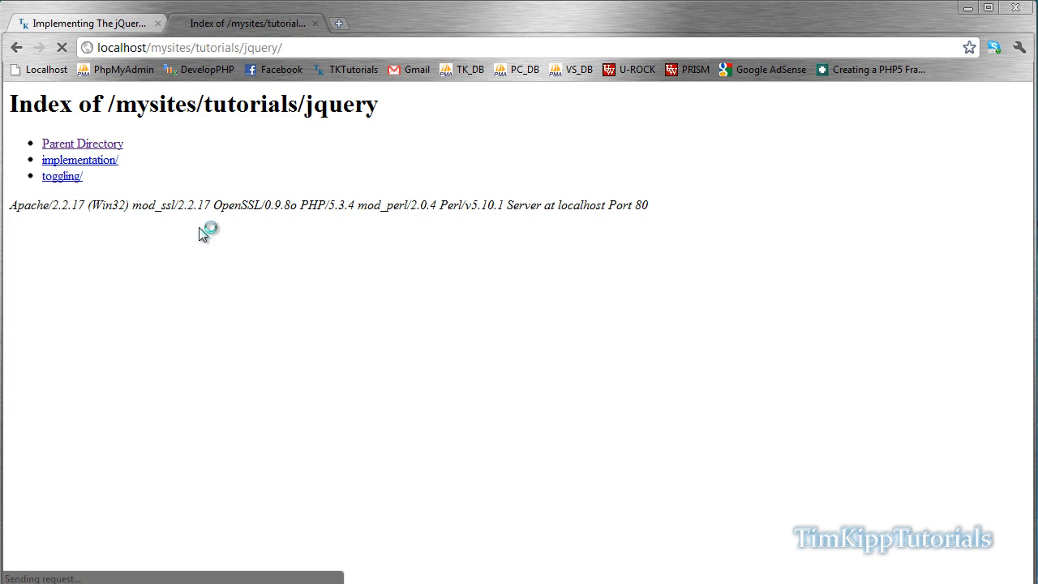
Step: Load the toggling/ page from localhost so the test alert confirms jQuery works
click(62, 175)
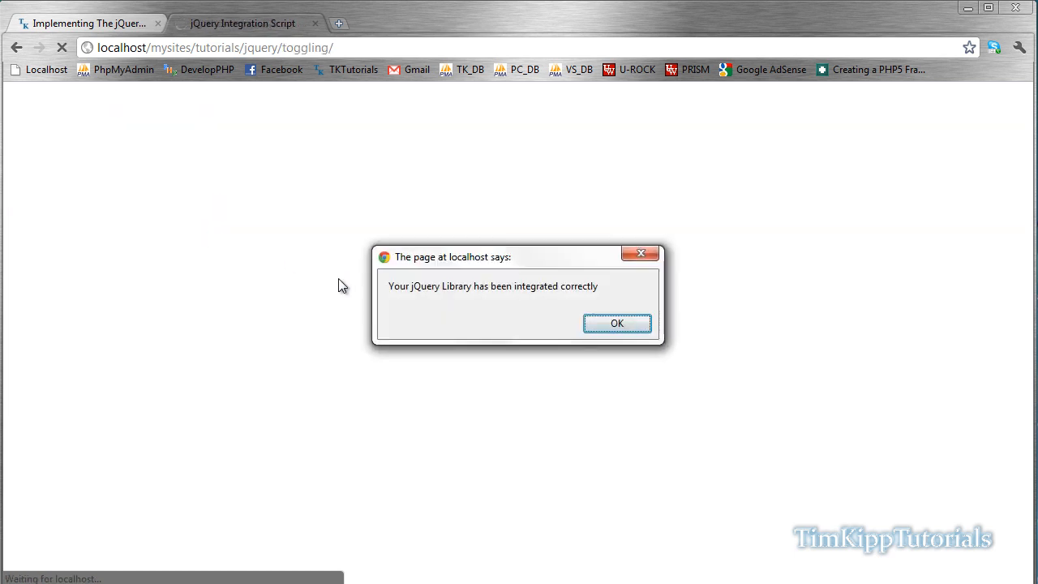
mouse_move(397, 290)
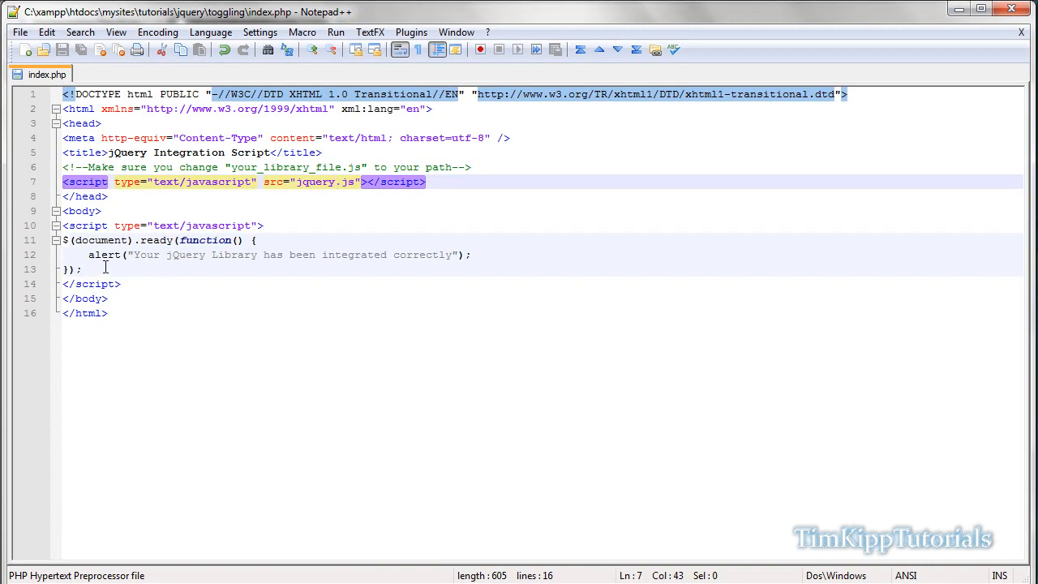
Step: Comment out the test alert with // and change the page title to jQuery Toggling
click(88, 255)
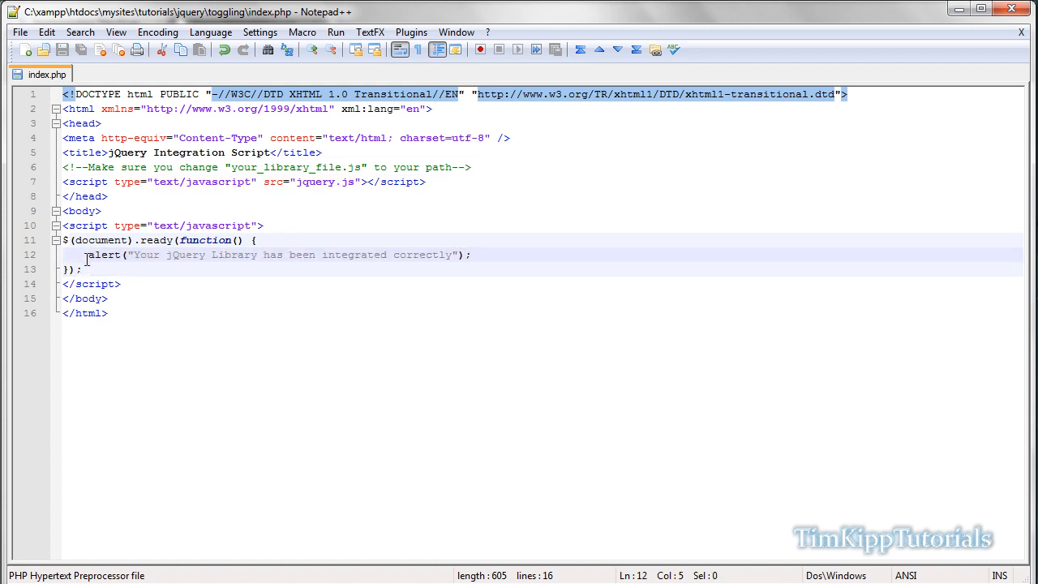
text(//)
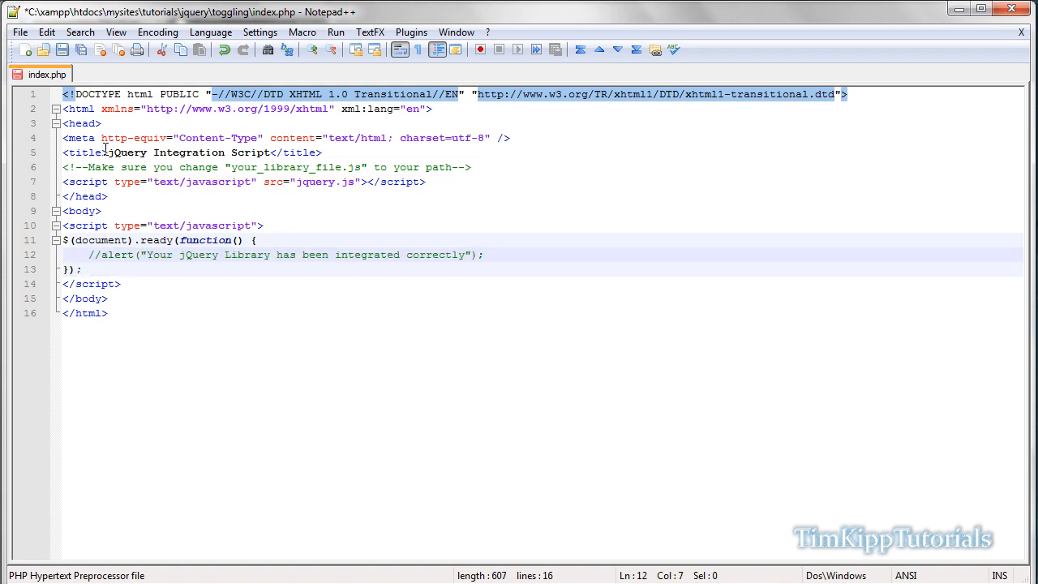
click(152, 153)
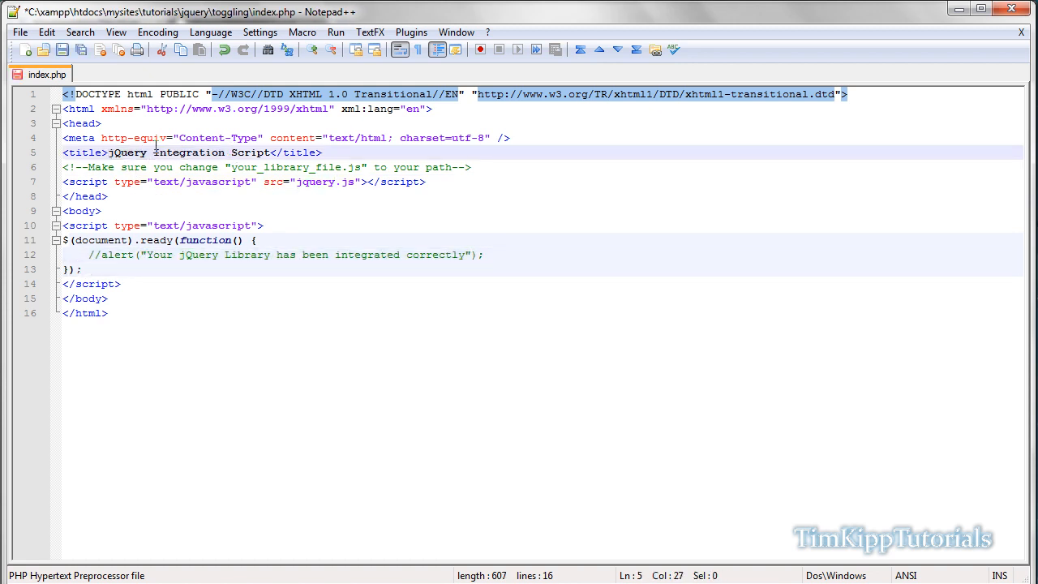
drag(153, 153, 272, 153)
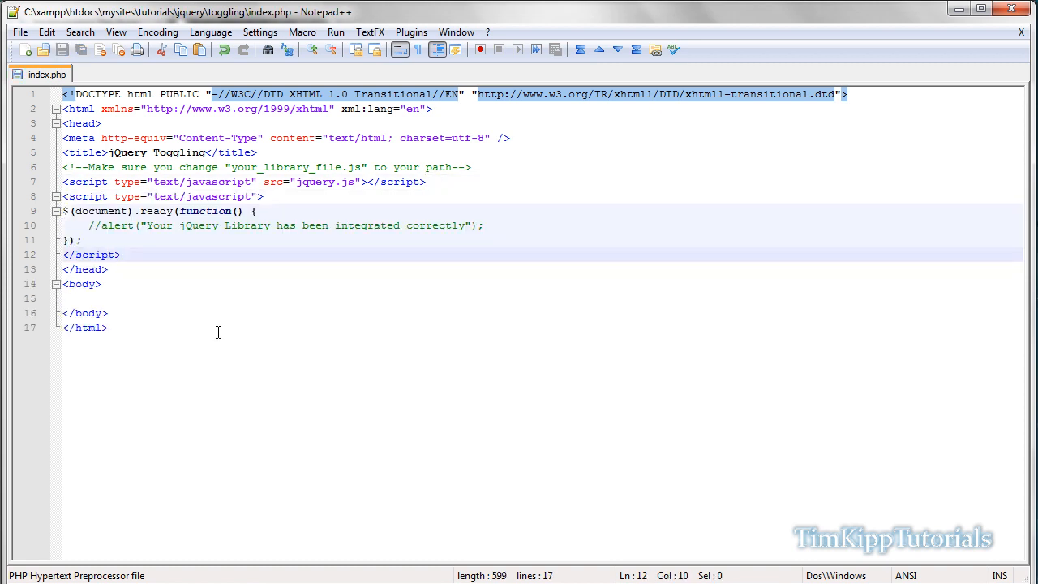
Step: Add an h2 'jQuery Toggling' heading, an hr rule and an empty div inside body
text(<h2>jQ)
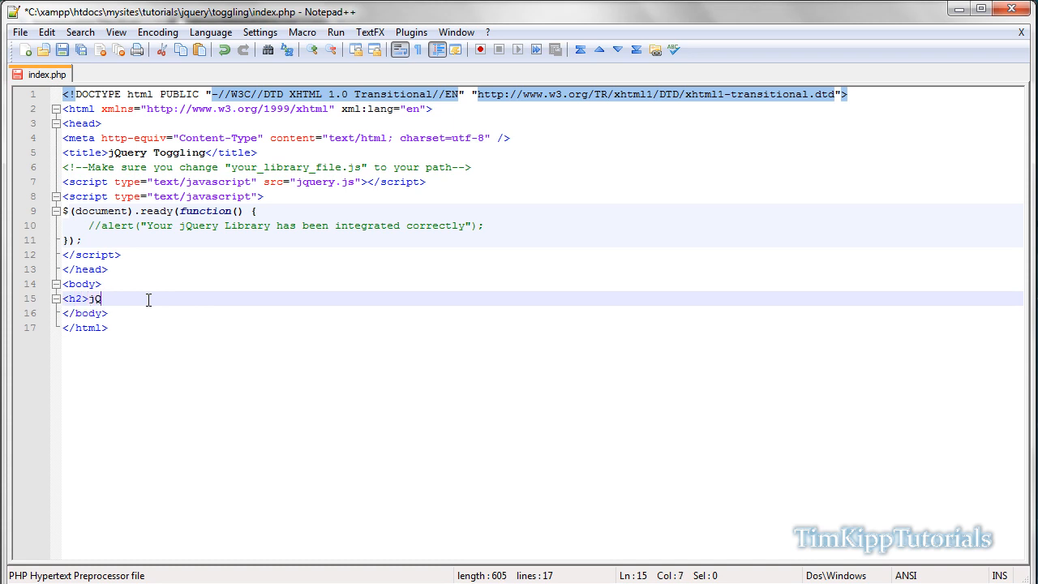
text(uery Togg)
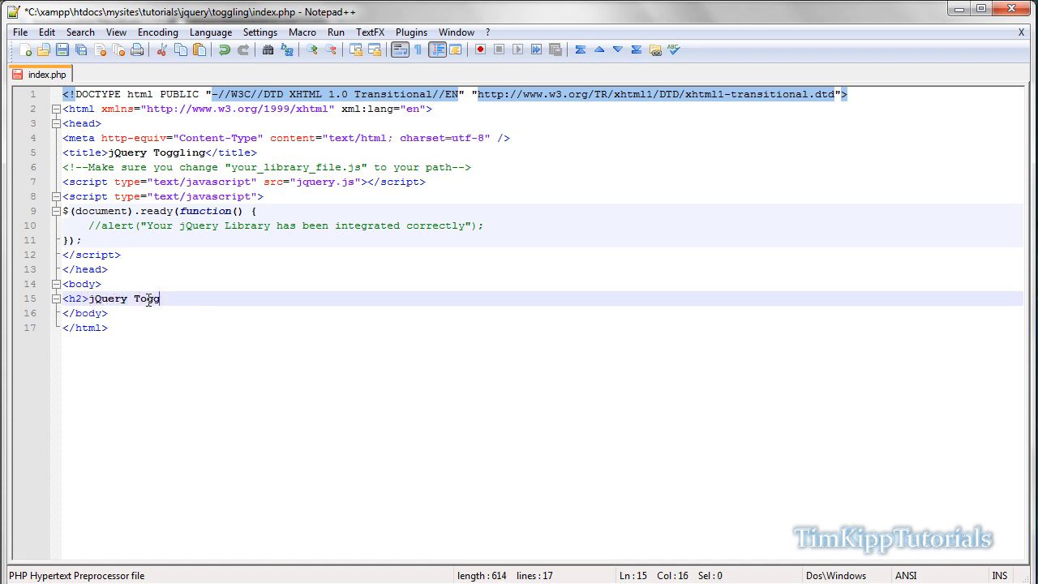
text(ling</h2>)
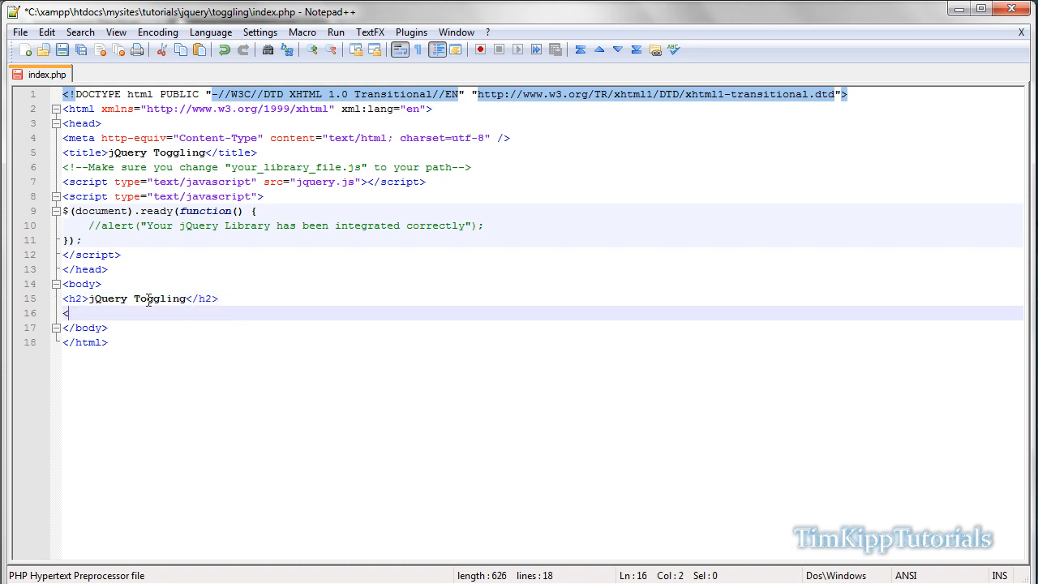
text(hr />)
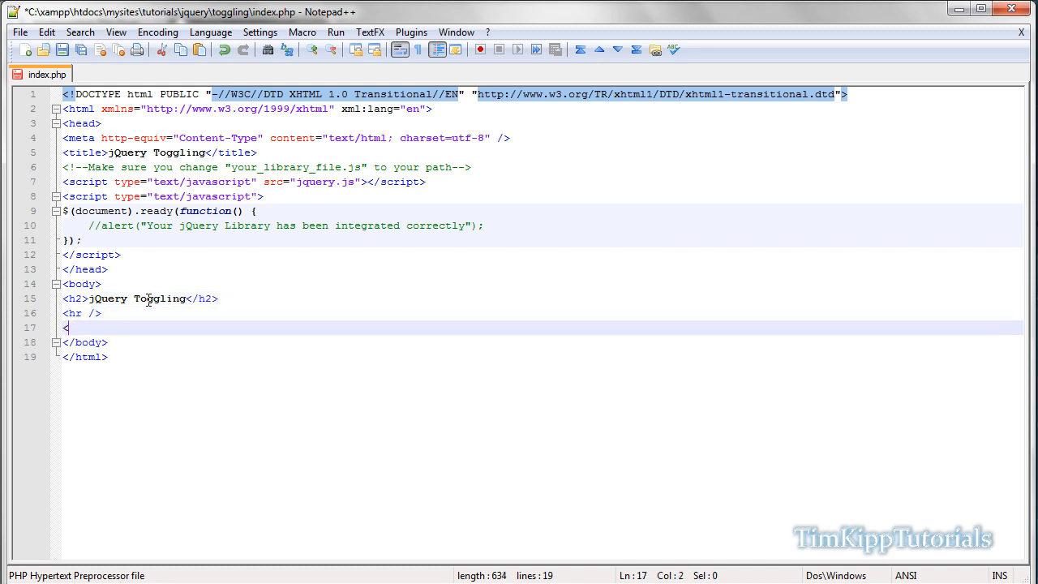
text(div>)
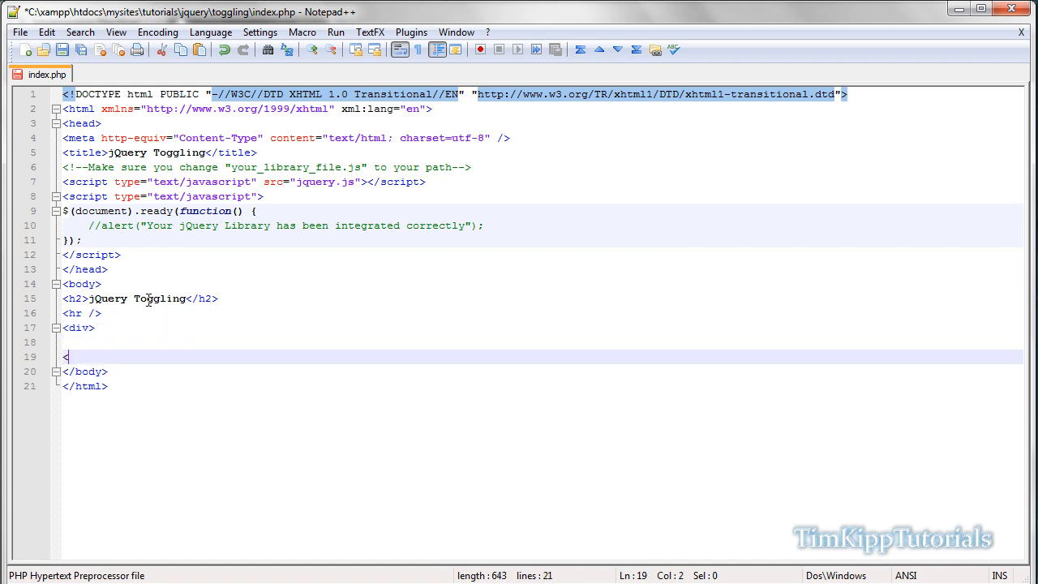
text(</div>)
click(542, 342)
text(<p>)
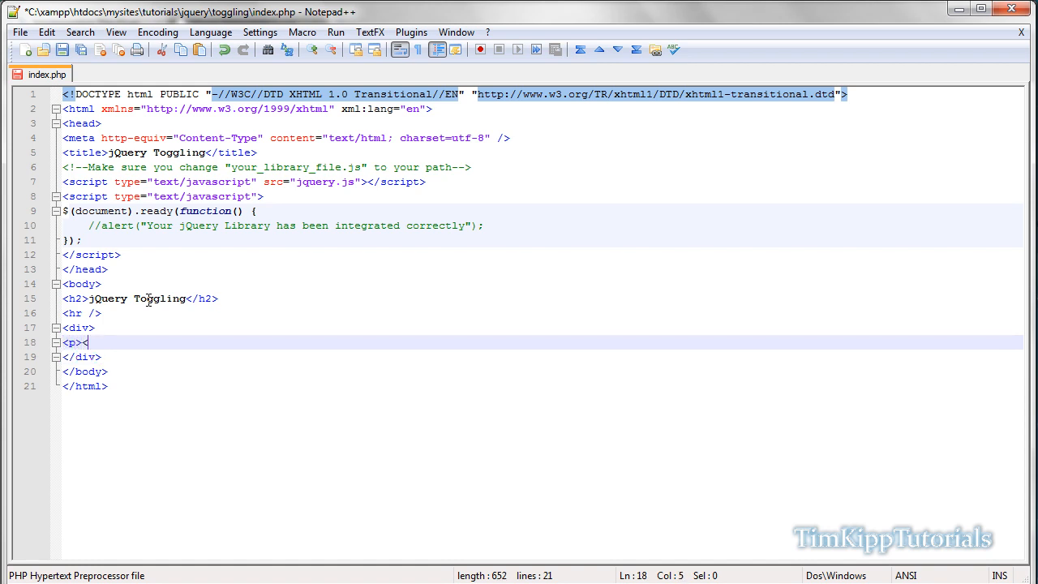
Step: Put a paragraph reading 'This is the content to be hidden ... using jQuery.' inside the div
text(</p>)
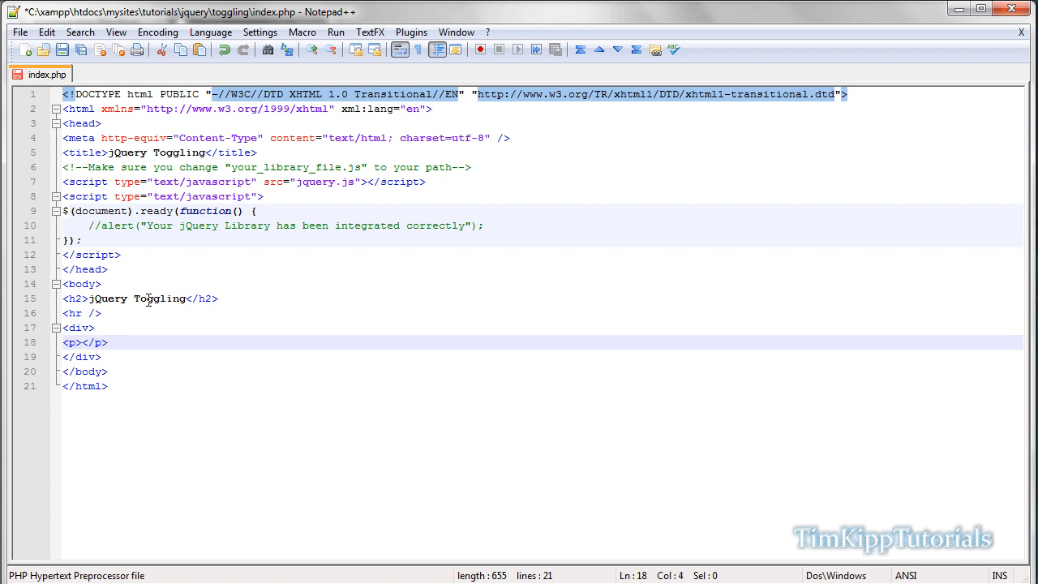
text(This is)
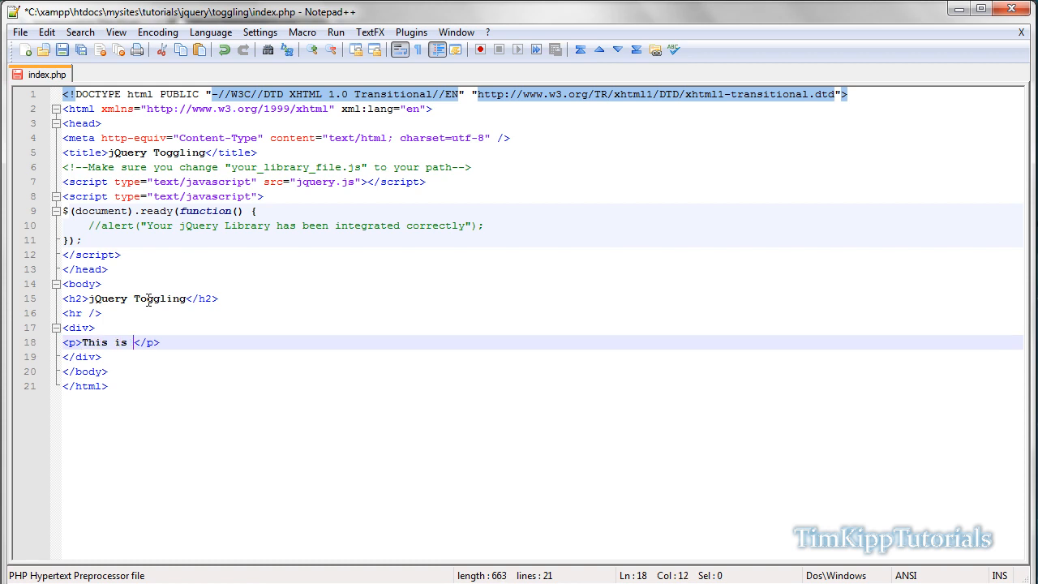
text(the content that is going)
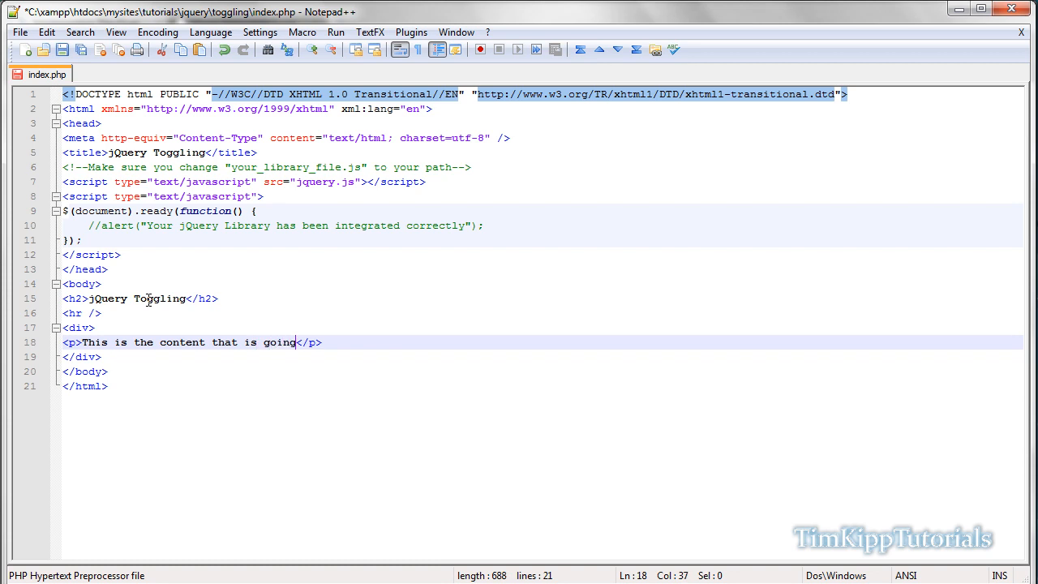
text(to be hidden and toggl)
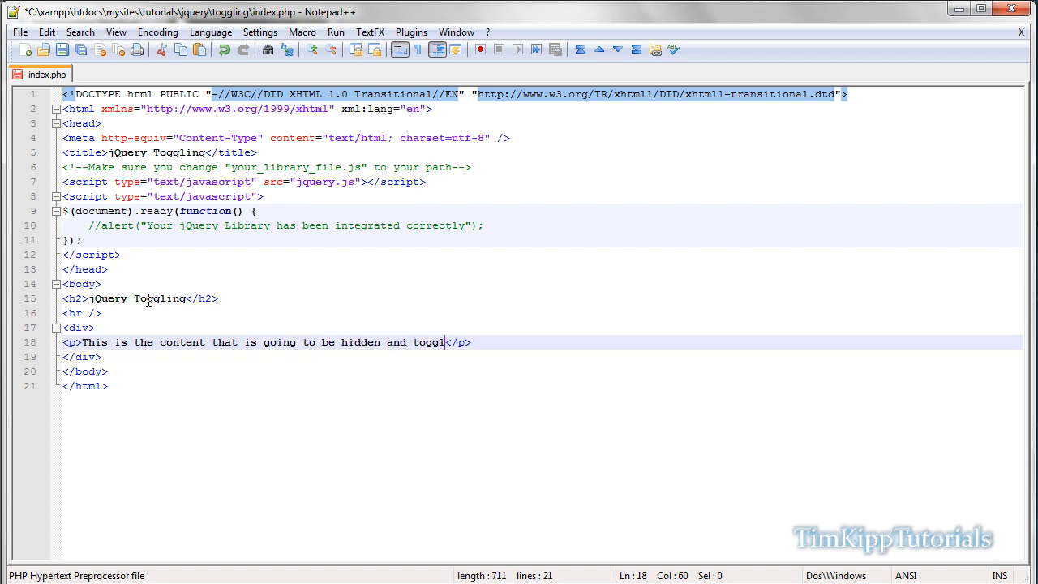
text(ed using)
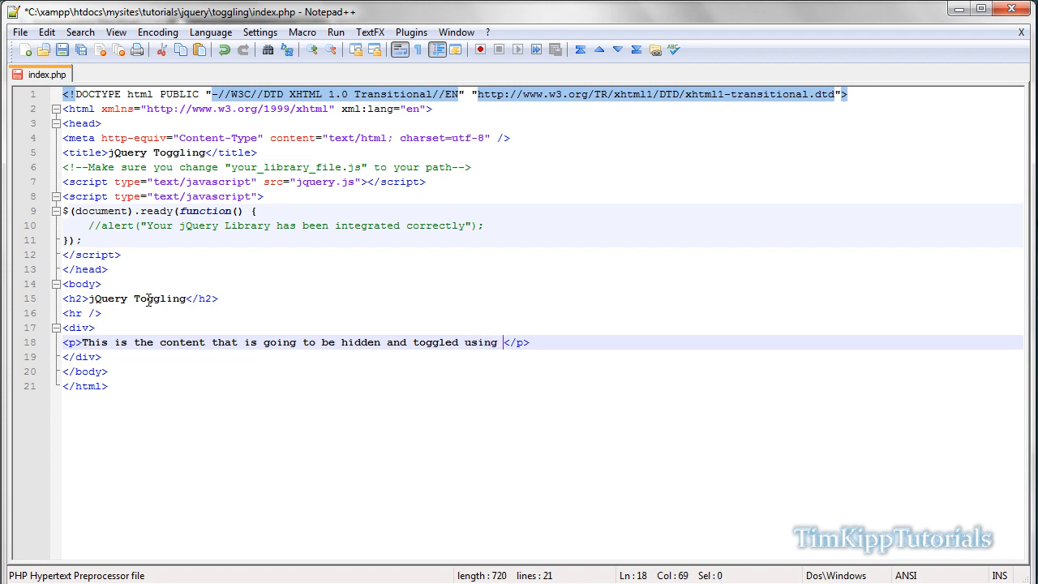
text(jQuery.)
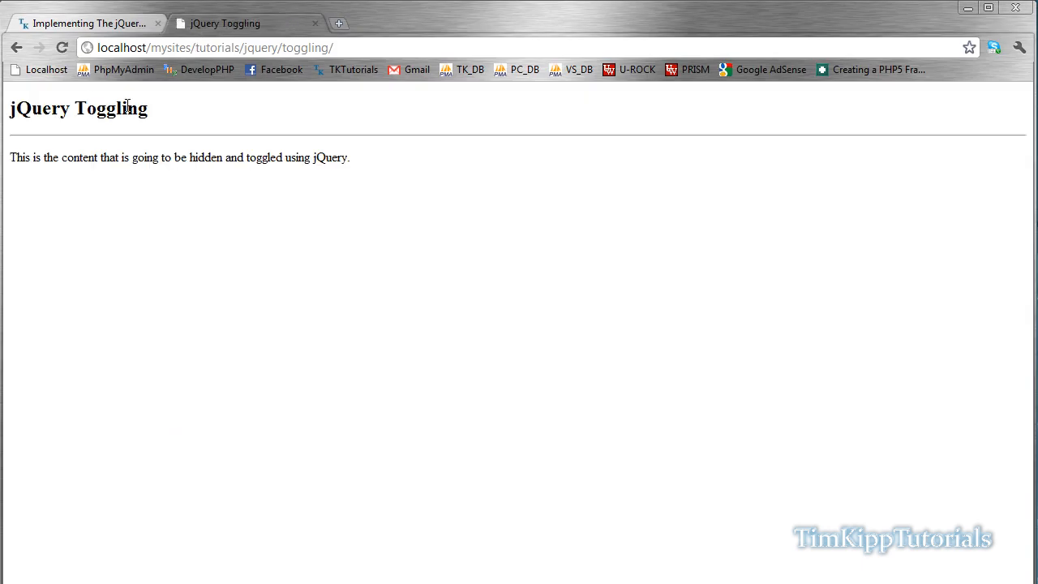
mouse_move(182, 182)
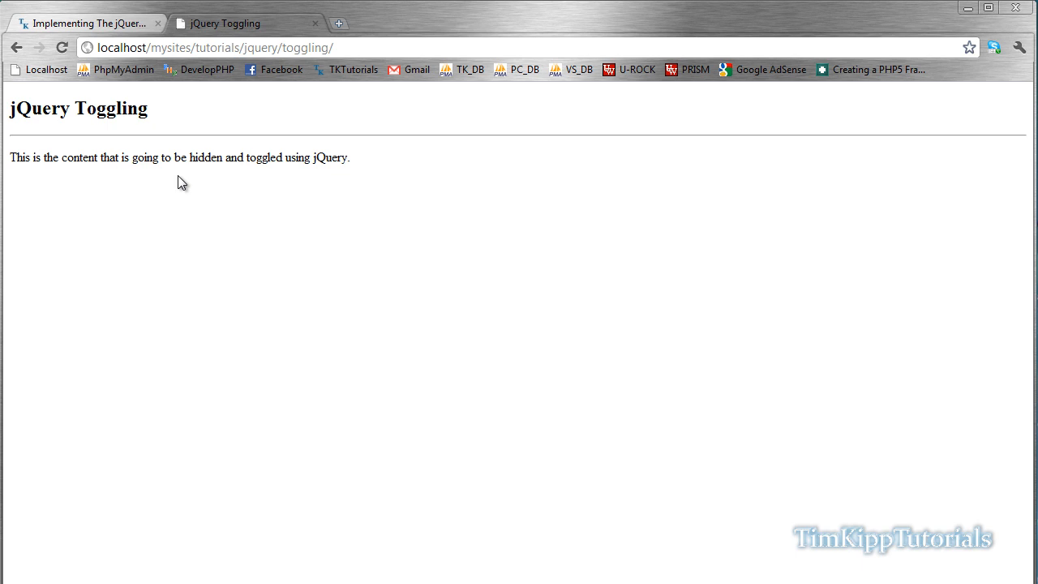
mouse_move(322, 192)
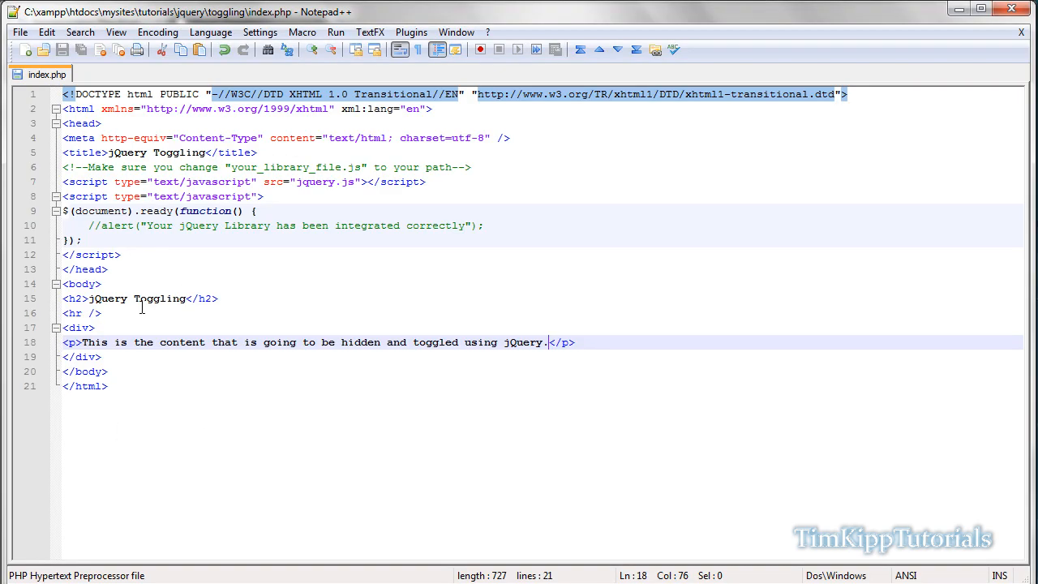
mouse_move(506, 224)
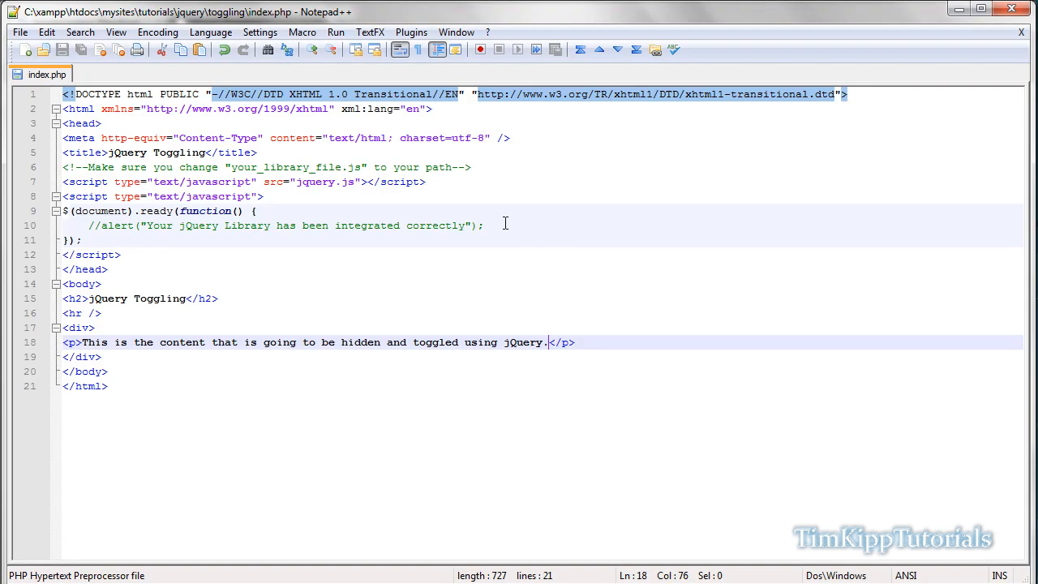
Step: Declare function toggle(id) in the script block after the commented-out alert
click(502, 225)
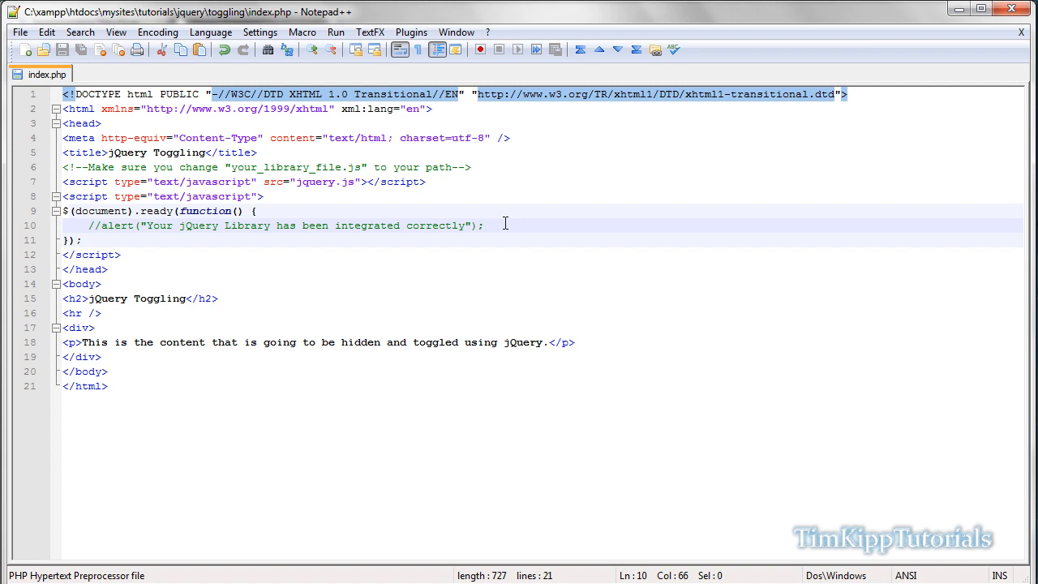
text(function)
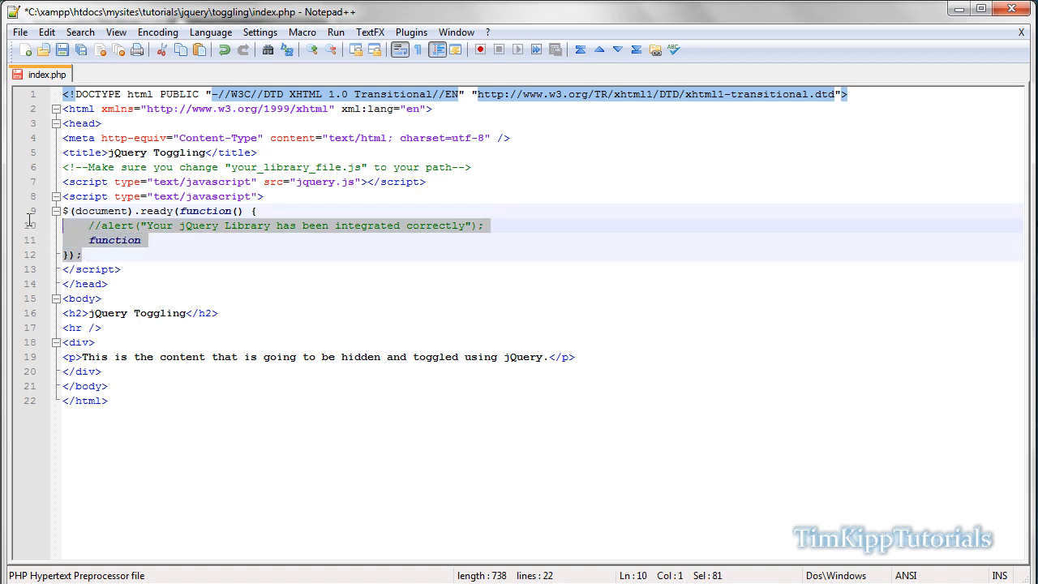
text(fun)
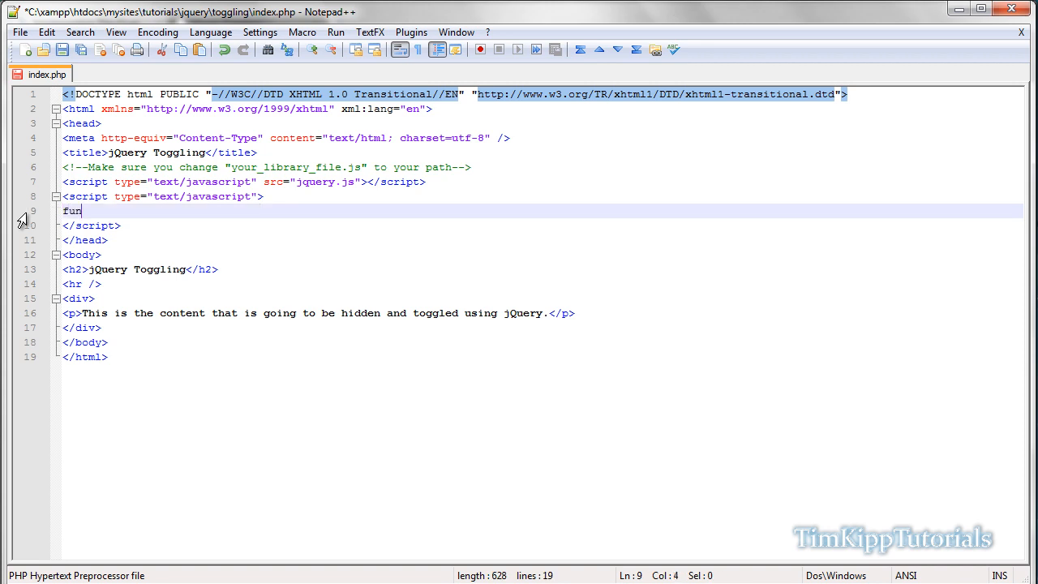
text(ction)
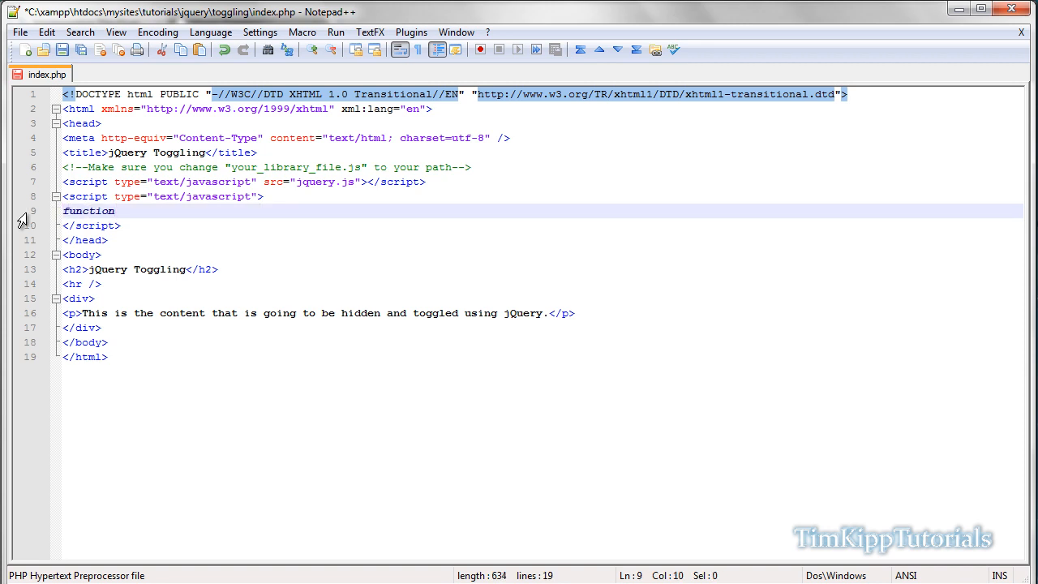
text(toggle)
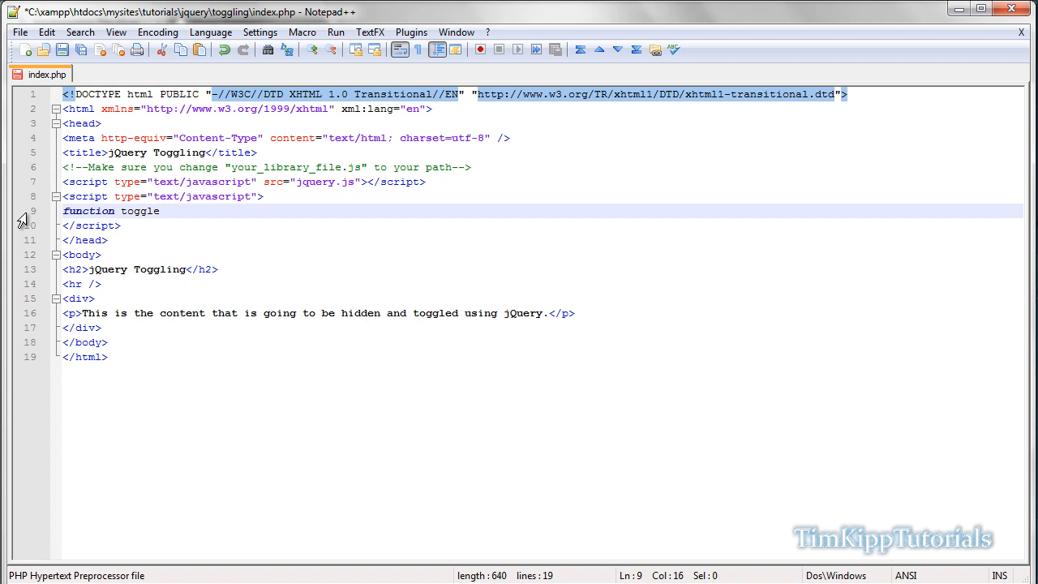
text((id) {)
text(})
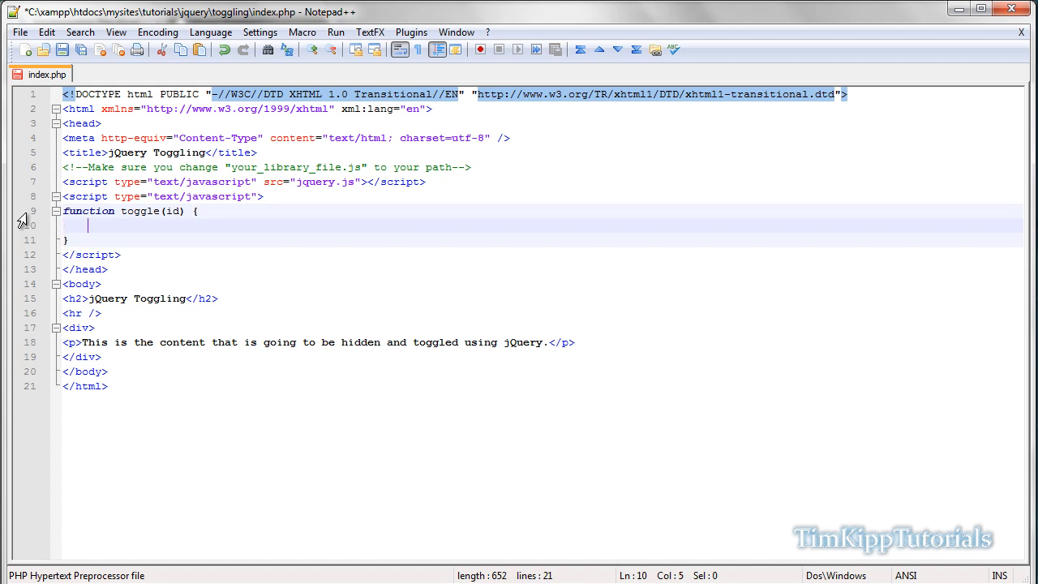
Step: Begin the if condition with the $('#'+id) selector for the passed-in element
text(if)
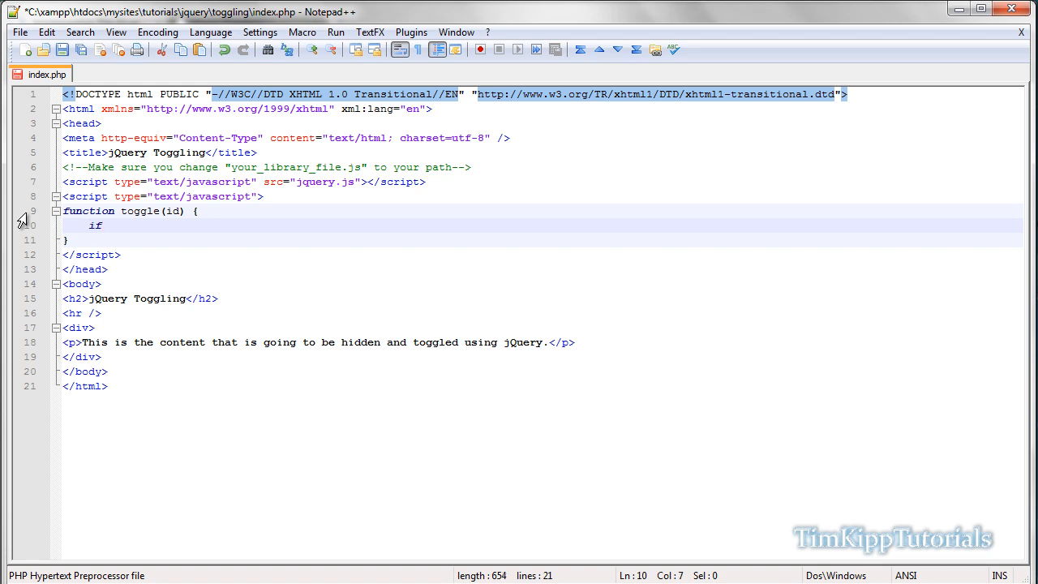
text(()
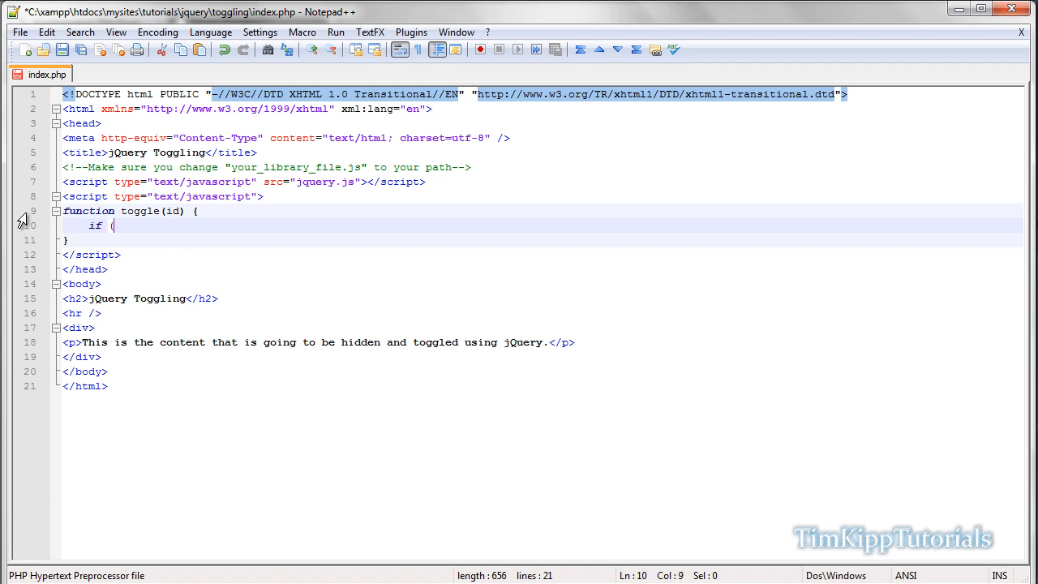
text($)
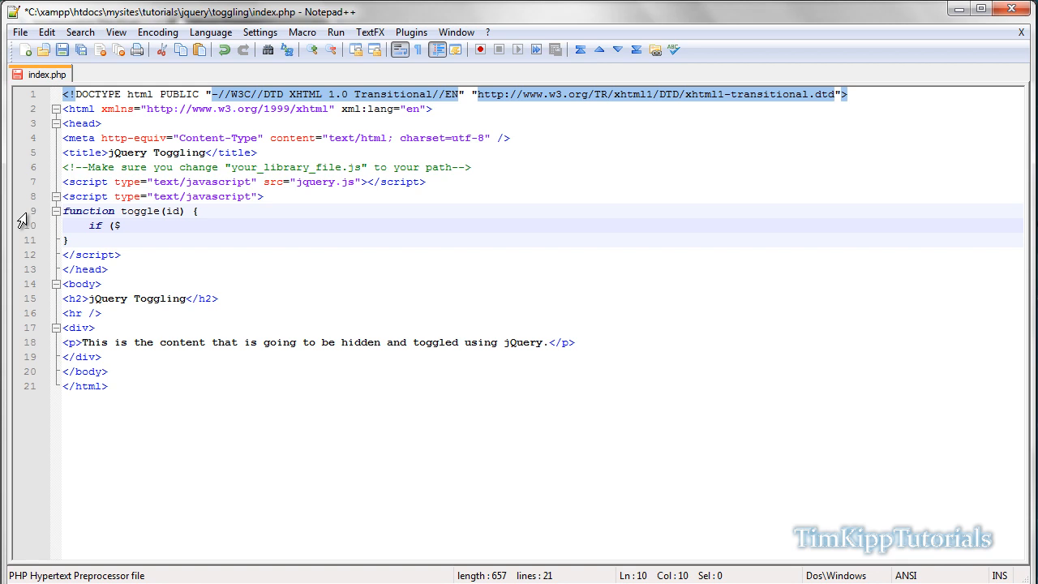
key(Backspace)
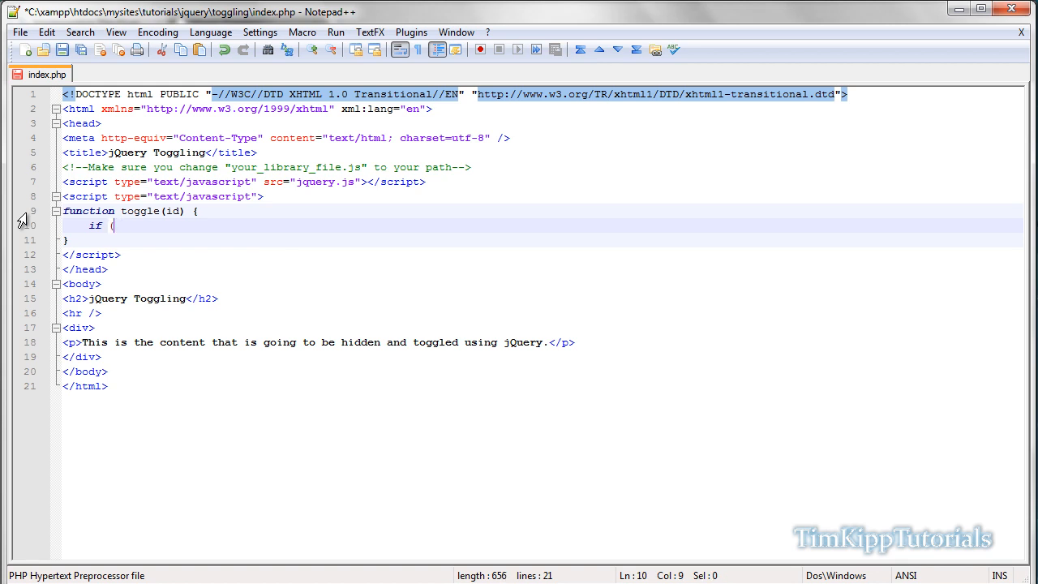
text(')
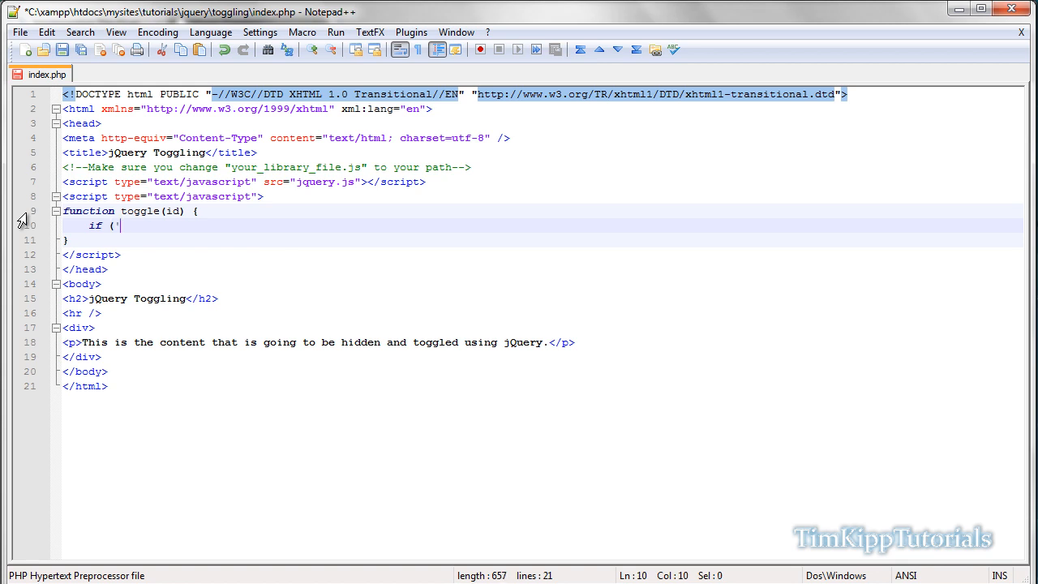
text('))
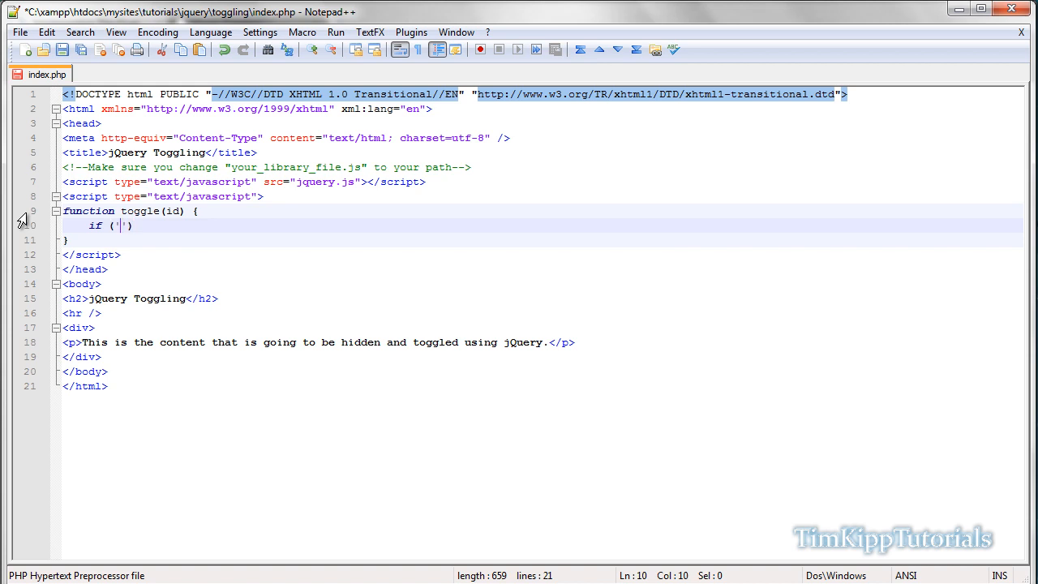
text(#)
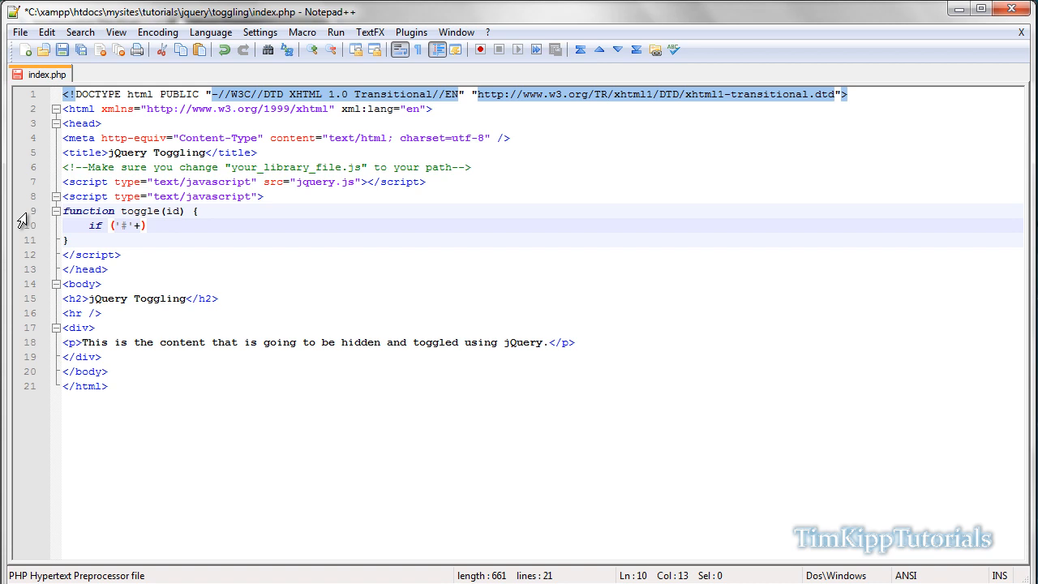
text(id)
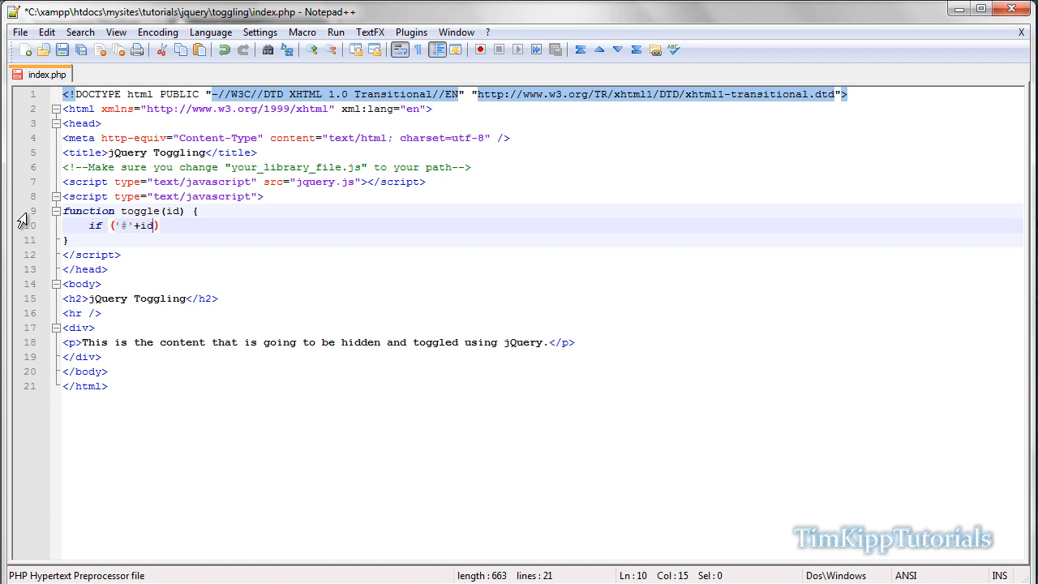
click(169, 211)
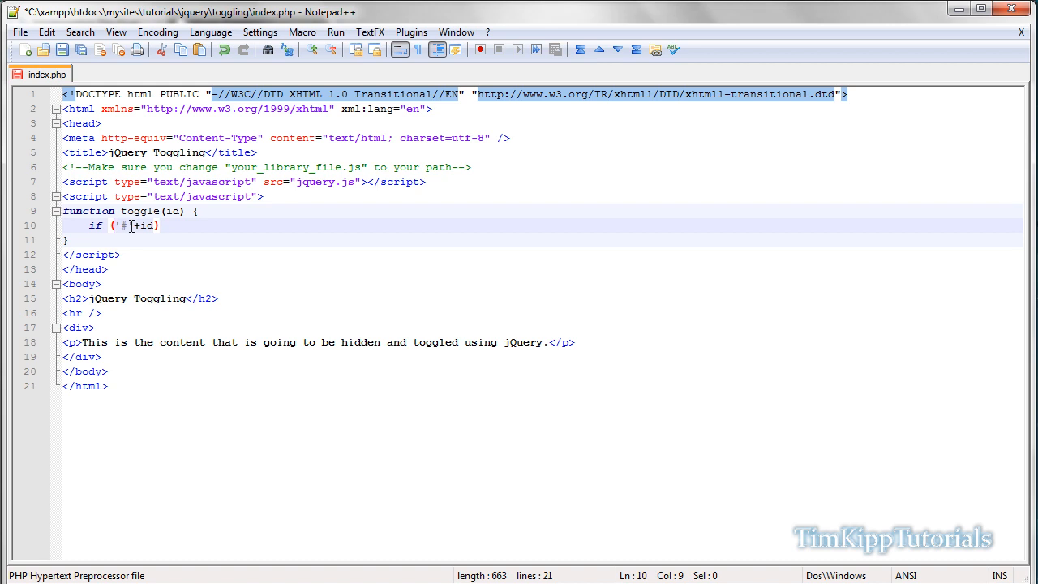
text($)
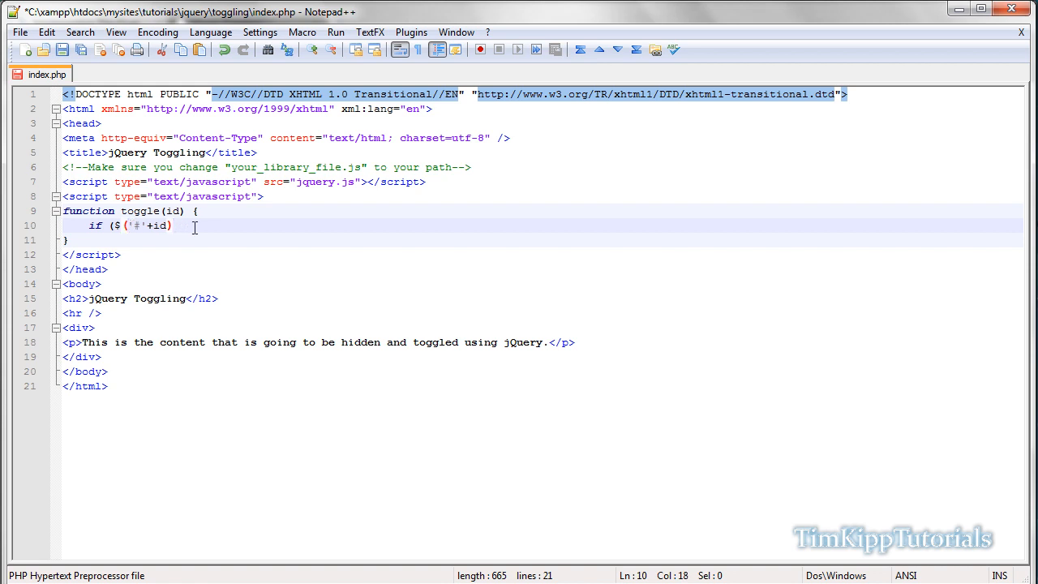
Step: Complete the condition as .is(":hidden") to test whether the element is hidden
text(.)
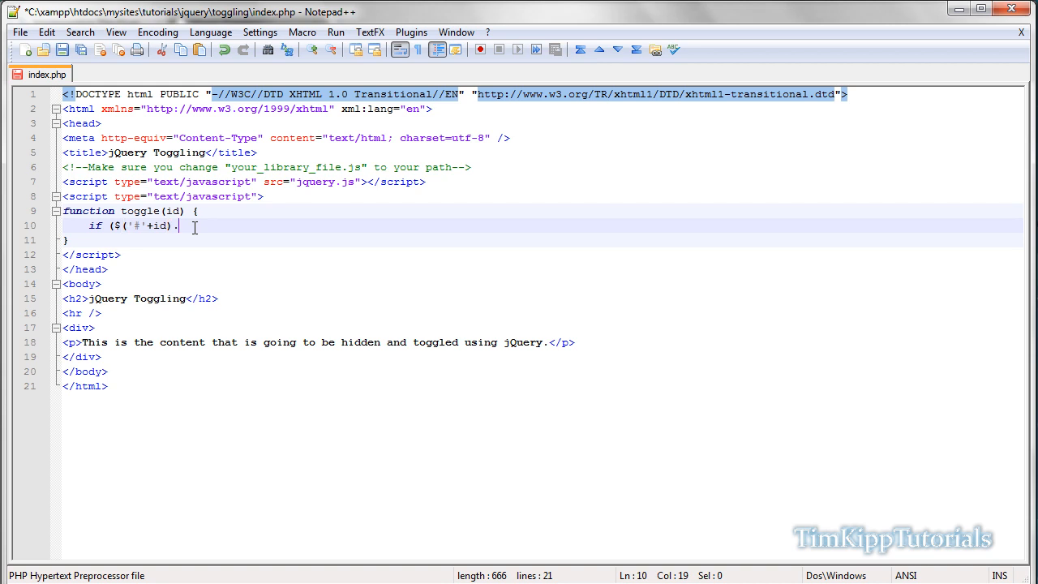
text(is)
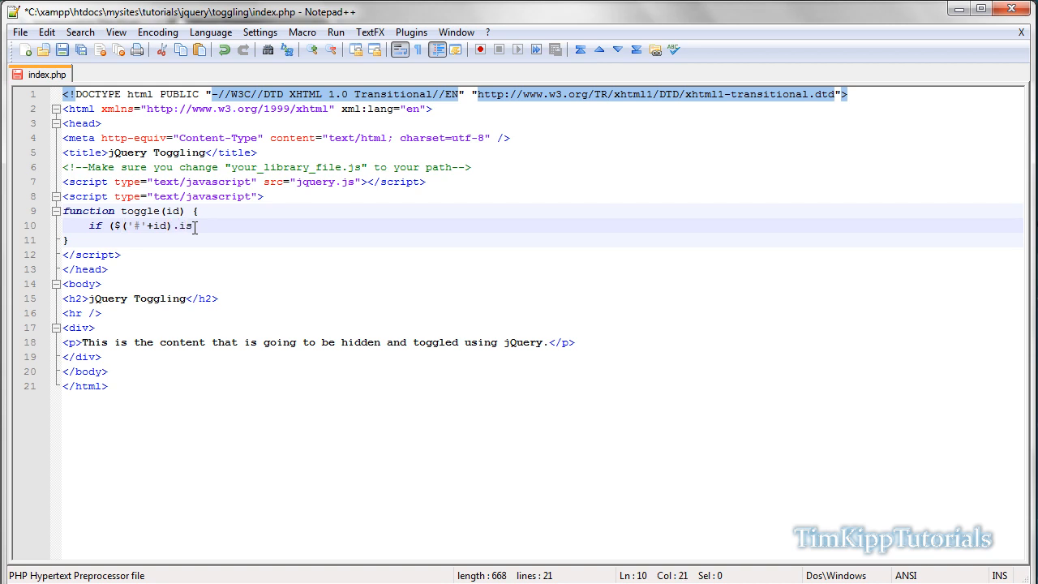
text(())
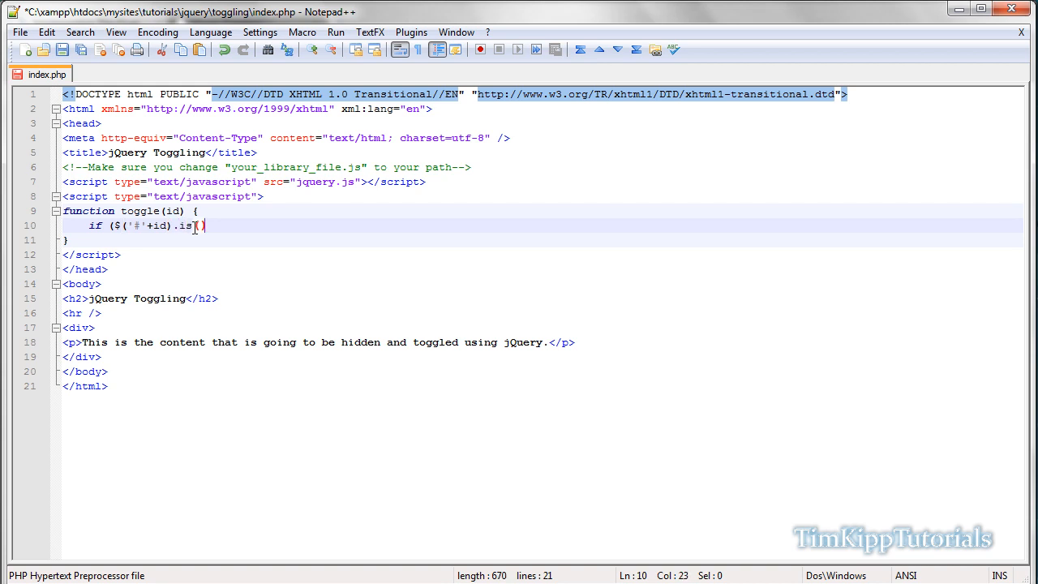
text(')
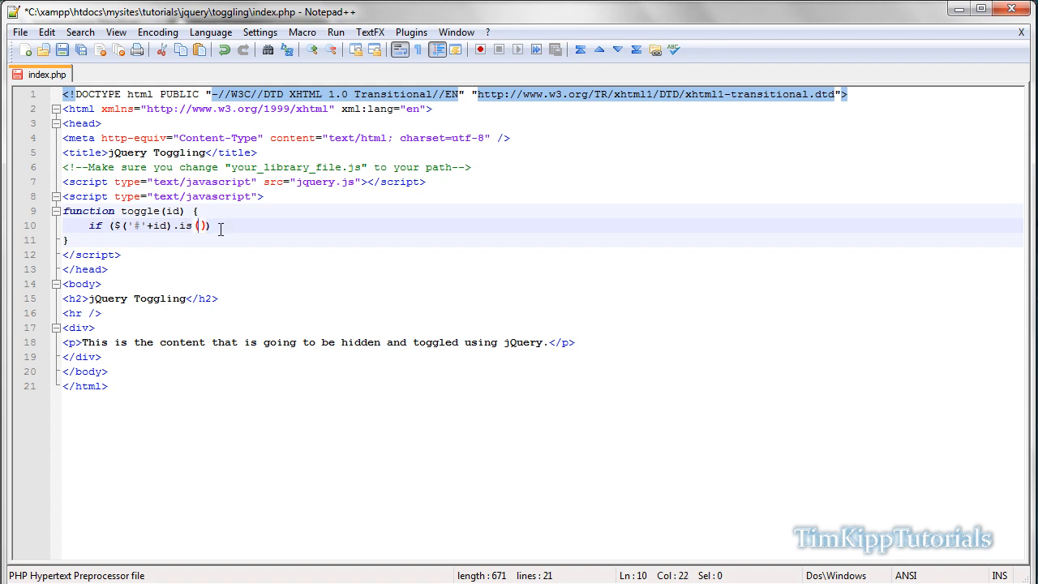
text("")
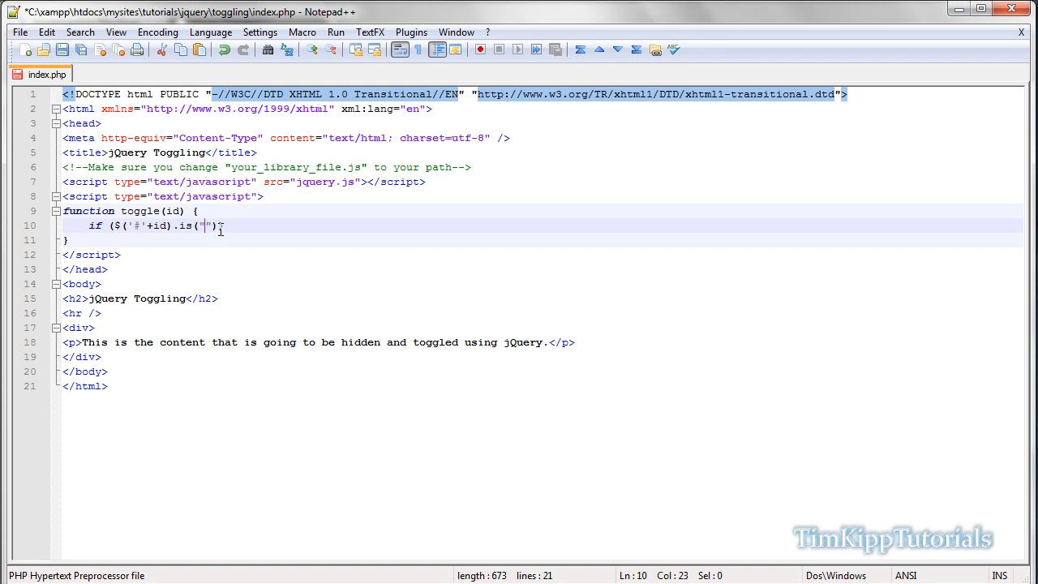
text(:)
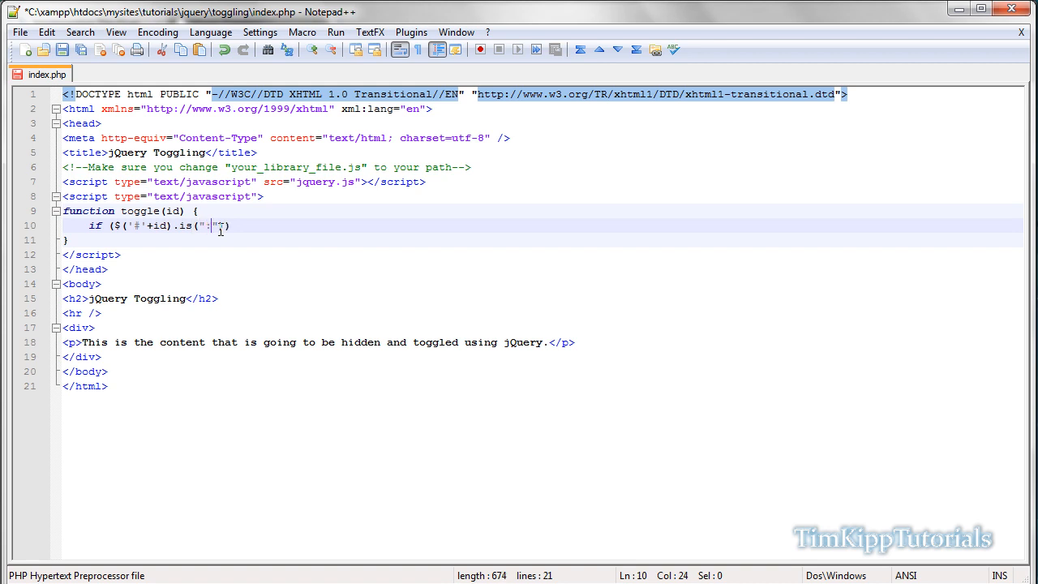
text(hidden"))
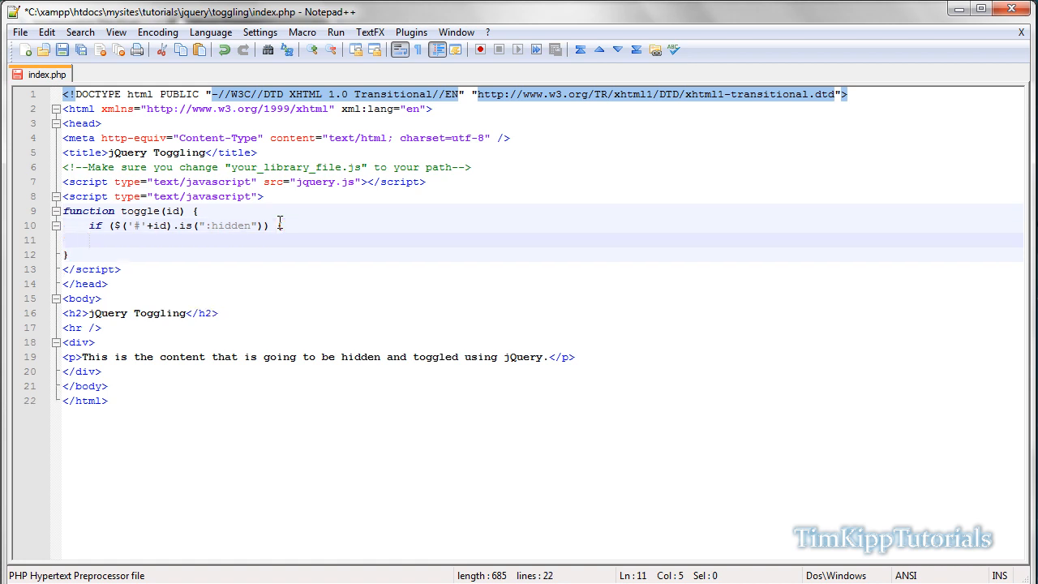
Step: Add a '// hidden element' comment, an } else { branch and a '// showing' comment
text(// h)
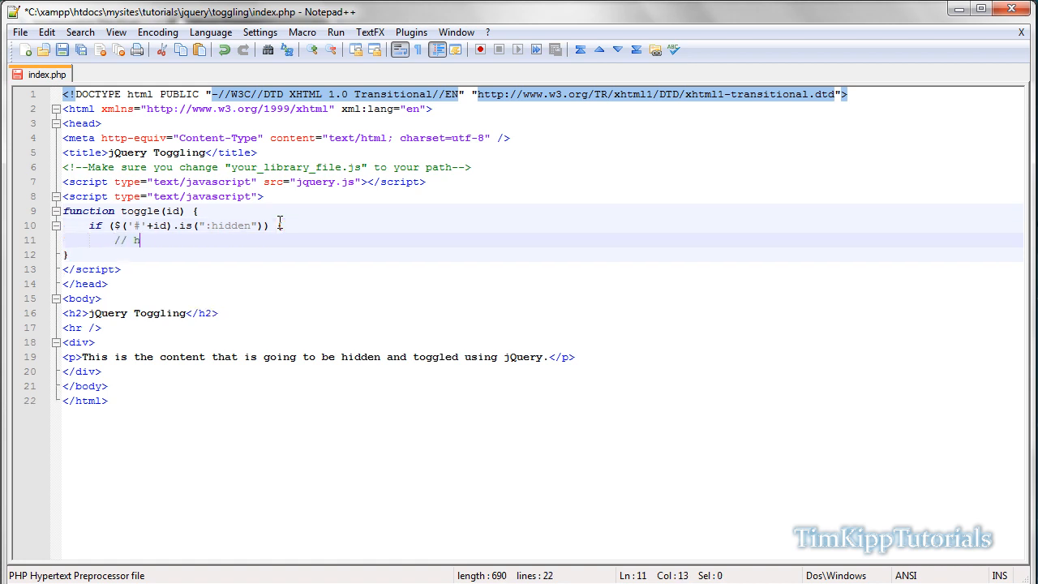
text(idden element)
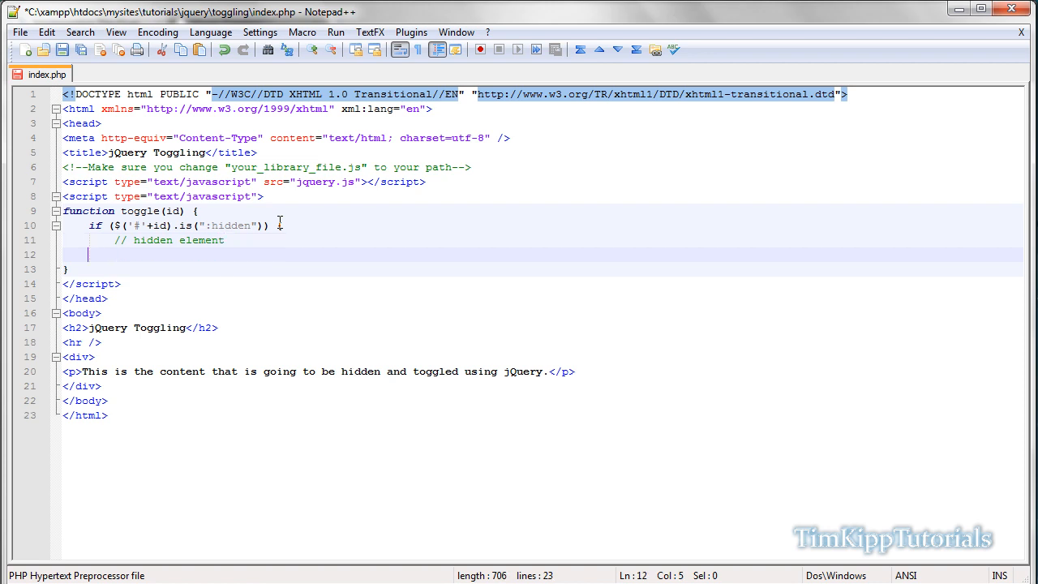
text(} else {)
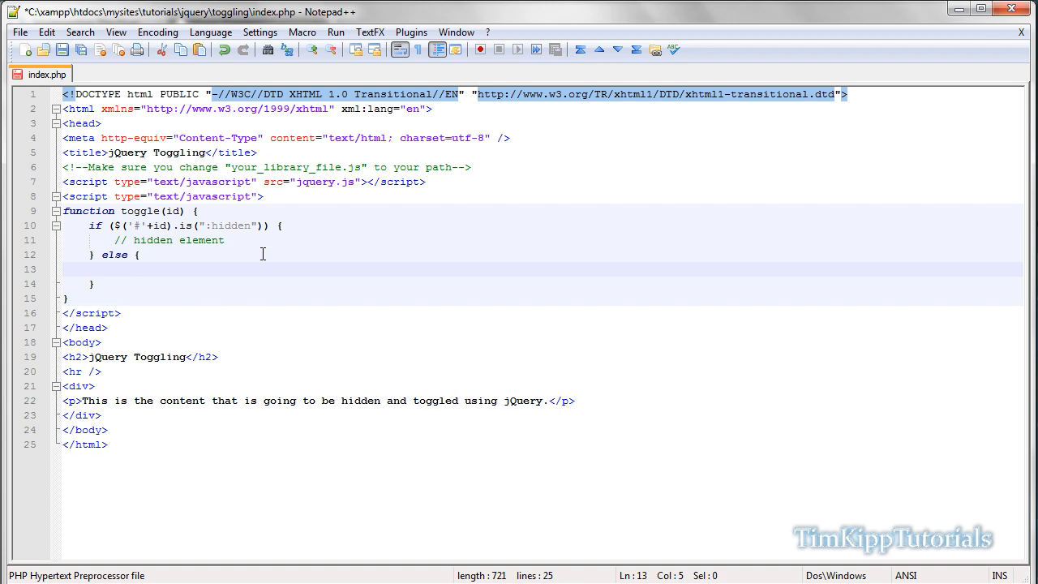
text(//)
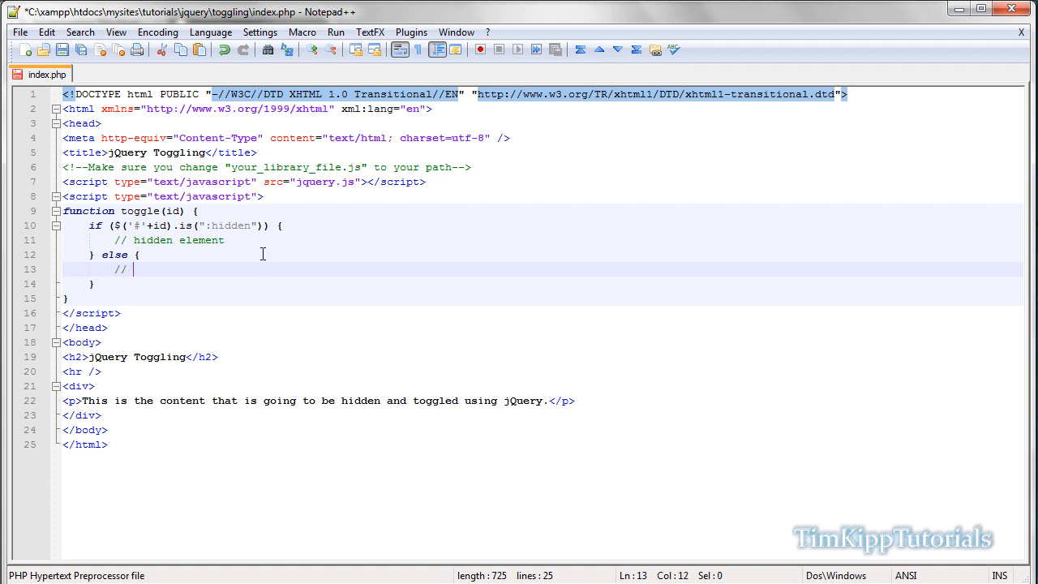
text(showing element)
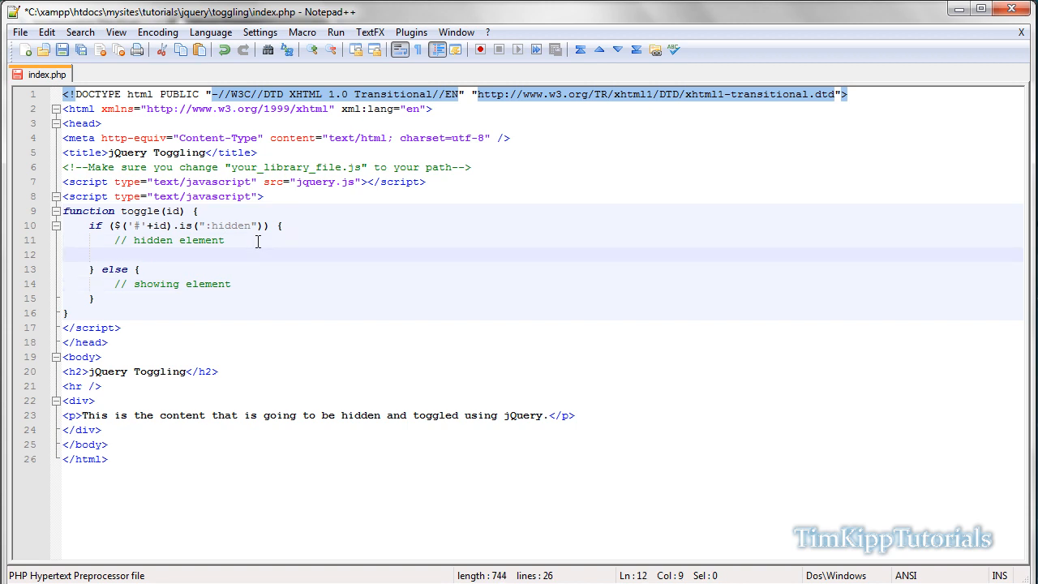
Step: Write $('#'+id).slideDown("fast"); in the if branch
text($)
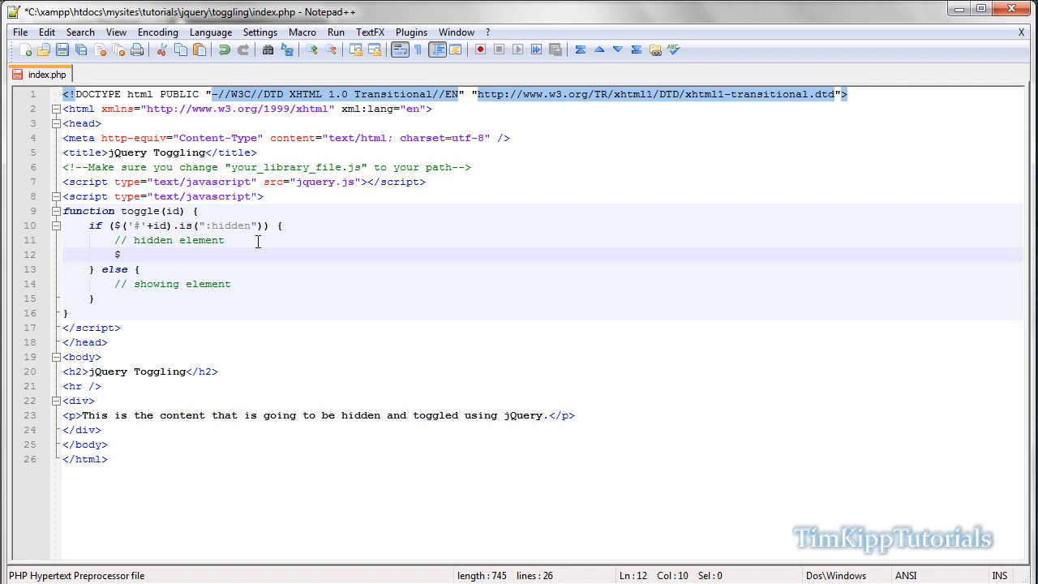
text(())
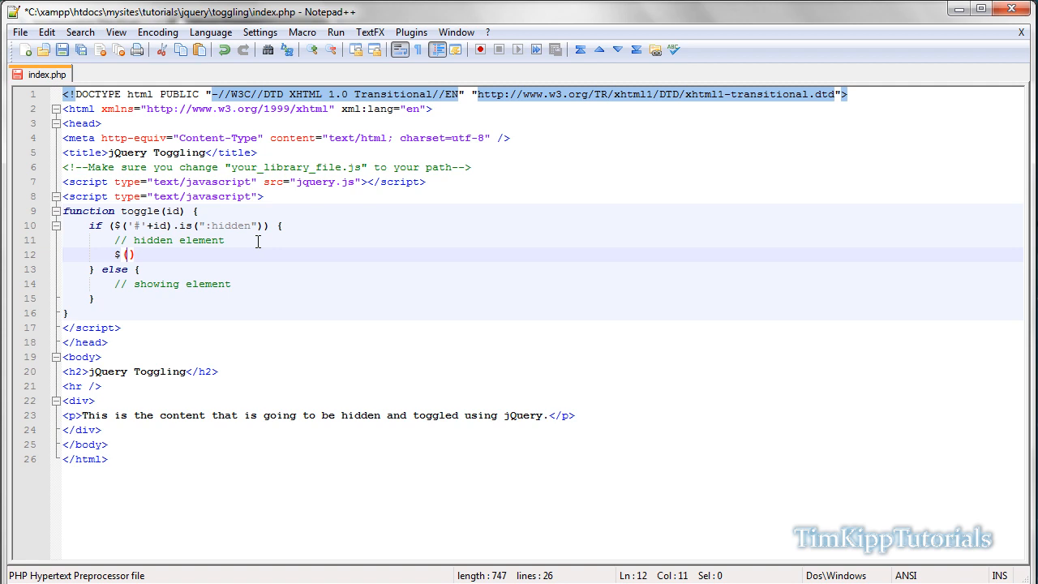
text('#')
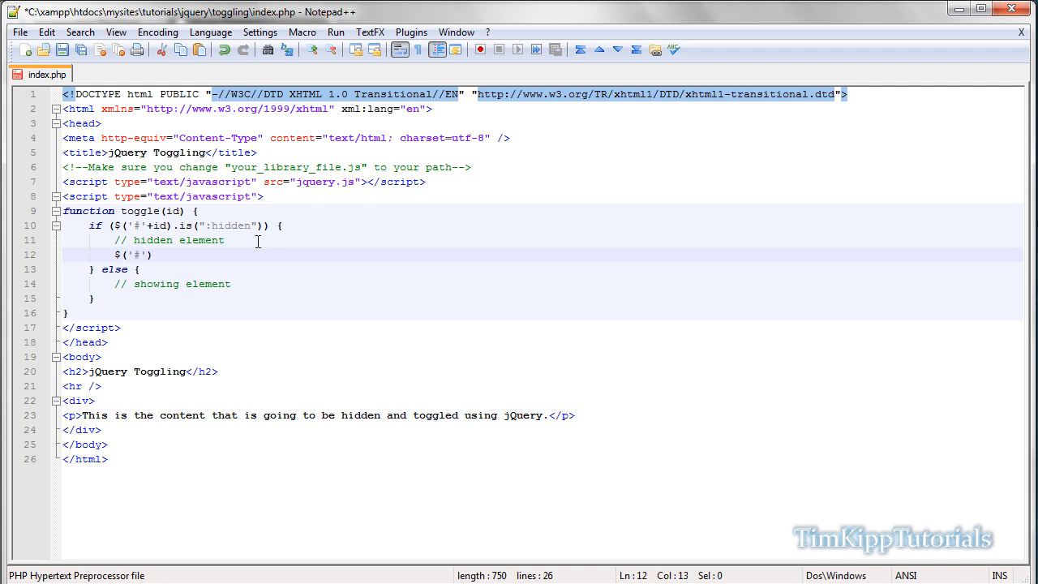
text(+i)
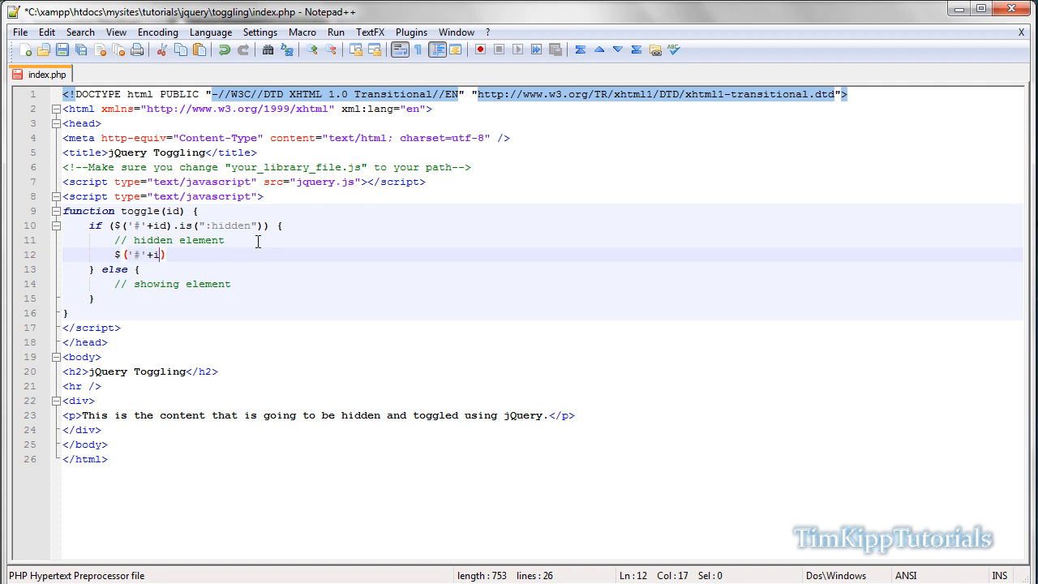
text(d)
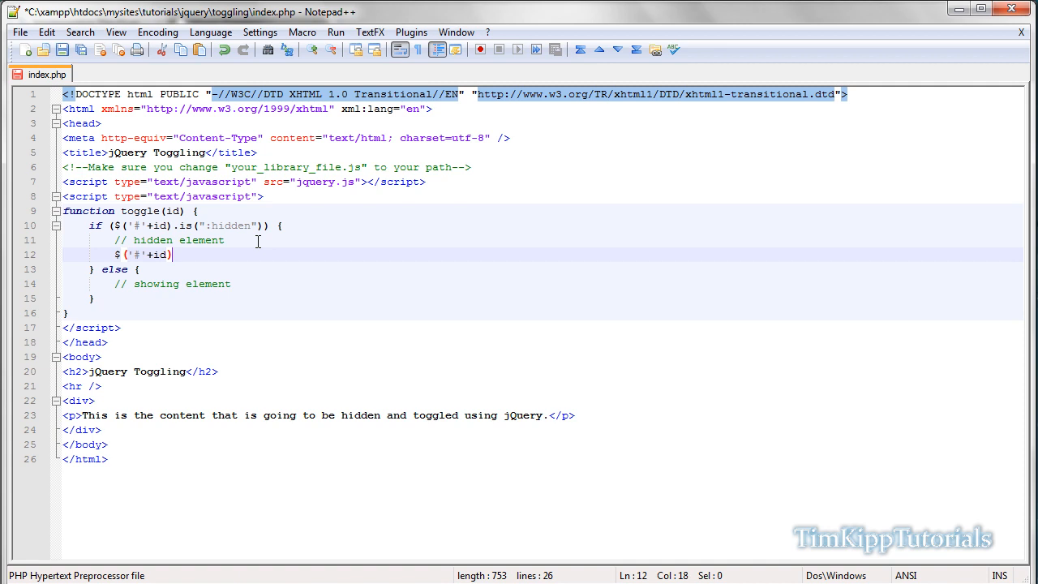
text(.slide)
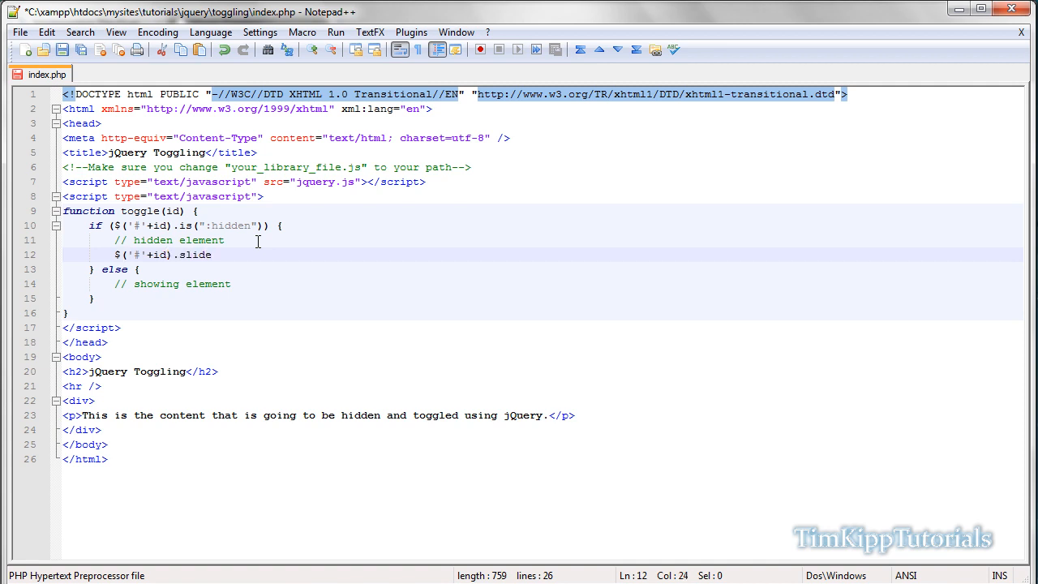
text(Down)
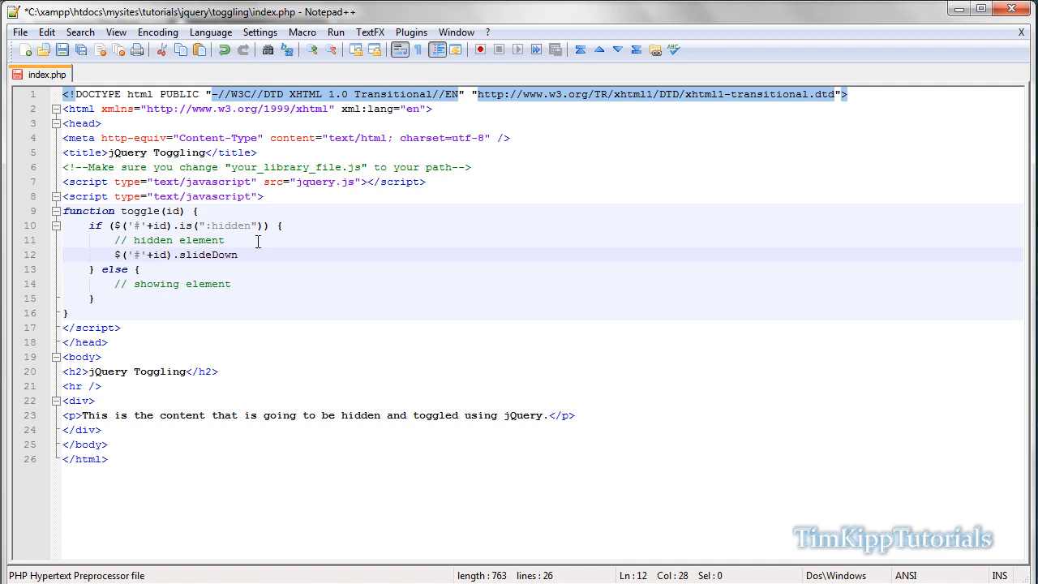
text(()
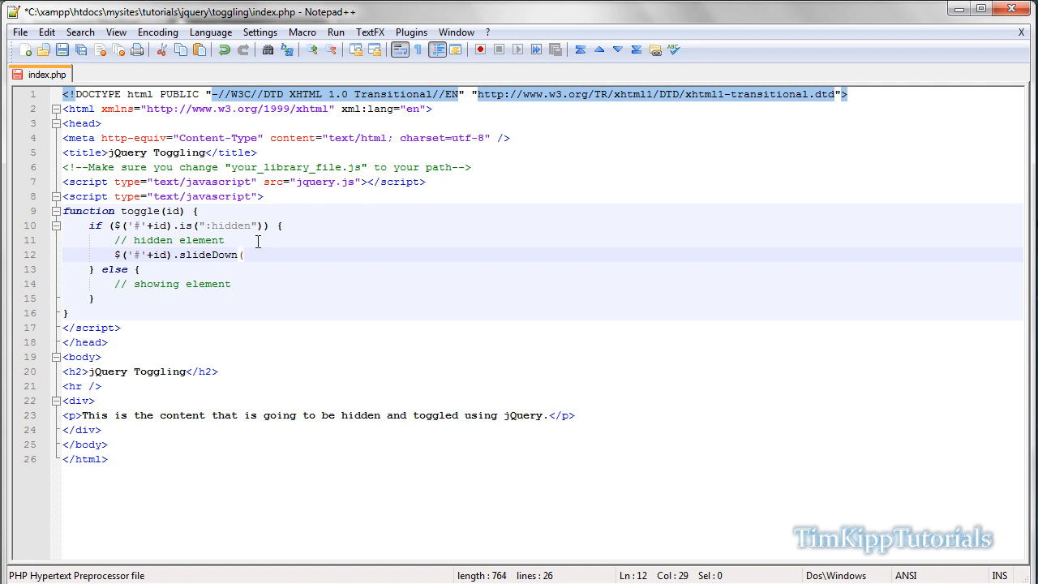
text())
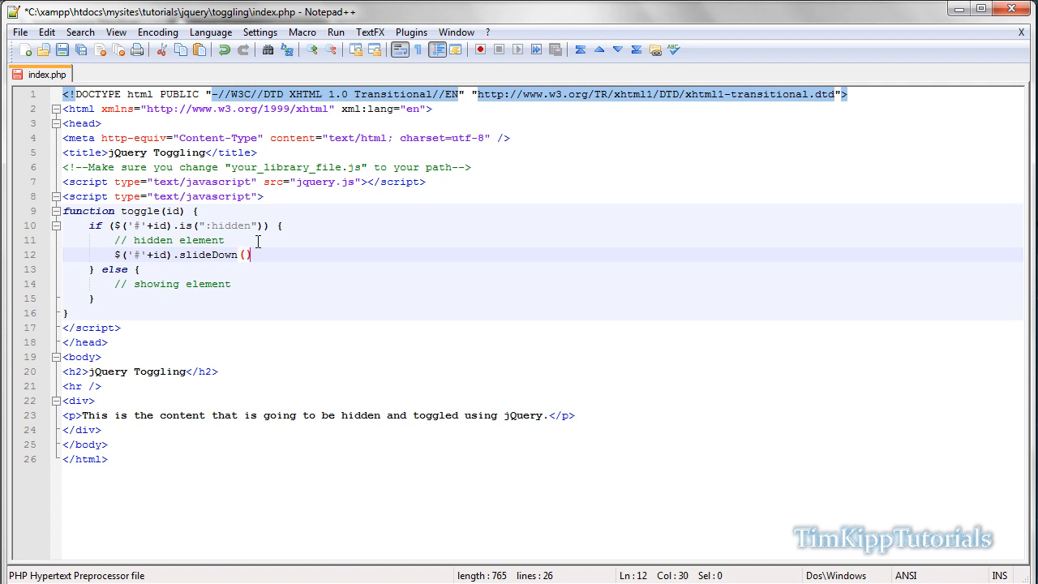
text(;)
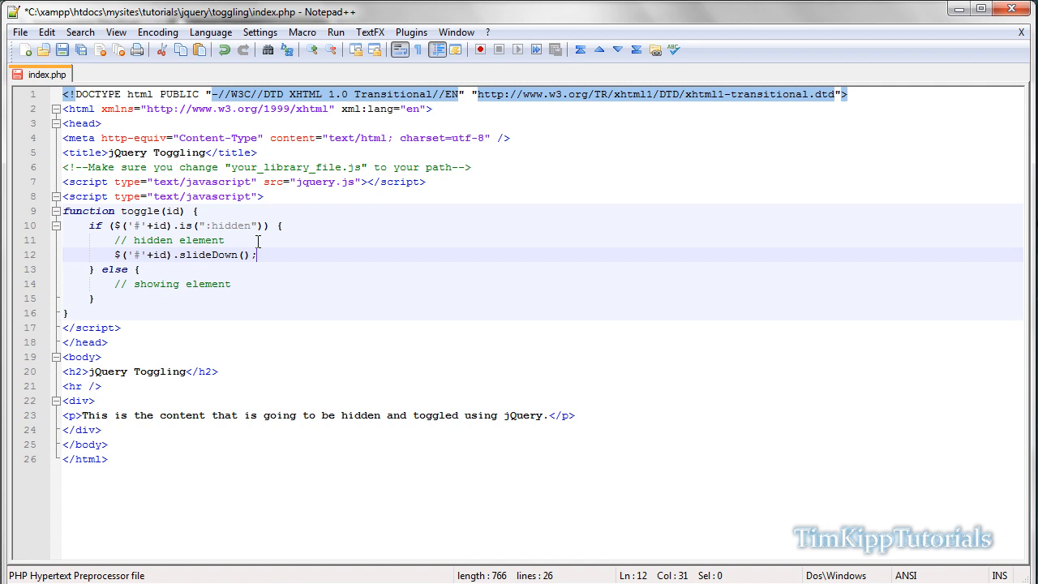
text("")
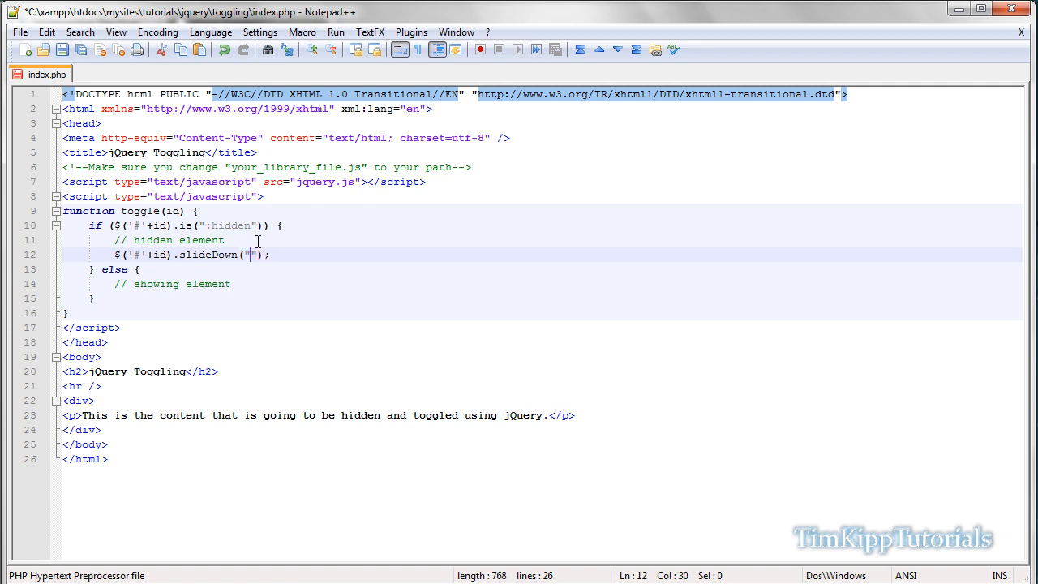
text(faST)
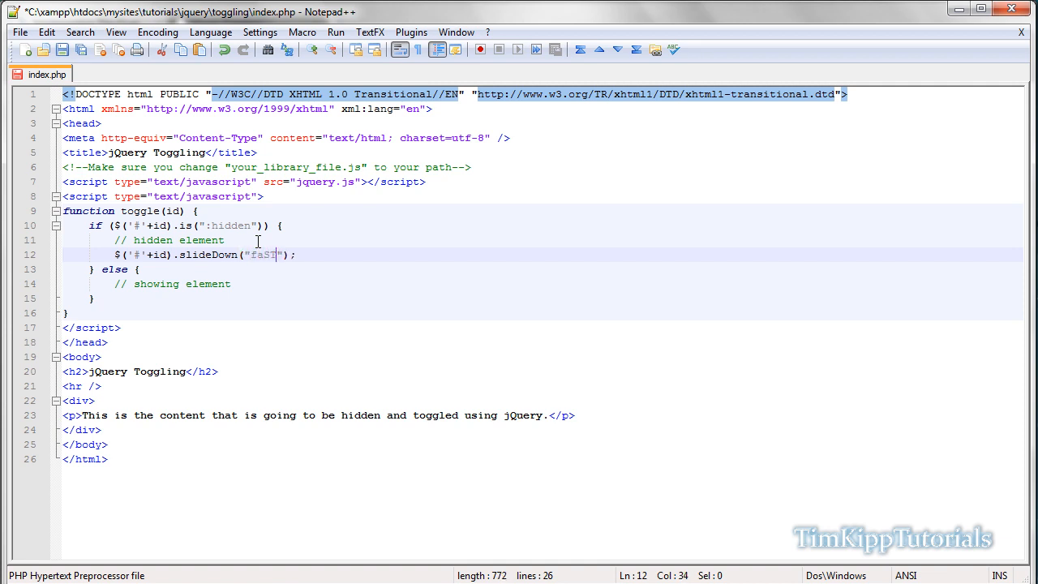
text(fast)
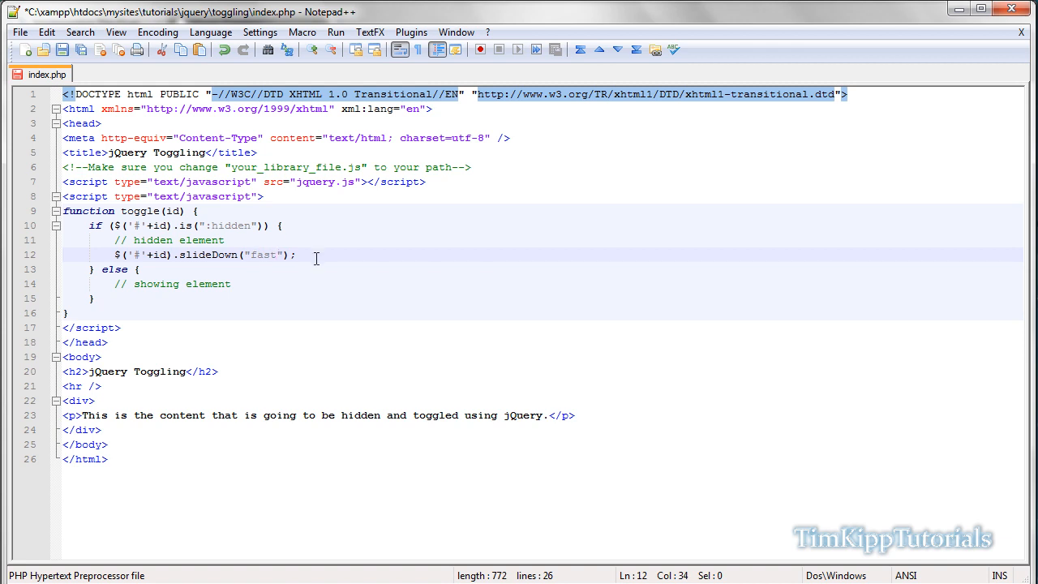
mouse_move(308, 256)
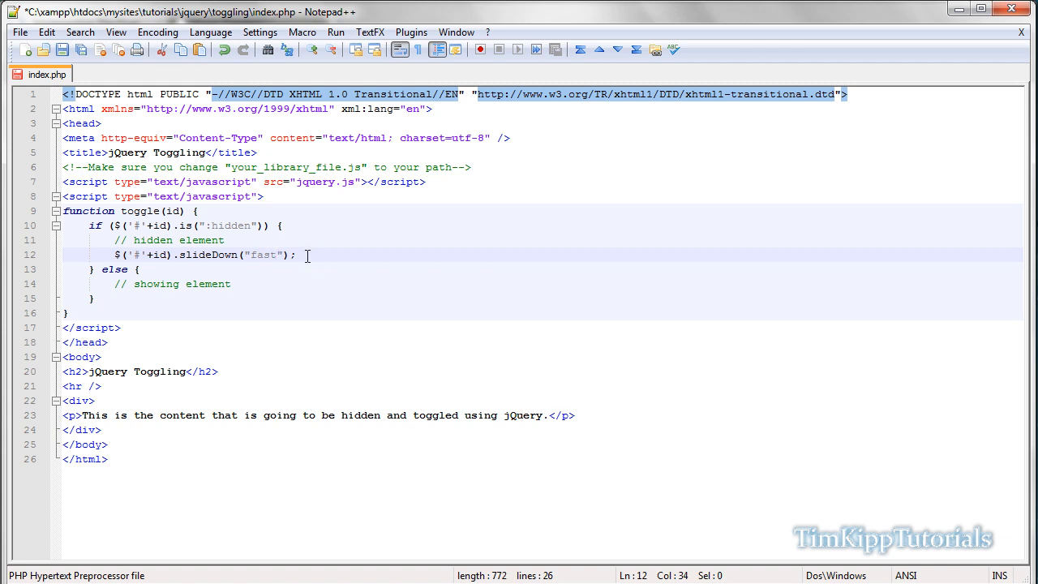
Step: Copy the statement into the else branch and change slideDown to slideUp
click(272, 255)
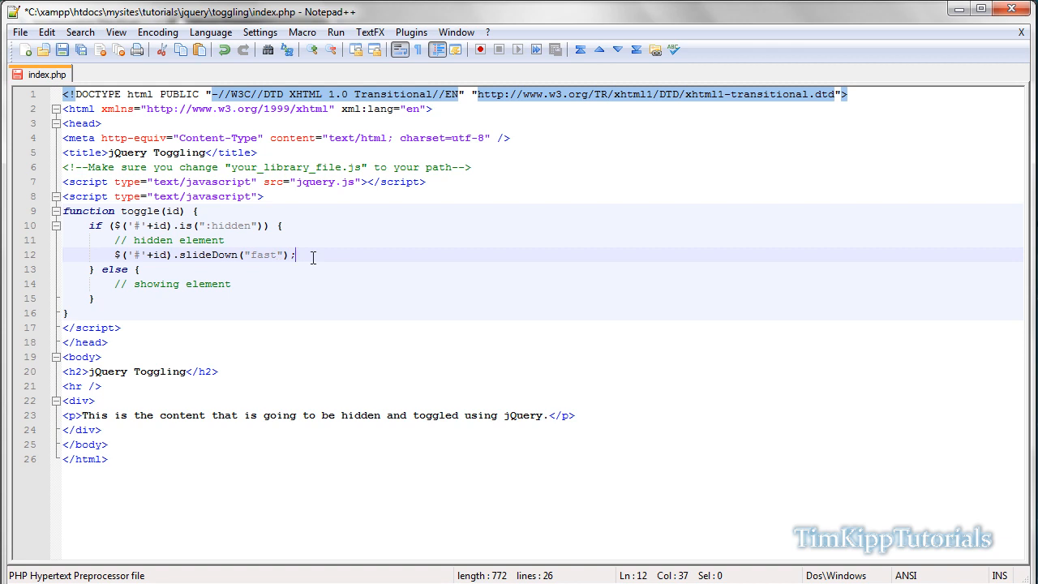
drag(298, 255, 136, 254)
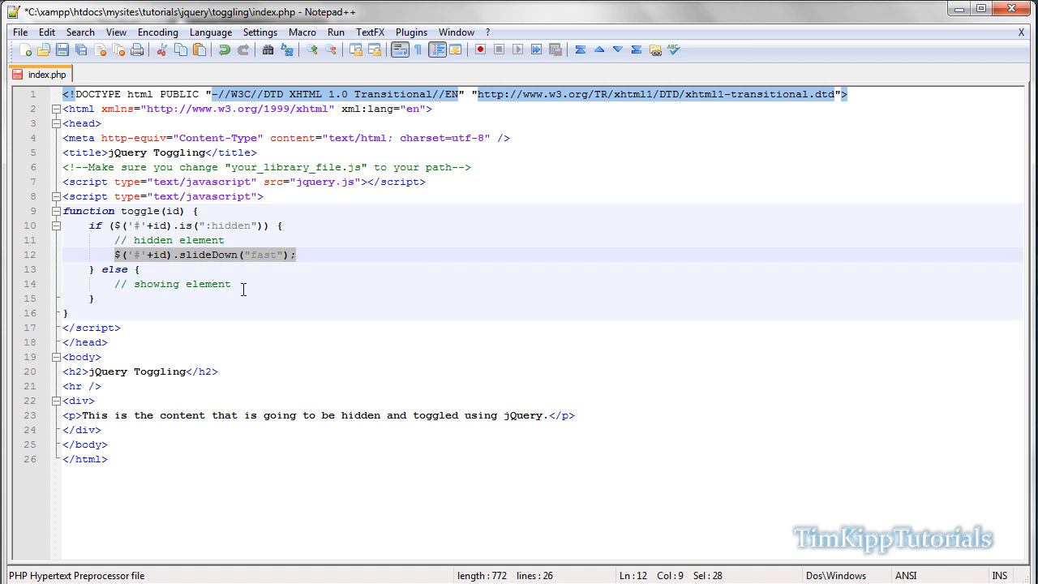
text($('#'+id).slideDown("fast");)
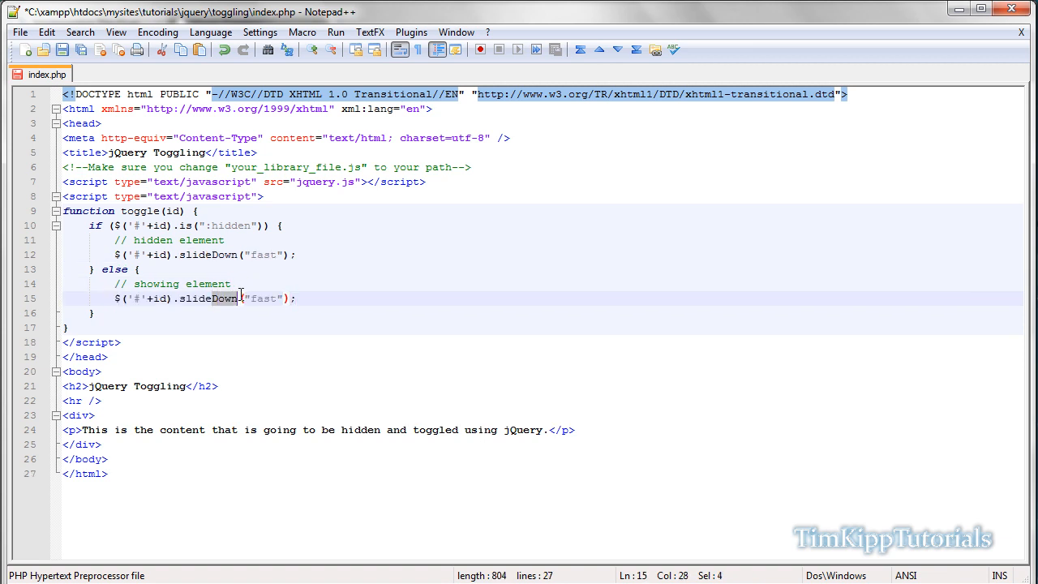
text(slideUp)
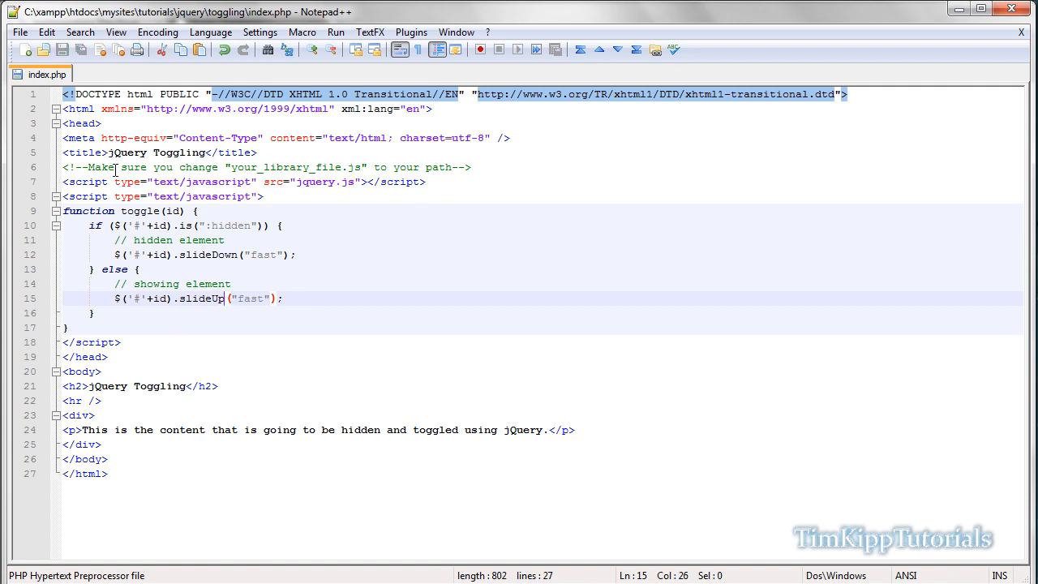
mouse_move(90, 418)
text( id="d)
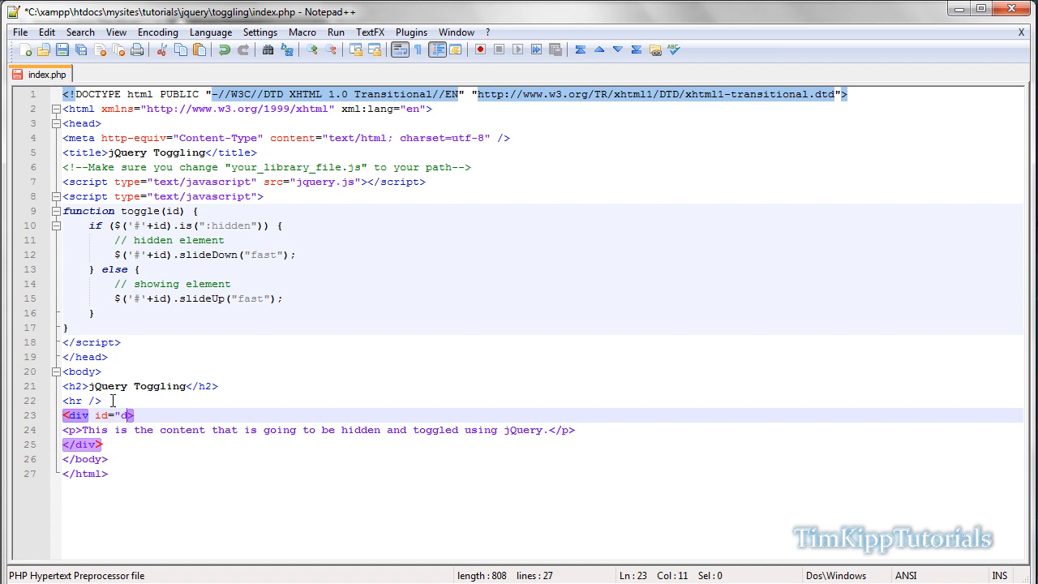
Step: Make the opening tag <div id="div1" style="display: none;"> so it starts hidden
text(iv1)
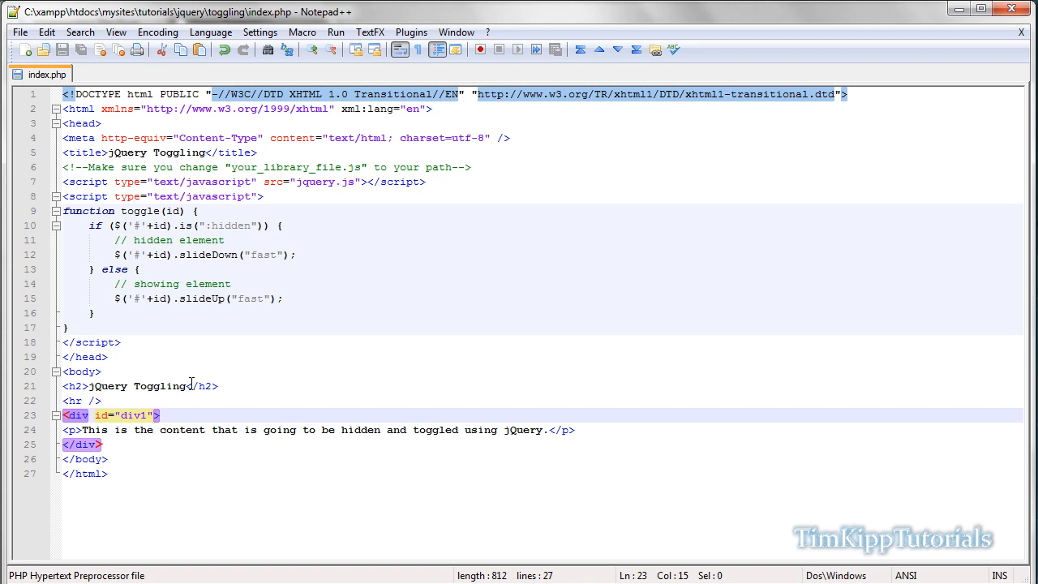
text(style)
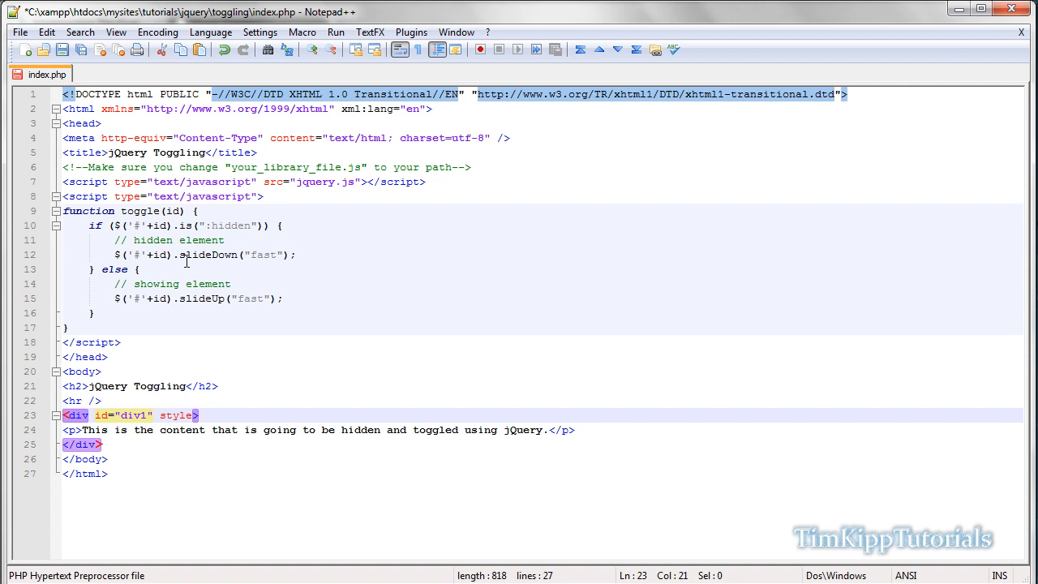
text(=)
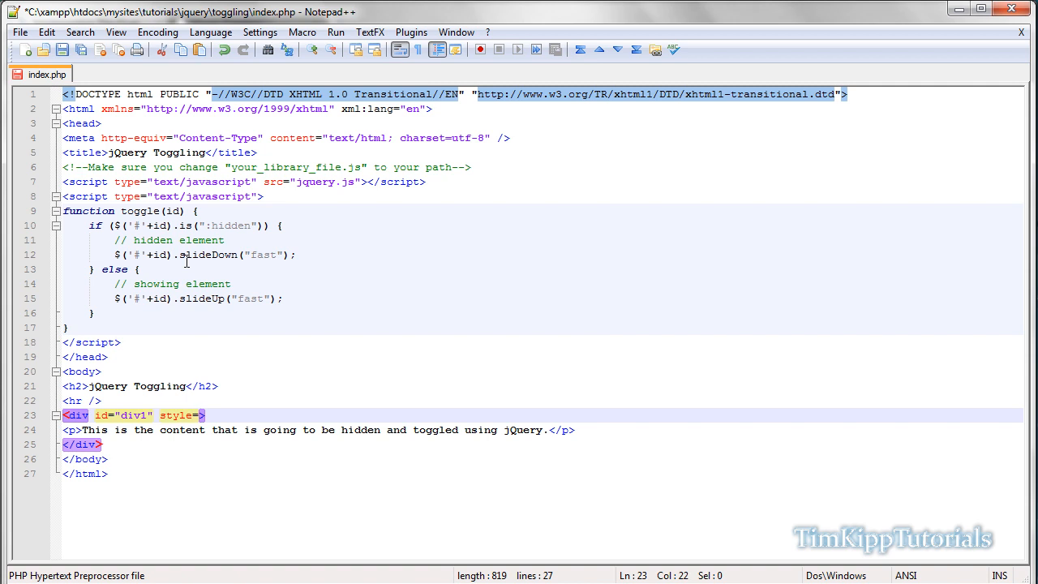
text(display: none)
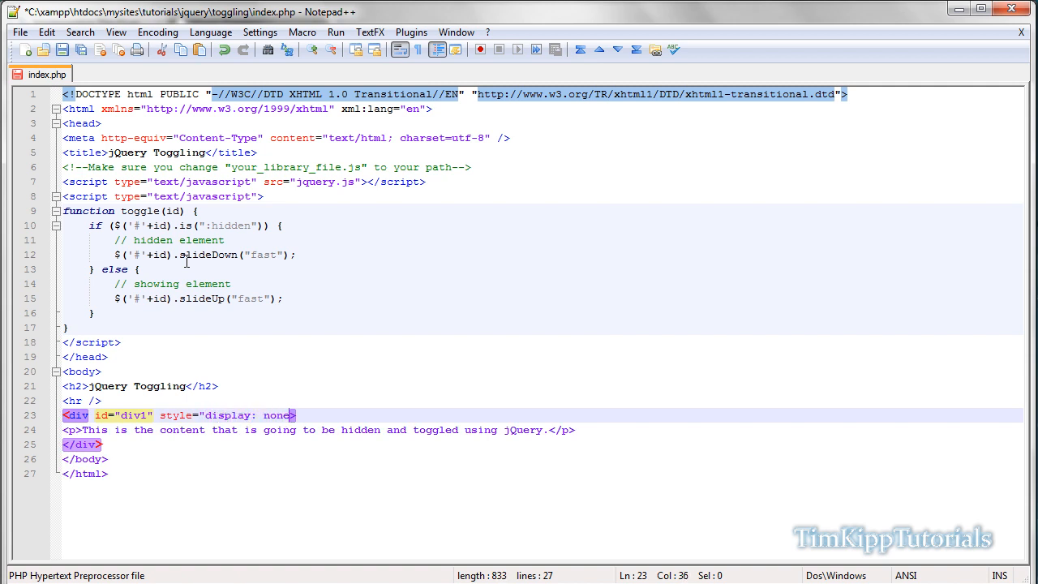
text(;")
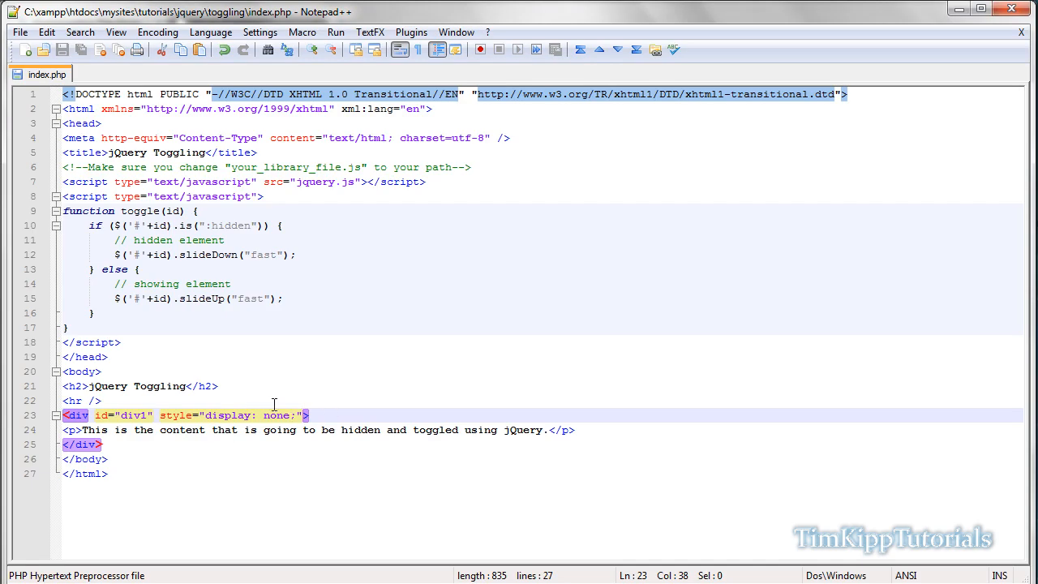
mouse_move(246, 401)
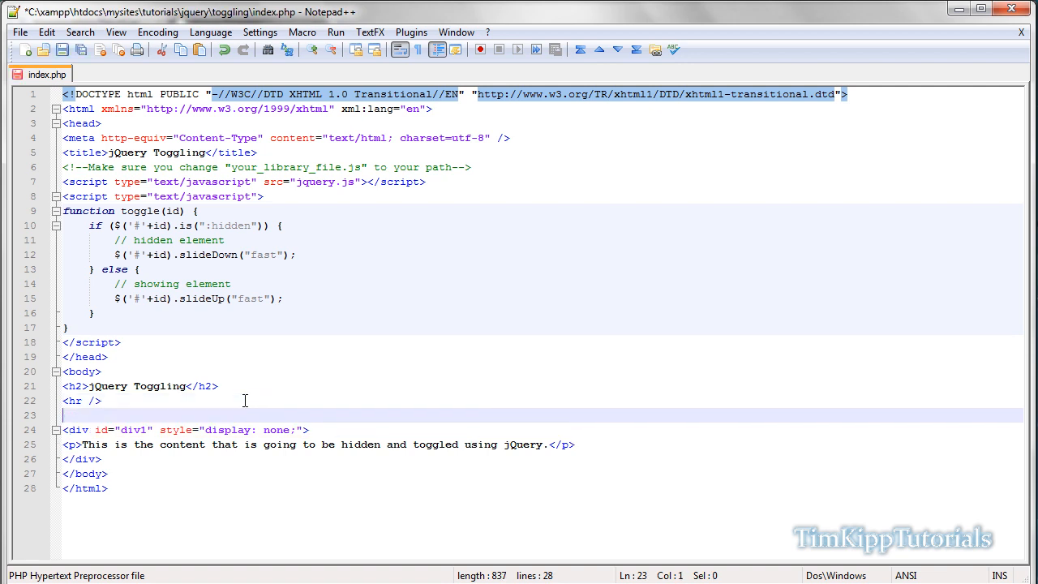
Step: Insert an <a href="#" onclick=""> link reading Toggle Div1 above the div
text(<a hjr)
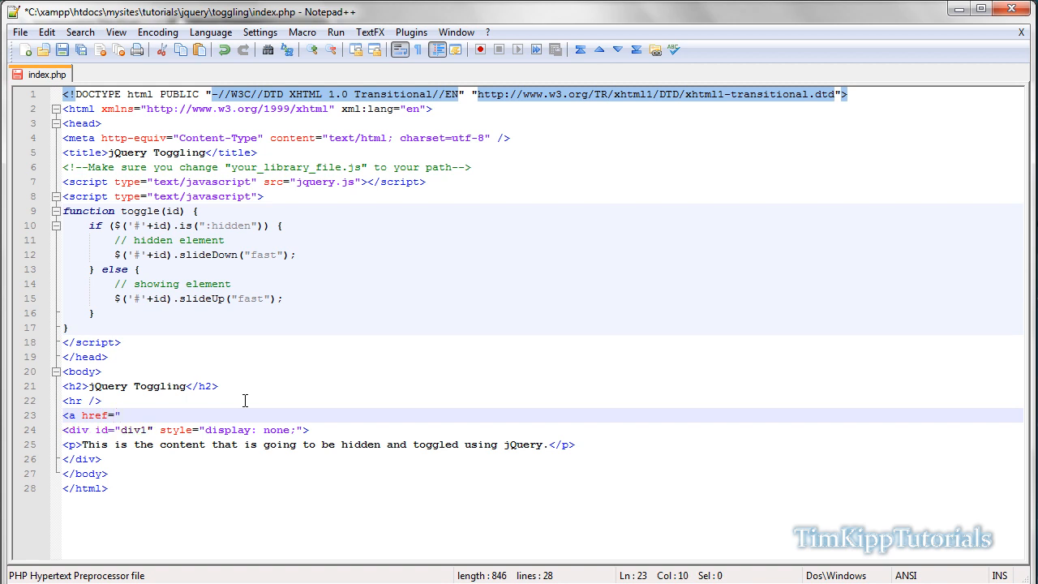
text(#")
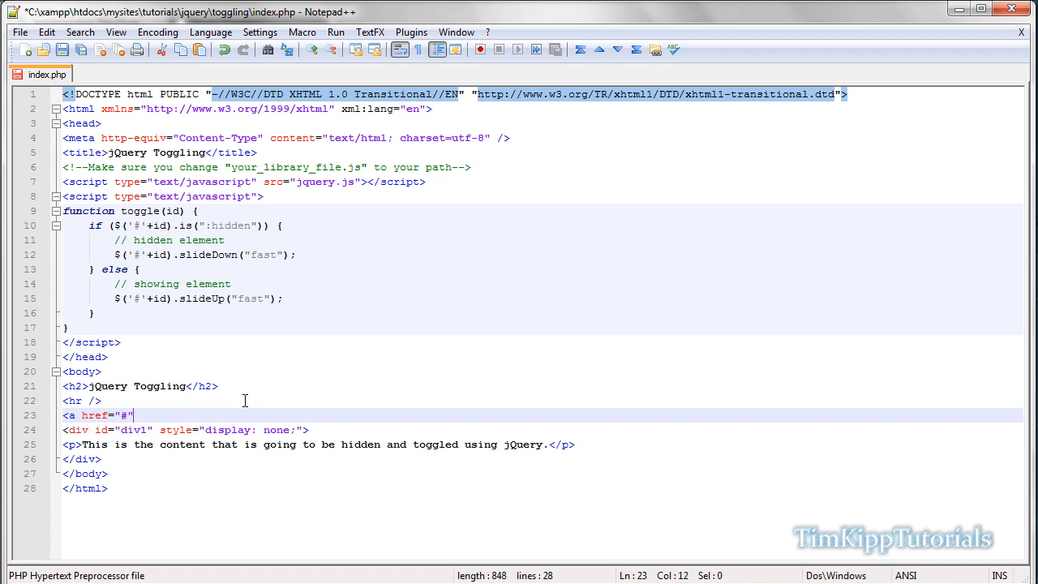
text(onclic)
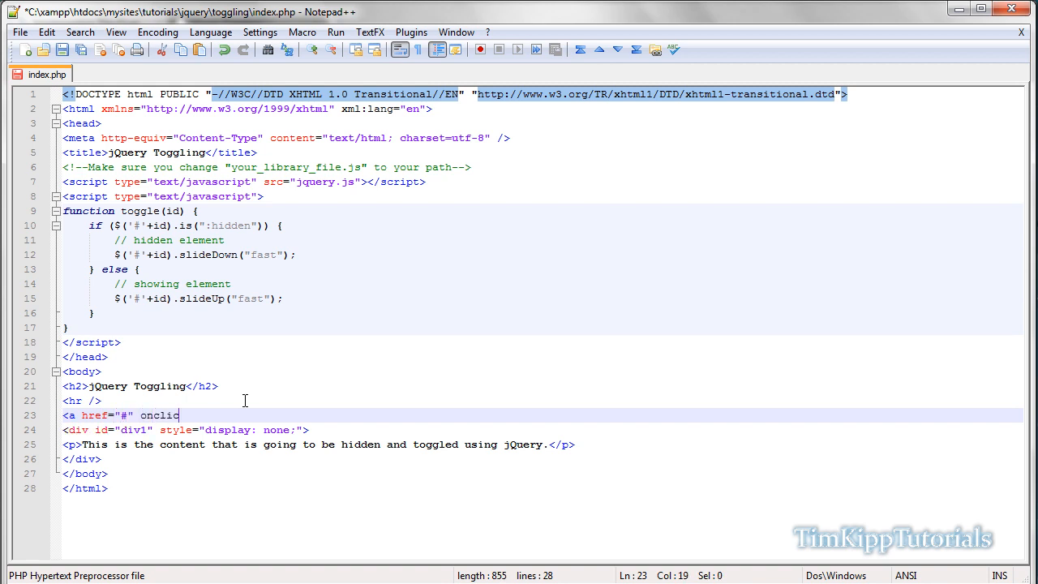
text(k=)
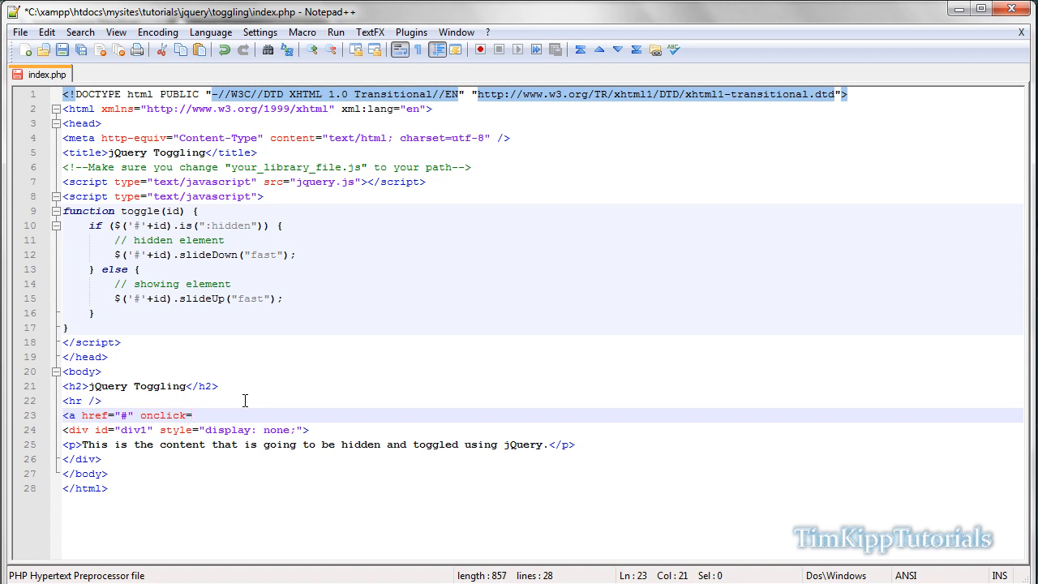
text("")
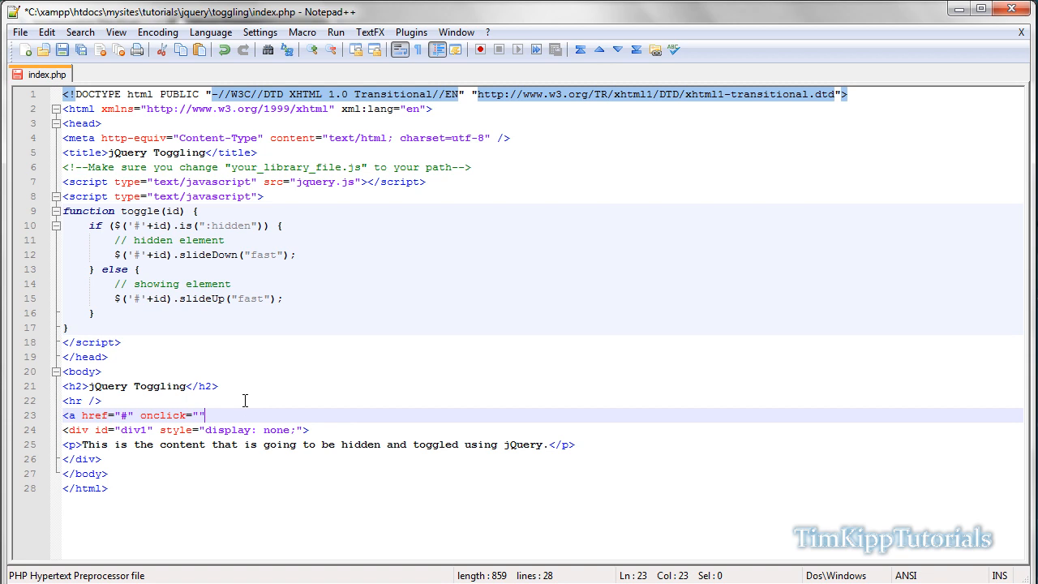
text(></a>)
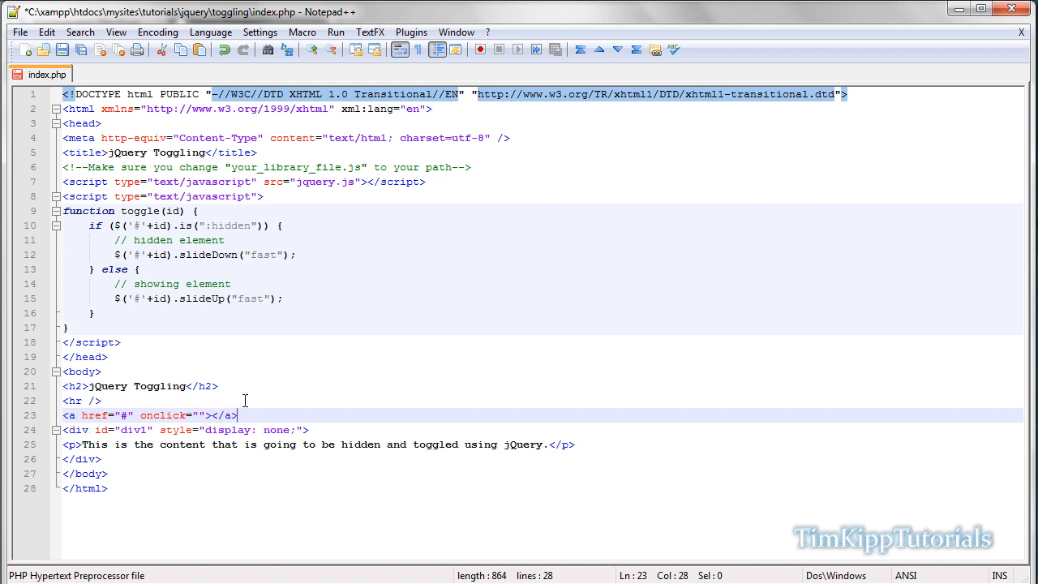
text(Tog)
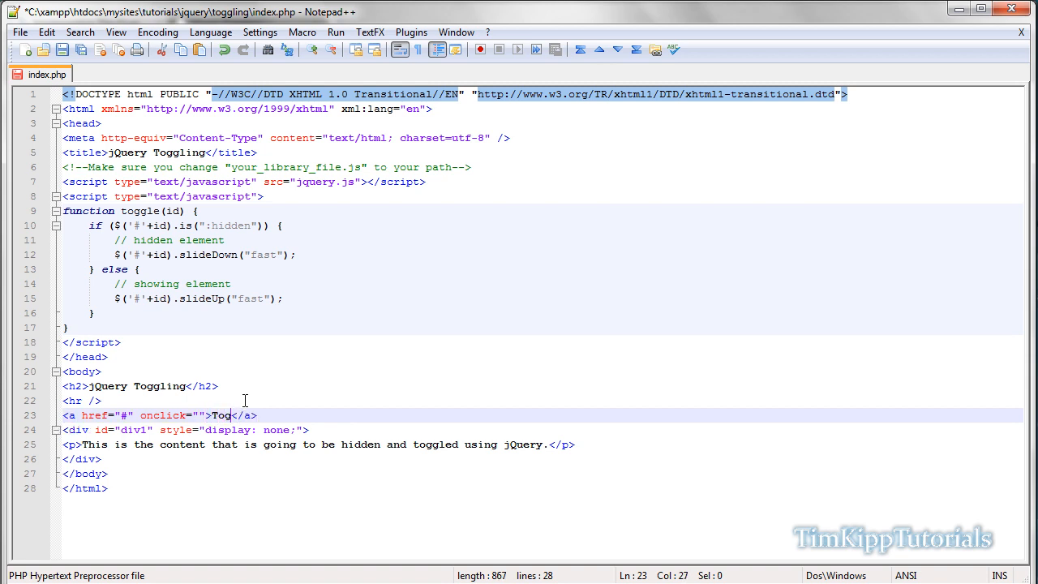
text(gle D)
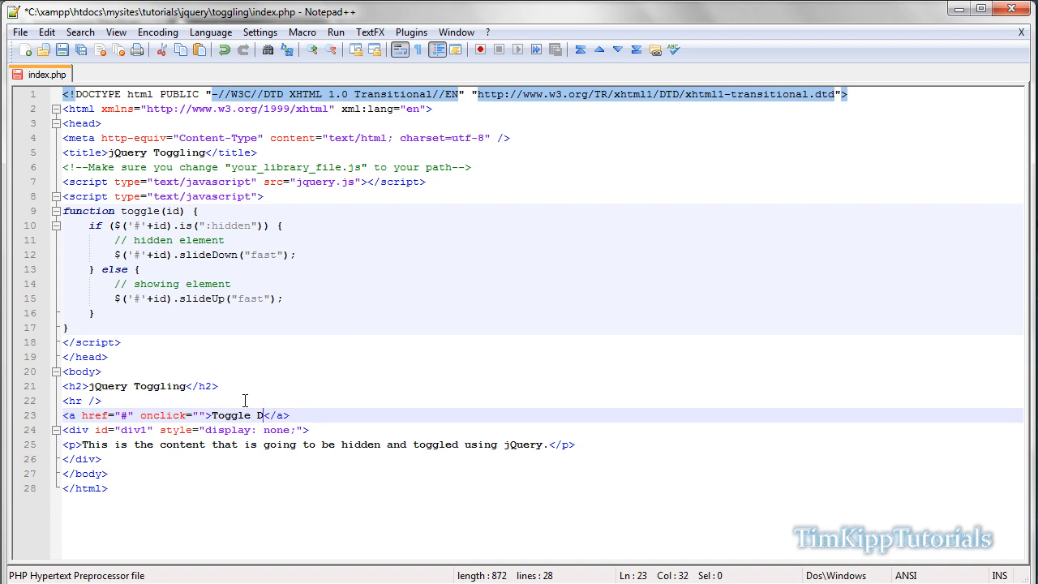
text(iv1)
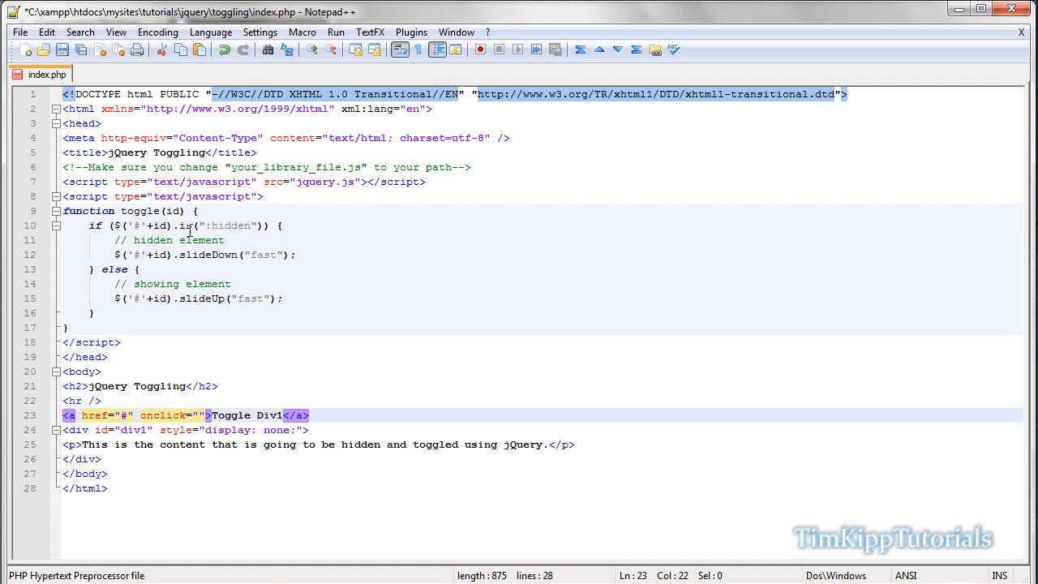
Step: Fill the link's onclick with the call toggle();
text(toggle)
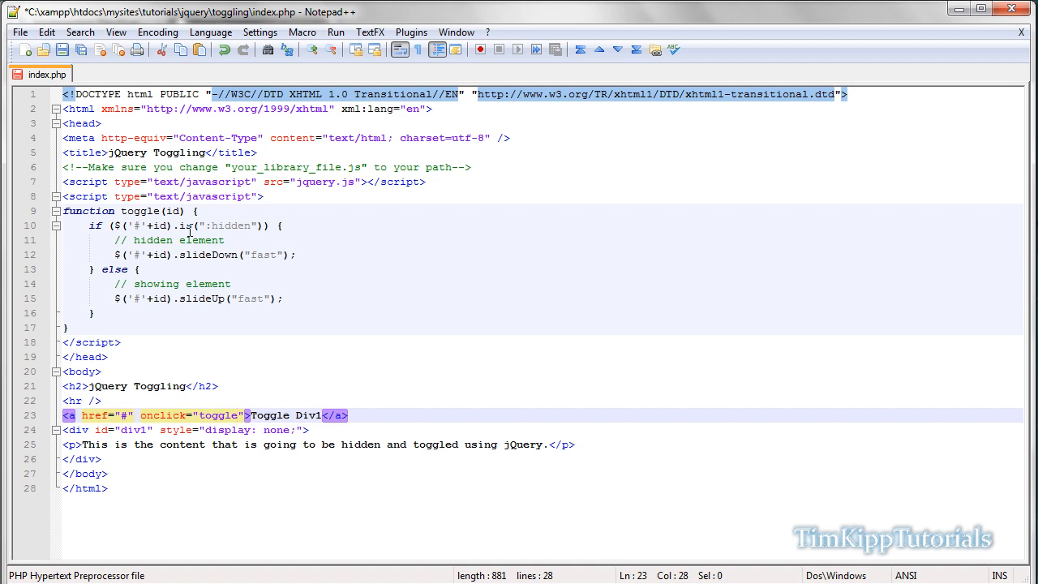
text(())
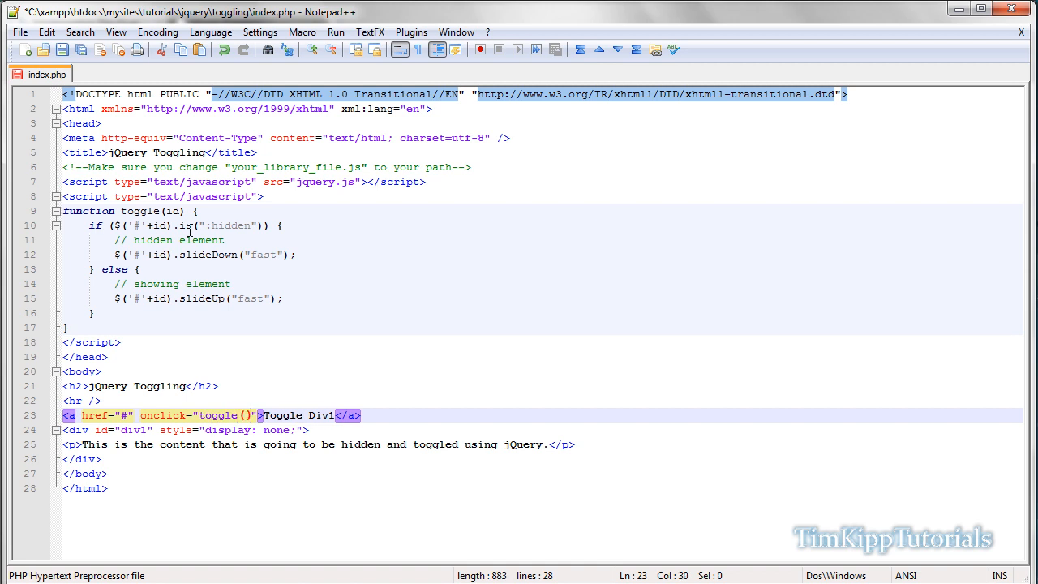
text(;)
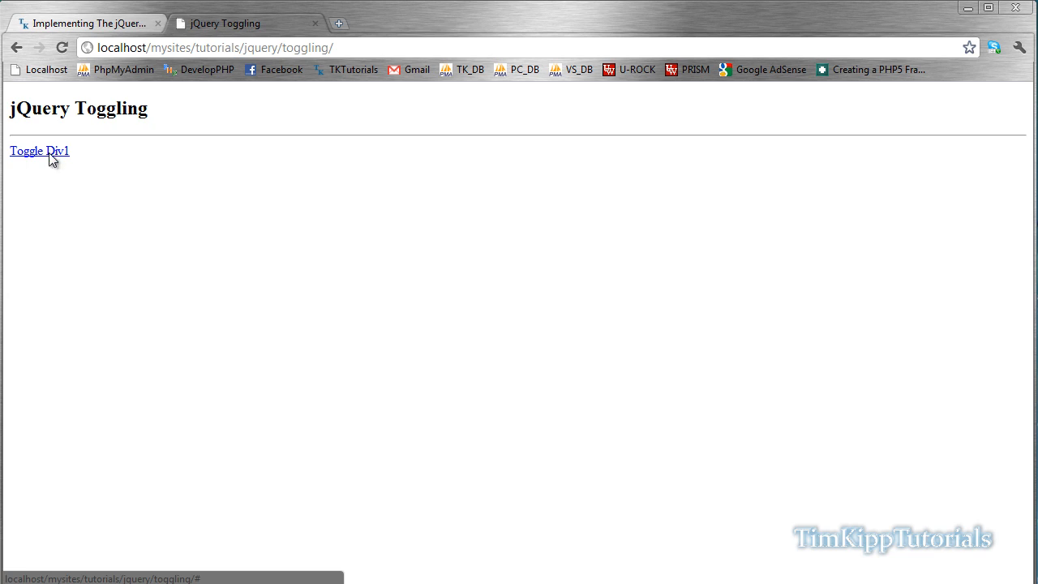
Step: Use the Toggle Div1 link to slide the hidden paragraph down and back up
click(39, 151)
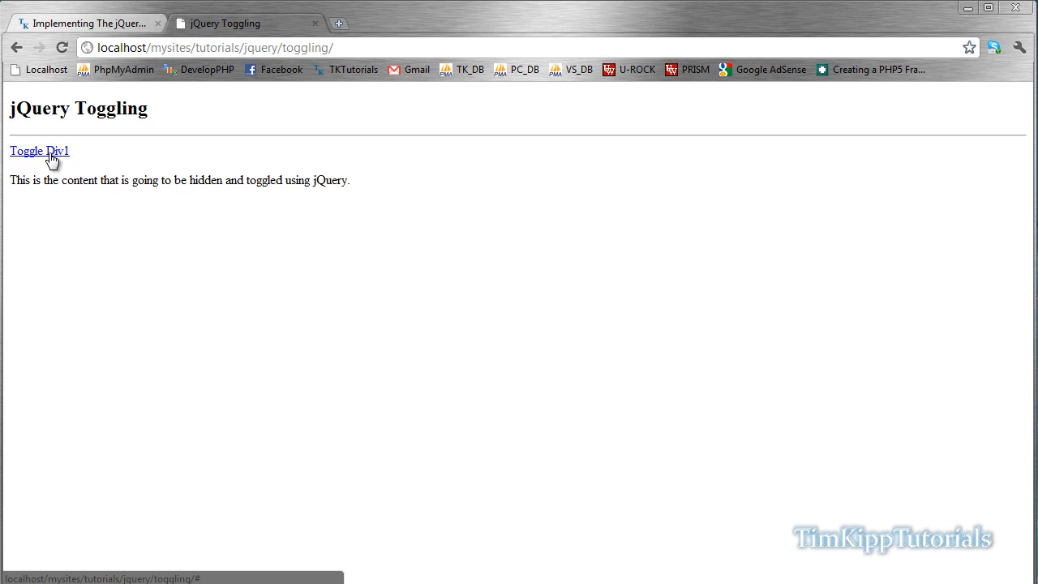
click(39, 151)
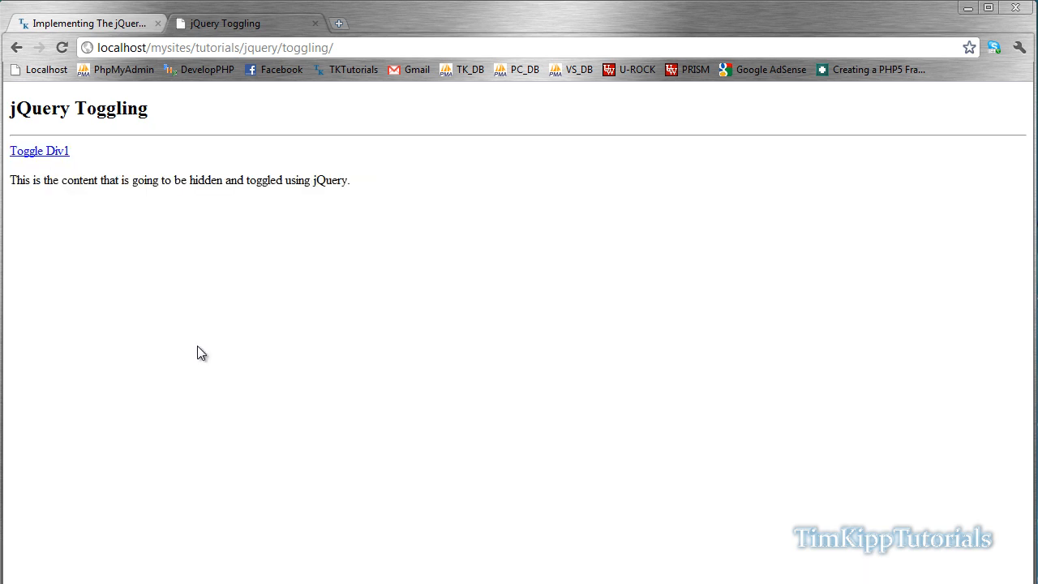
mouse_move(271, 360)
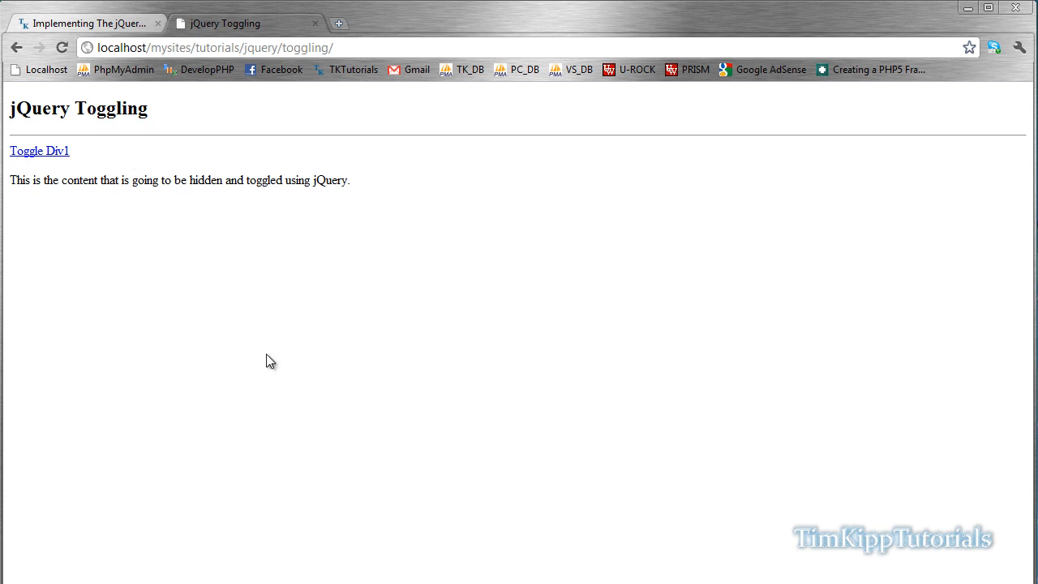
mouse_move(186, 541)
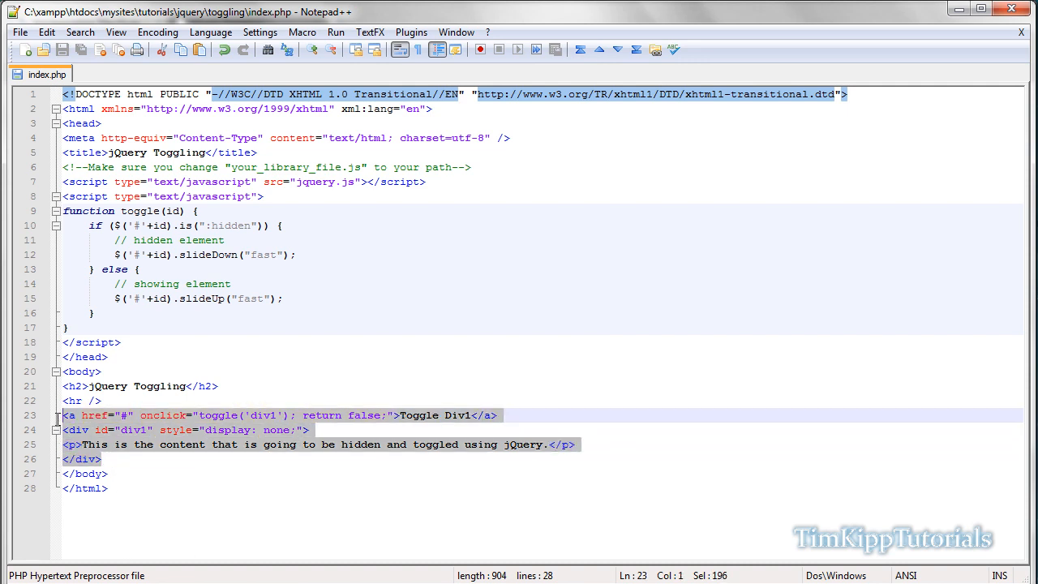
Step: Add an <h4>Div2</h4> heading above the paragraph in the second hidden div
click(107, 458)
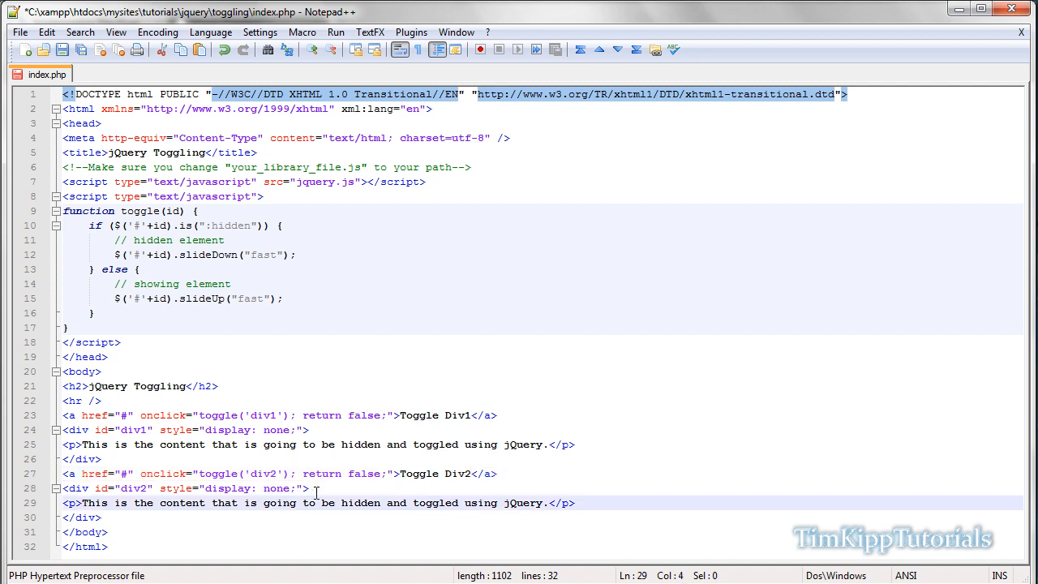
text(h4)
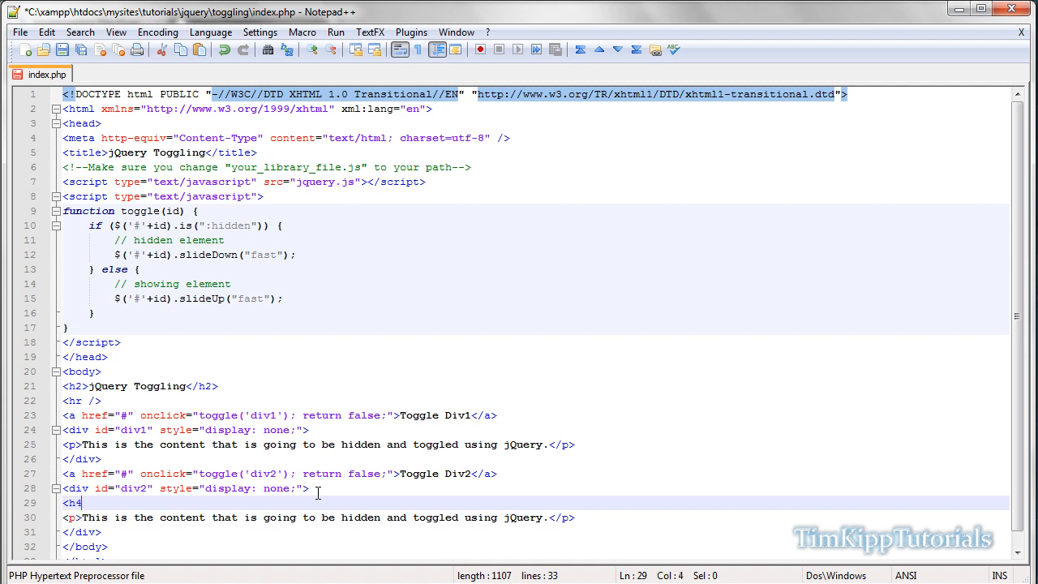
text(Div2>)
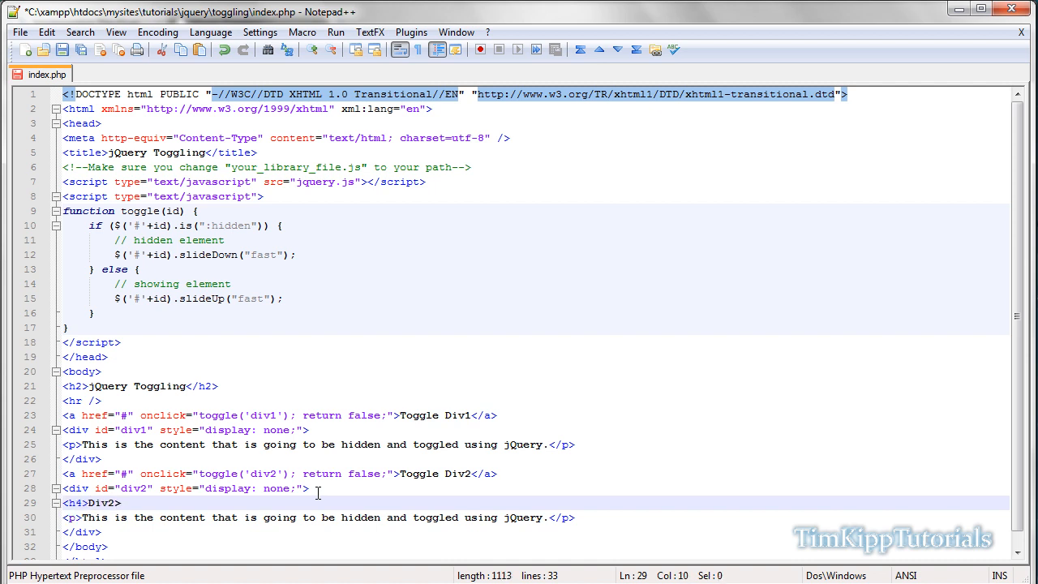
text(</h3)
text(<h4)
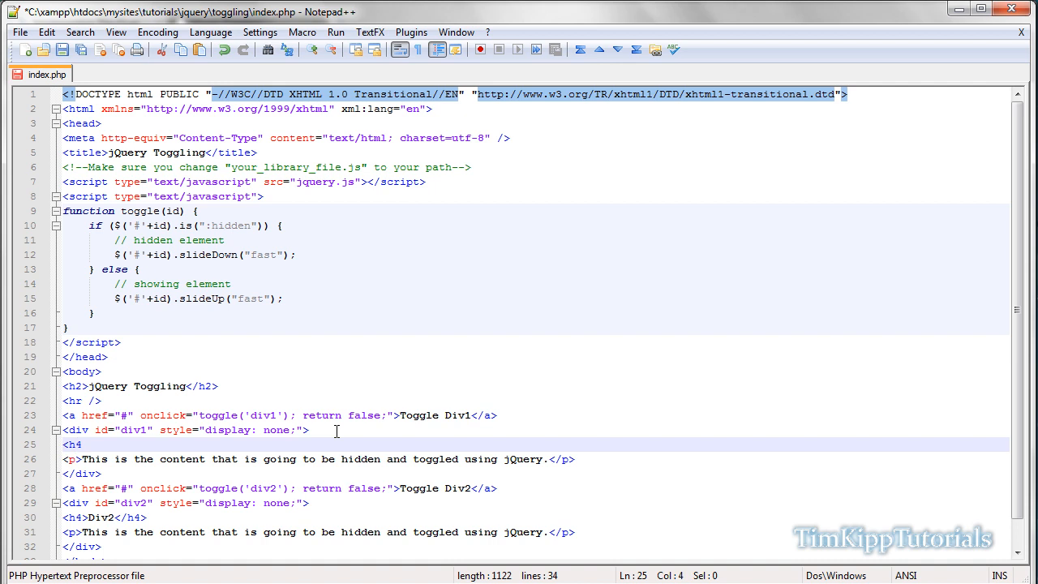
Step: Add an <h4>Div1</h4> heading in the first hidden div and begin a <br /> between the divs
text(Div1)
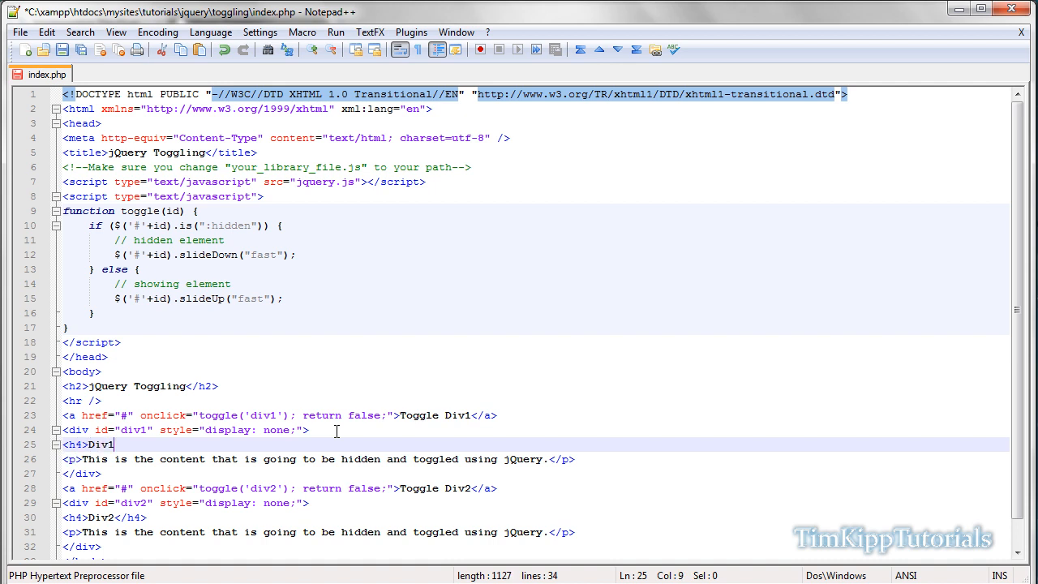
text(</h4>)
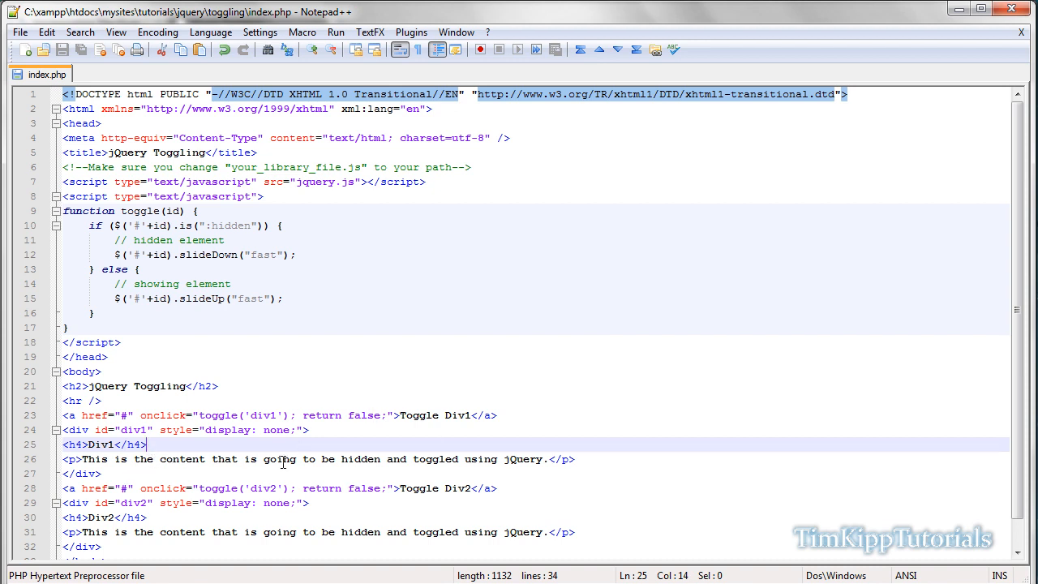
mouse_move(144, 478)
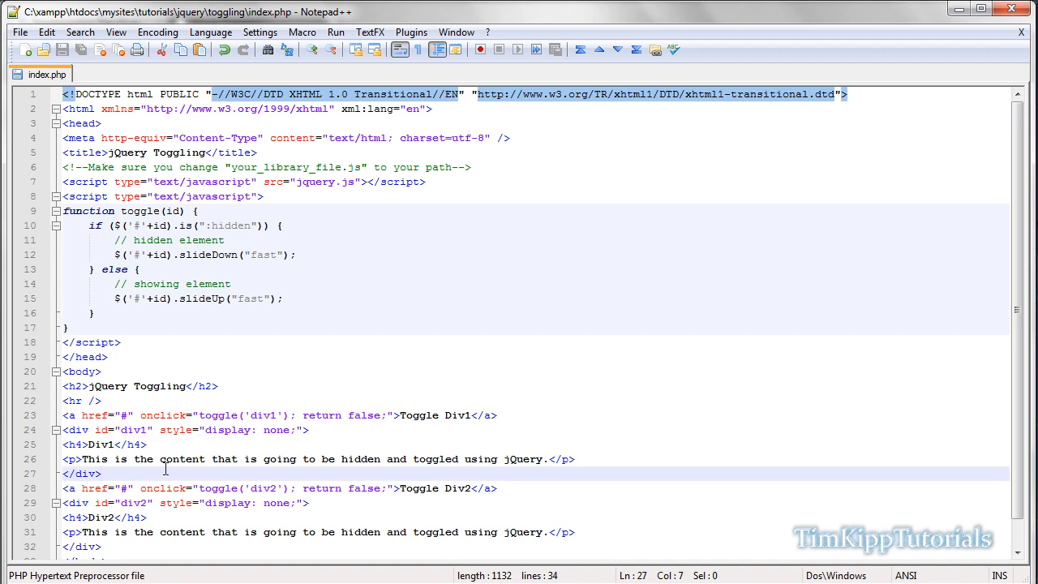
text(<b)
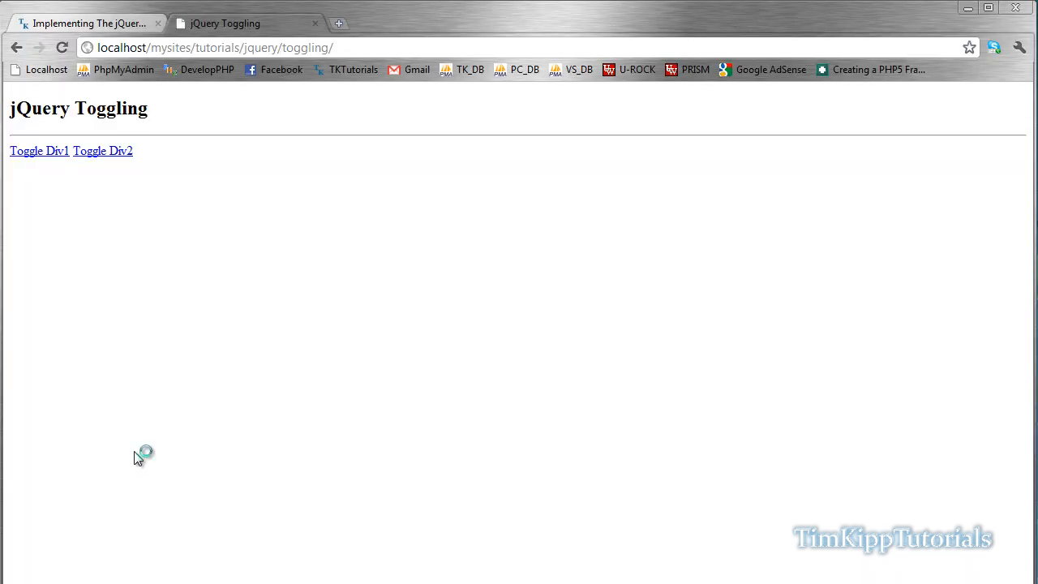
Step: Test Toggle Div1 and Toggle Div2 on the refreshed page, expanding and collapsing each
click(39, 151)
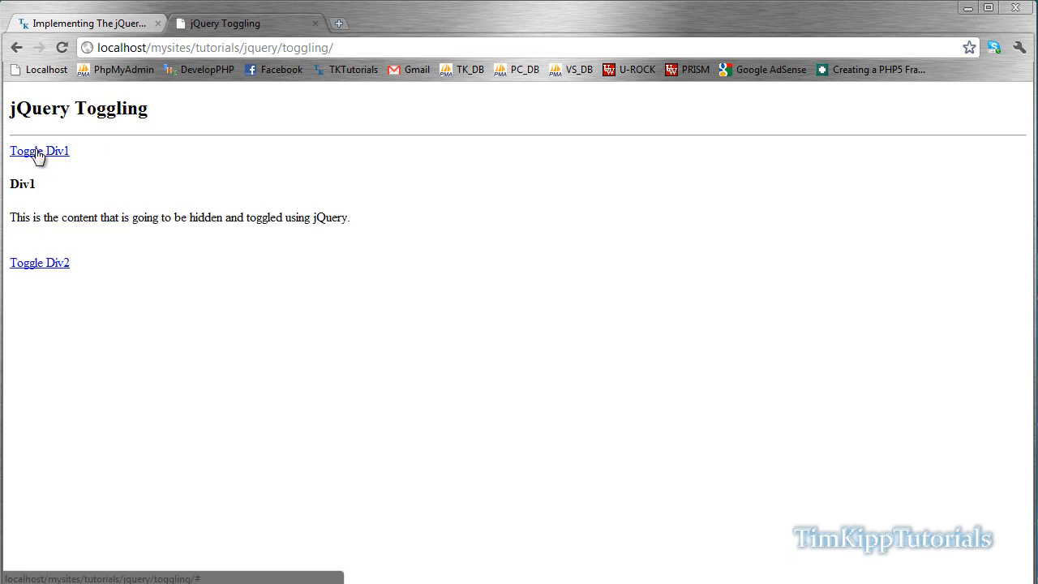
click(39, 263)
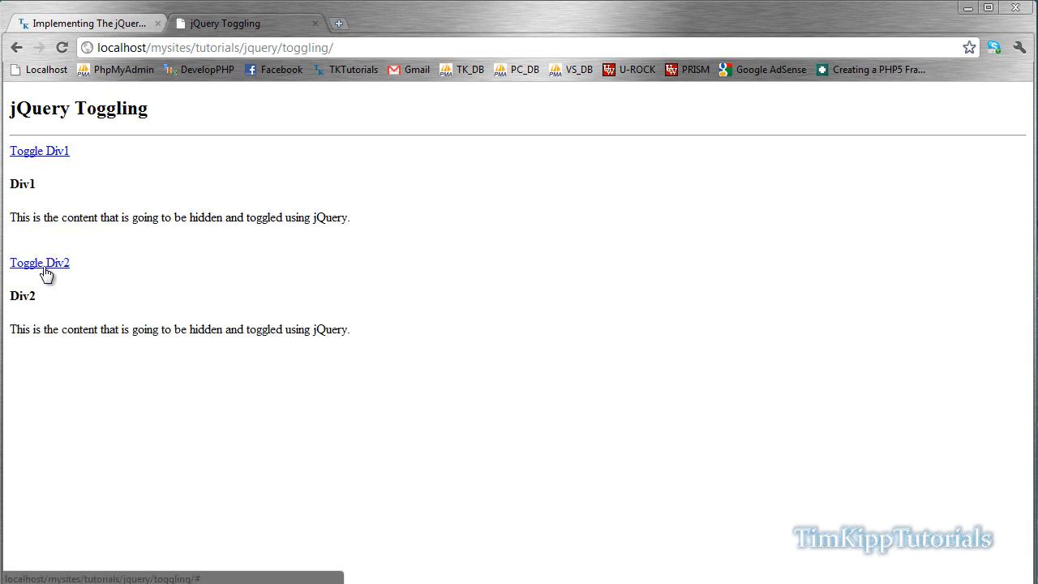
click(39, 263)
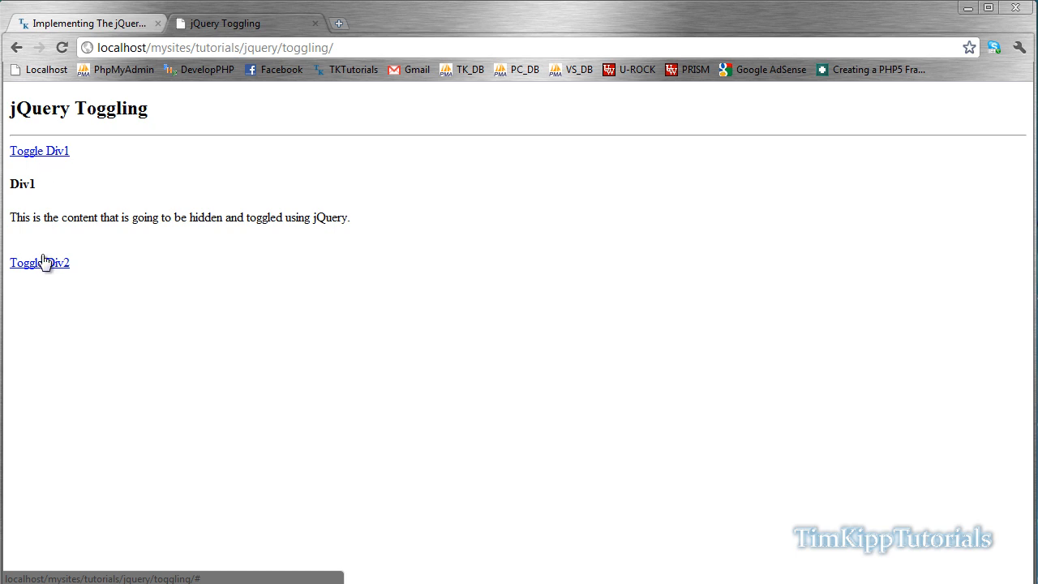
click(39, 263)
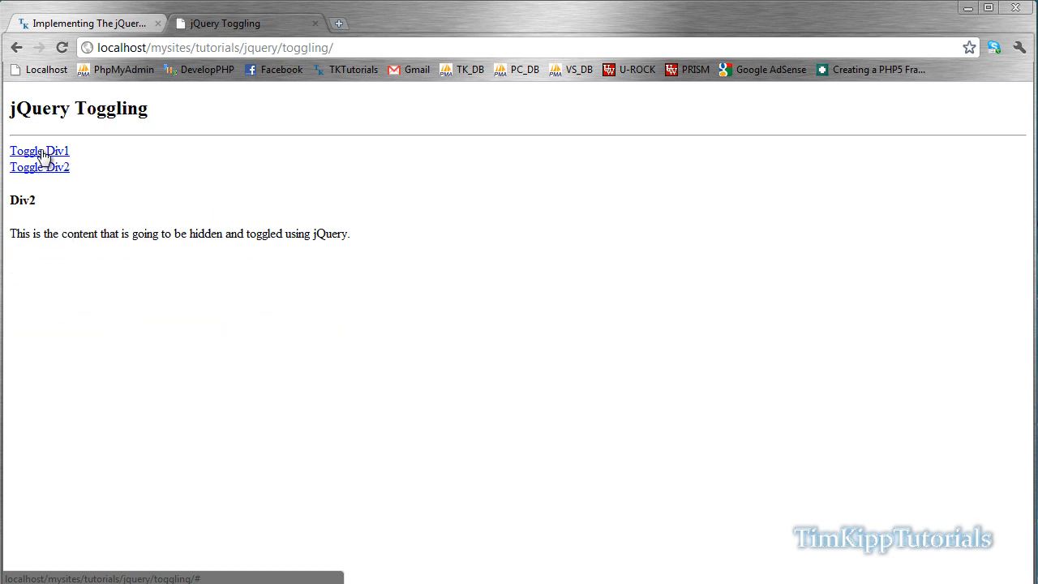
click(39, 151)
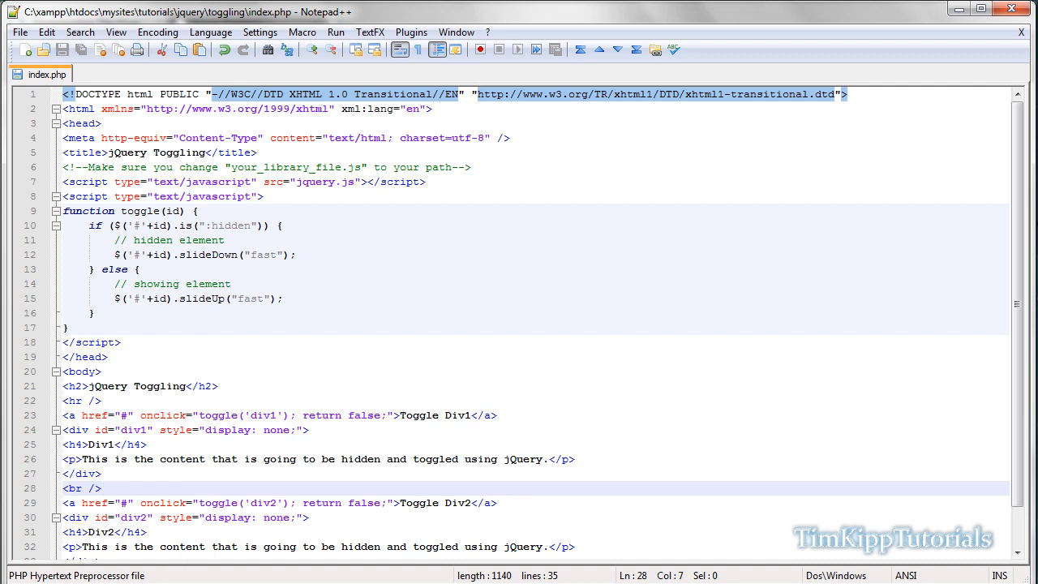
Step: Reload the page after the <br /> gap and expand both divs showing Div1 and Div2 headings
click(226, 23)
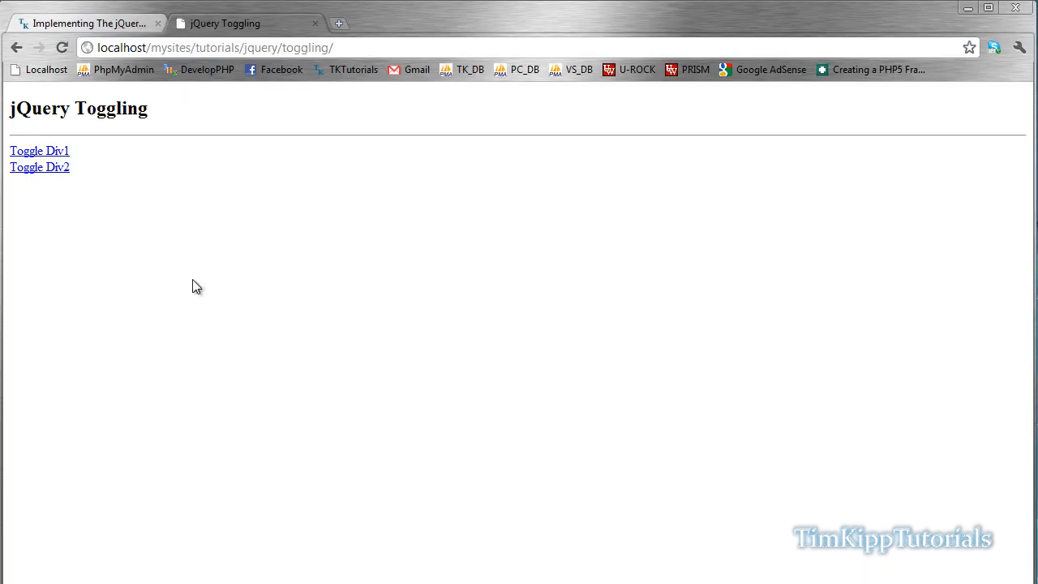
click(39, 151)
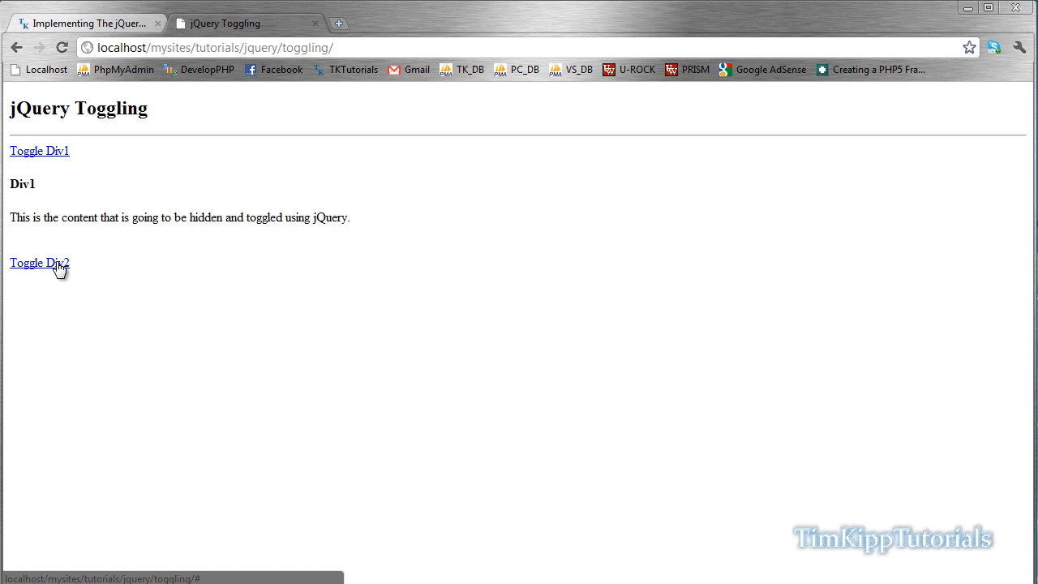
click(39, 263)
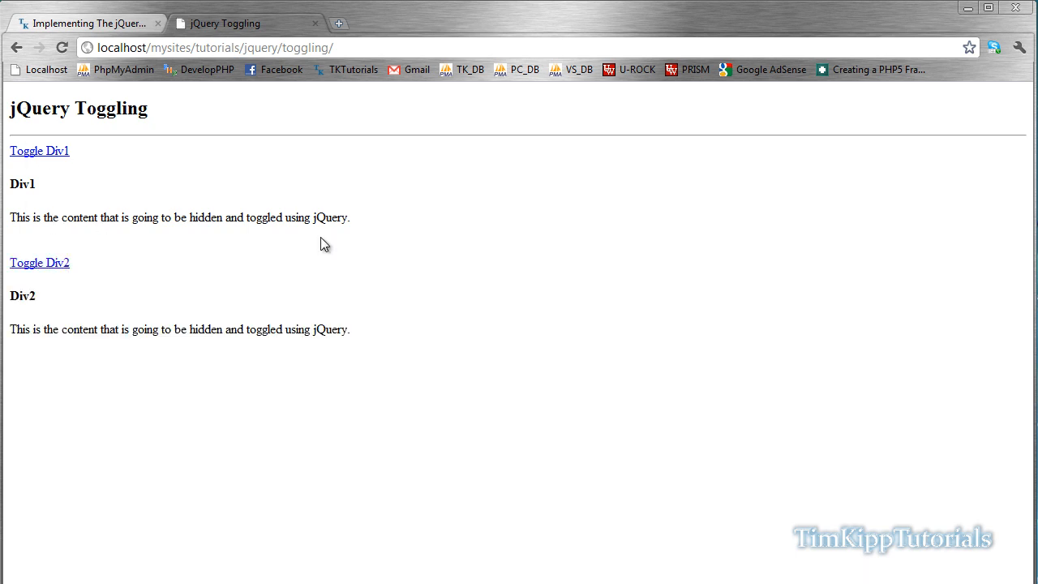
mouse_move(68, 217)
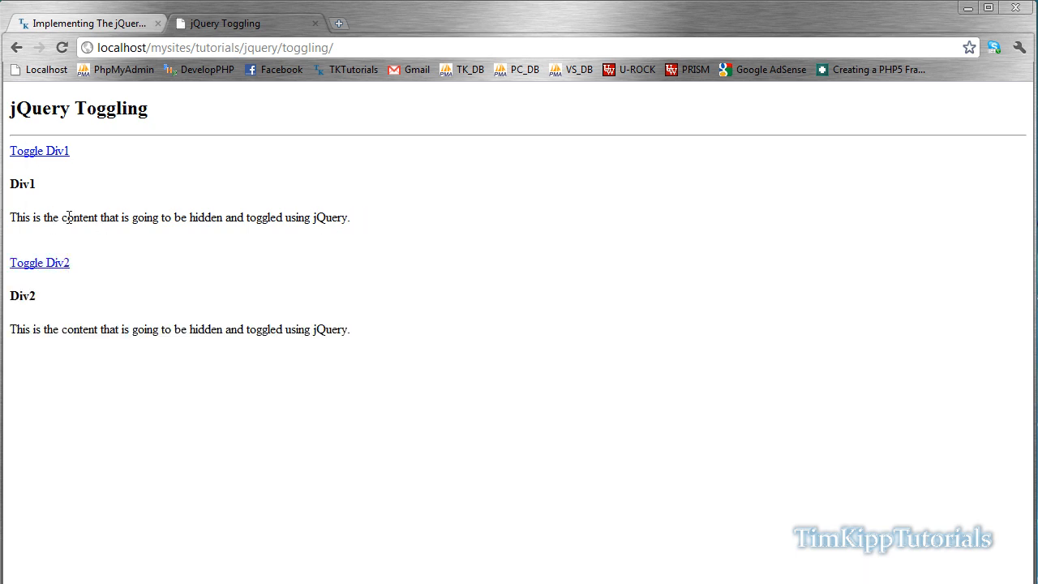
mouse_move(247, 298)
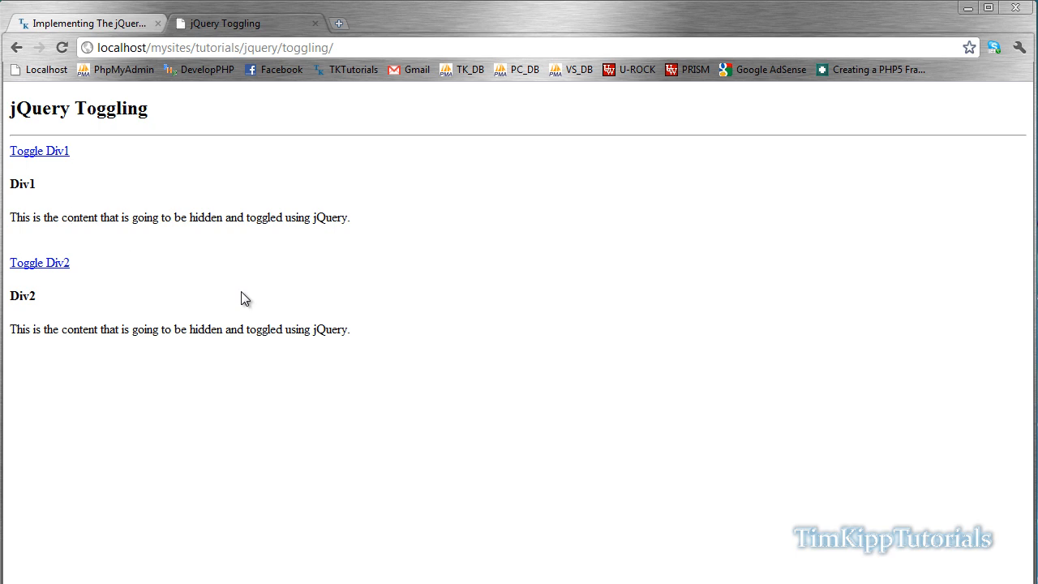
Step: Go to the tutorial site's home and the Javascript / jQuery video tutorials list
click(89, 23)
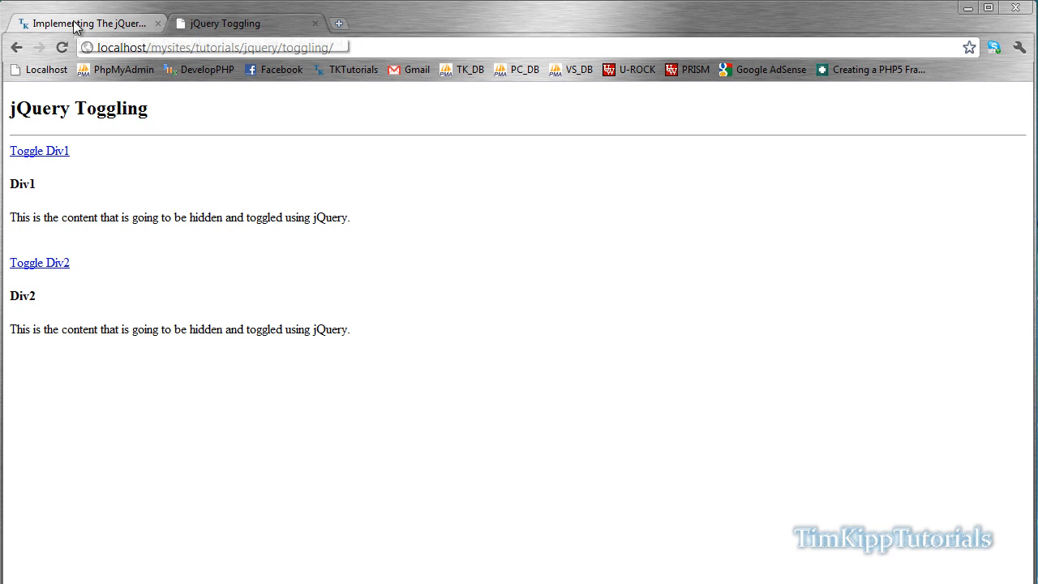
mouse_move(89, 22)
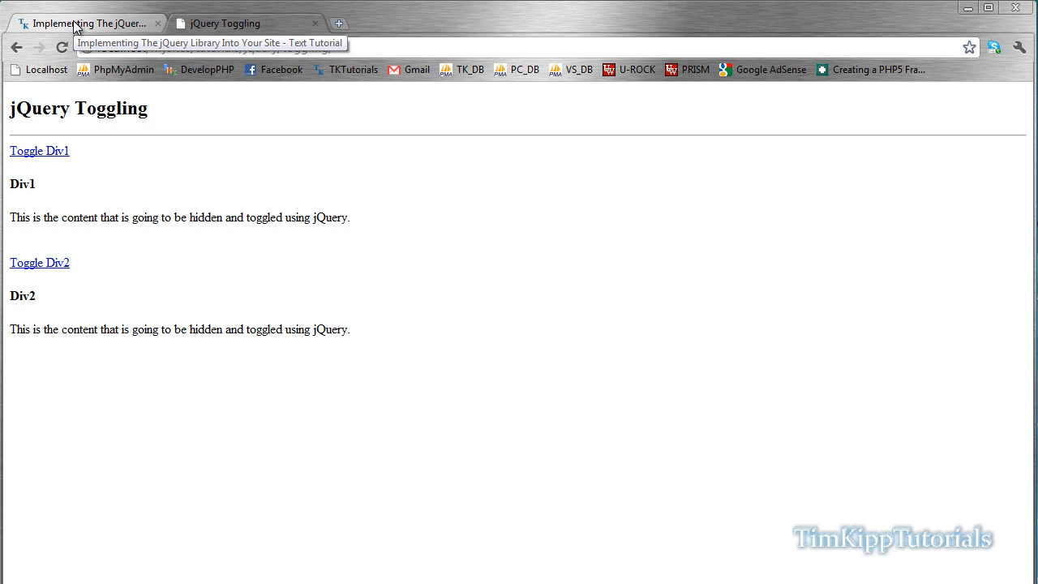
click(89, 23)
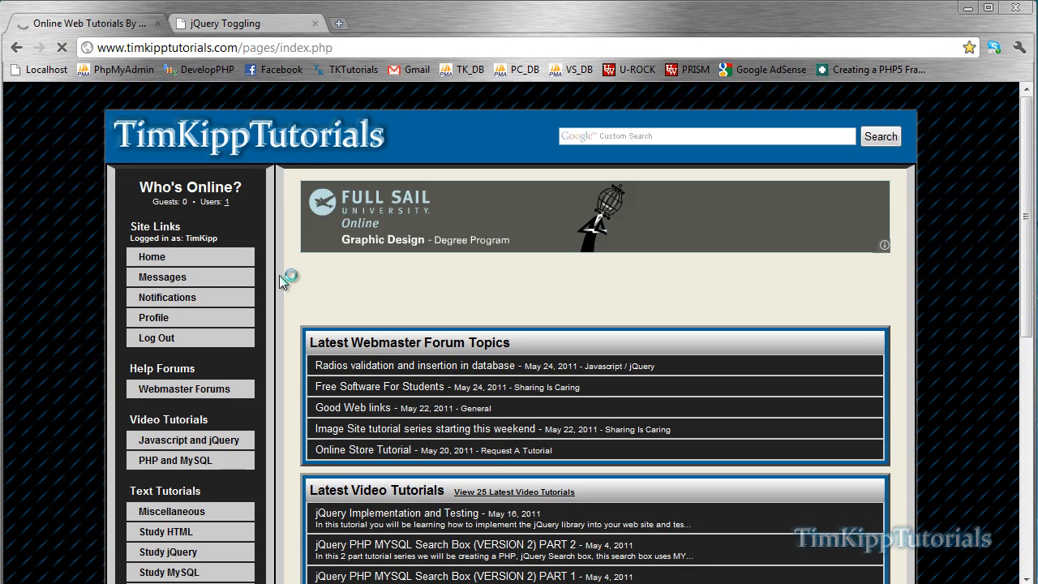
scroll(down, 3)
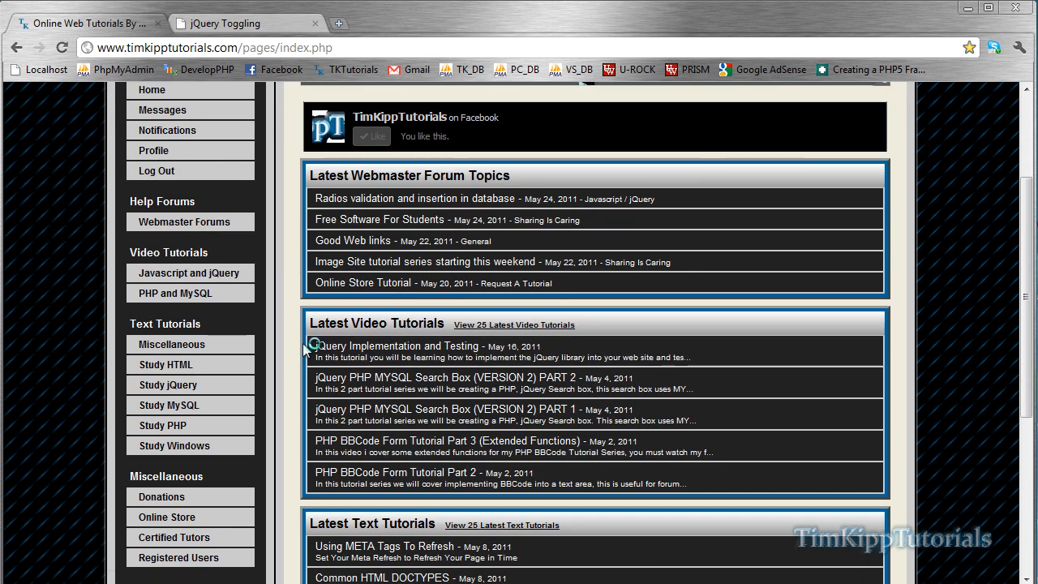
click(188, 273)
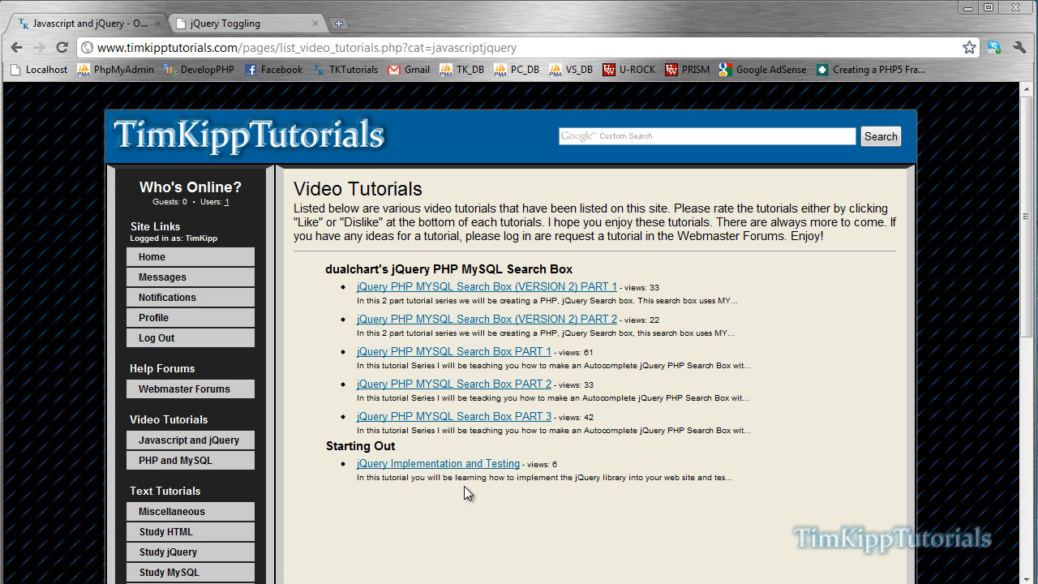
mouse_move(509, 401)
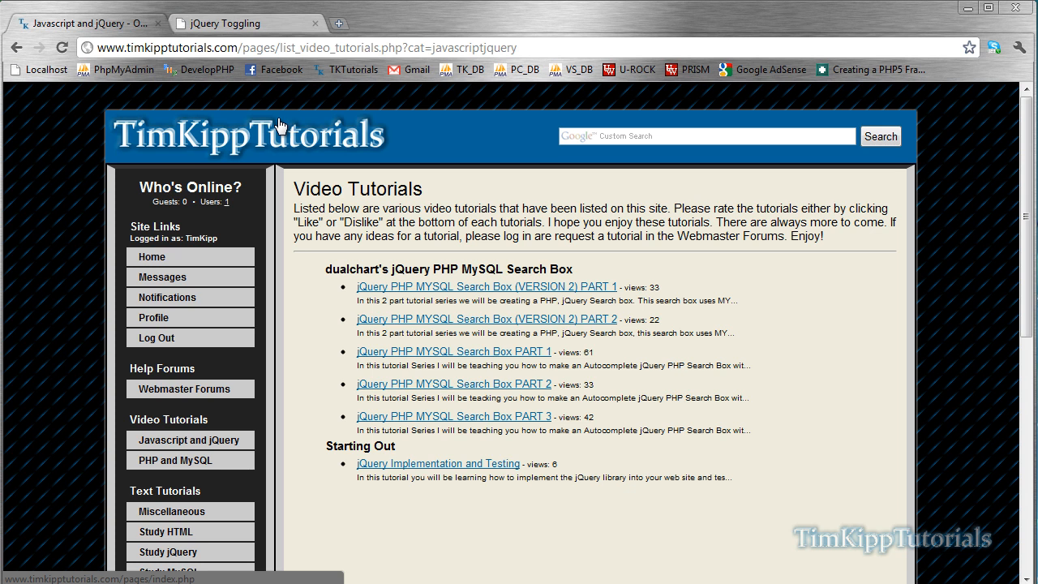
Step: Open the Webmaster Forums page and scroll through its topic categories
click(185, 389)
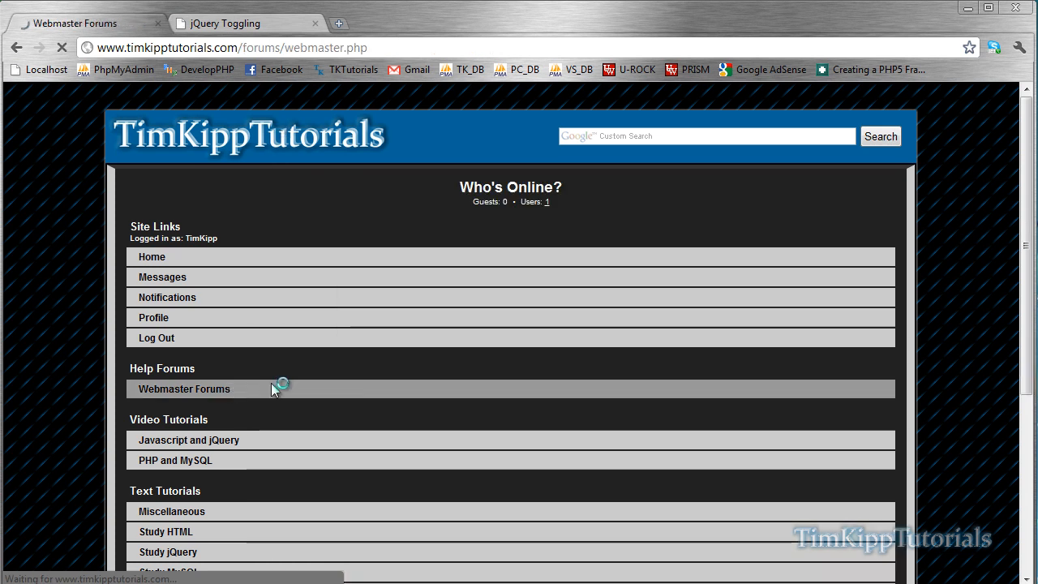
click(185, 389)
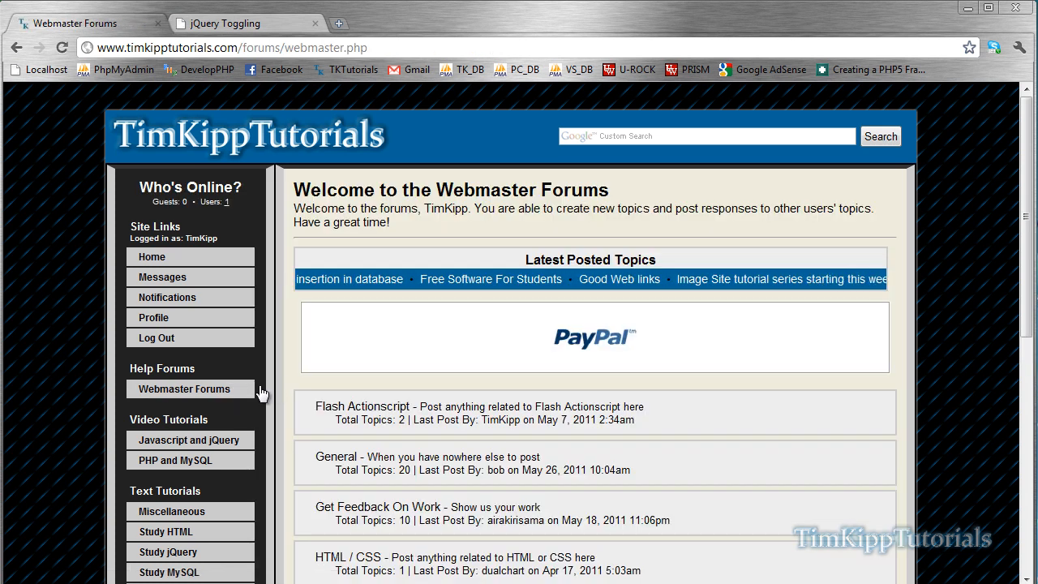
scroll(down, 3)
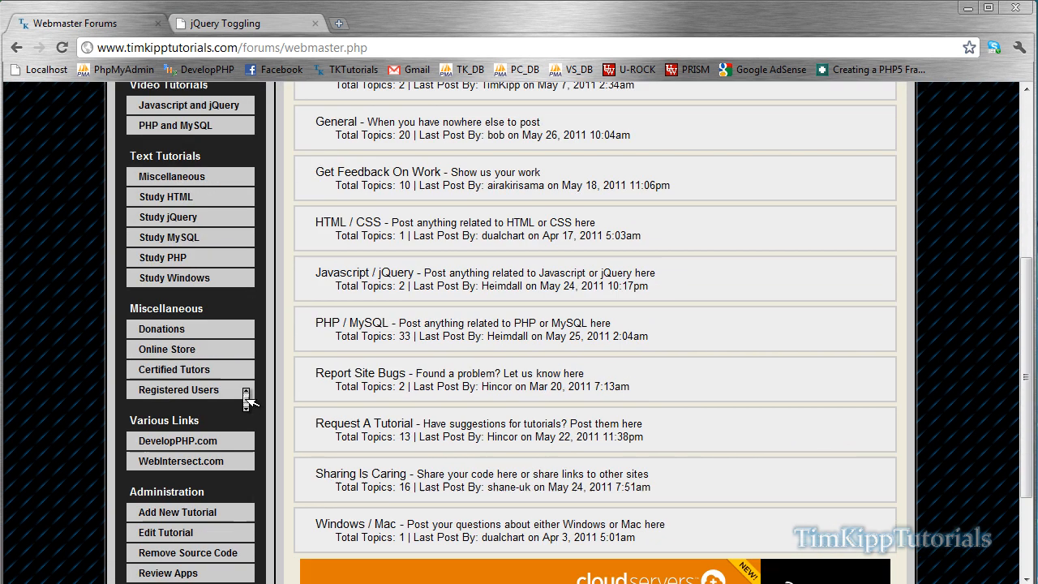
mouse_move(327, 323)
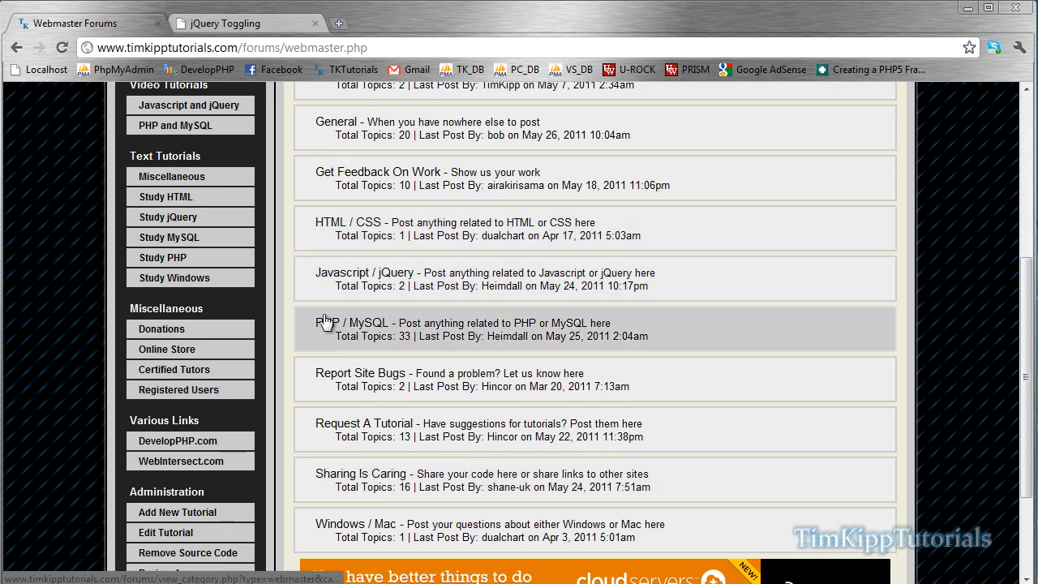
mouse_move(282, 313)
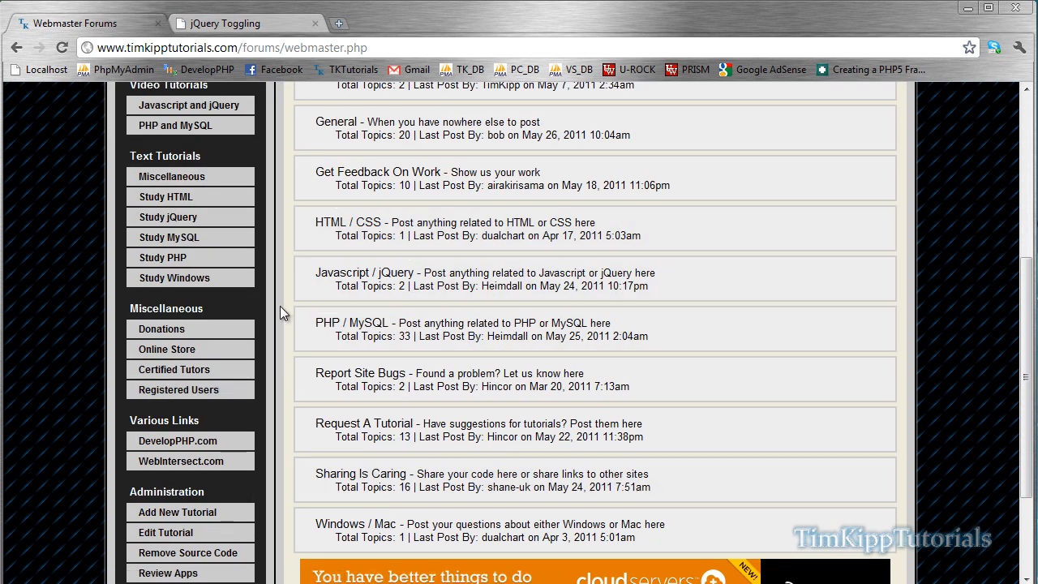